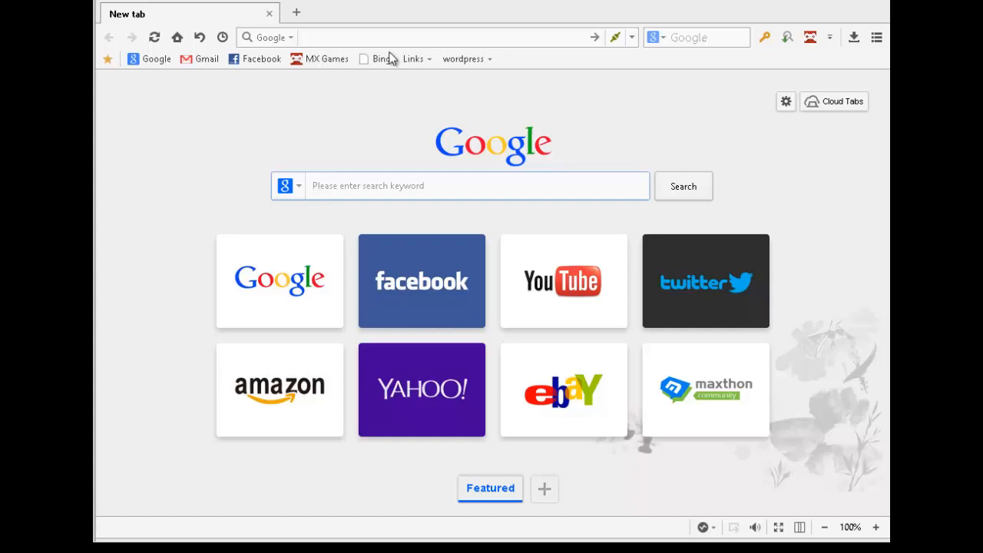
# Step: Enter megaearningindia.tk/wp-admin in the address bar to reach the WordPress dashboard
pyautogui.click(431, 37)
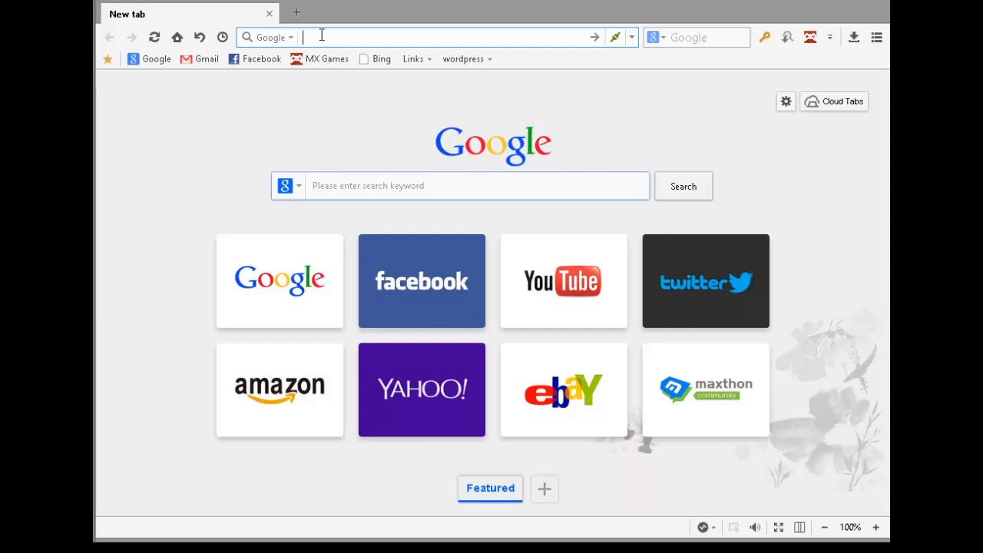
pyautogui.write('megaearningindia.t')
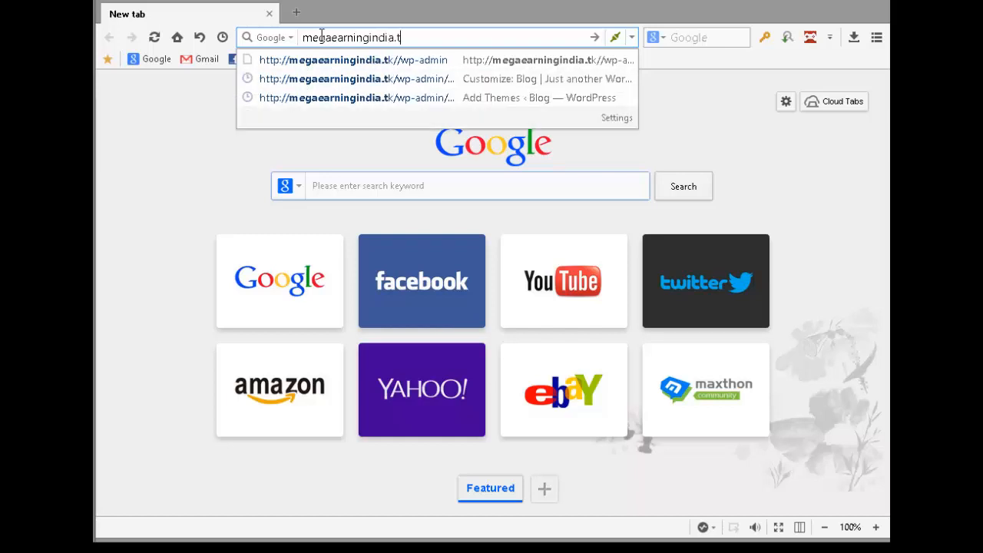
pyautogui.write('k//')
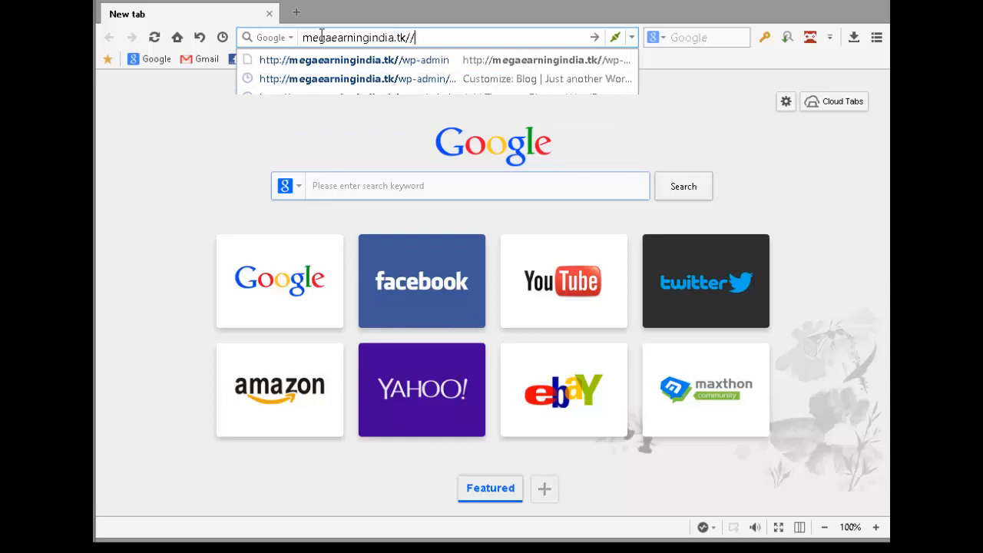
pyautogui.write('wp-admin')
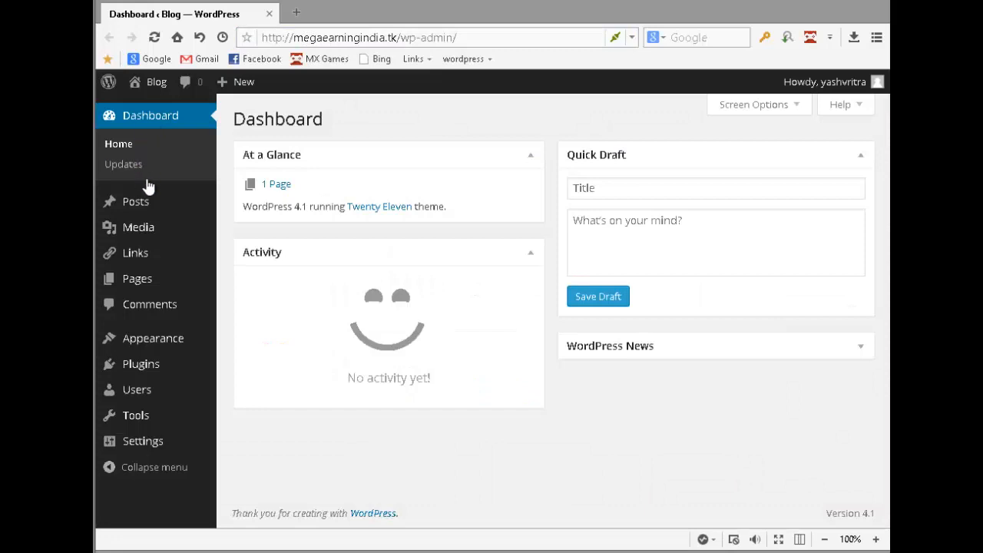
pyautogui.moveTo(138, 228)
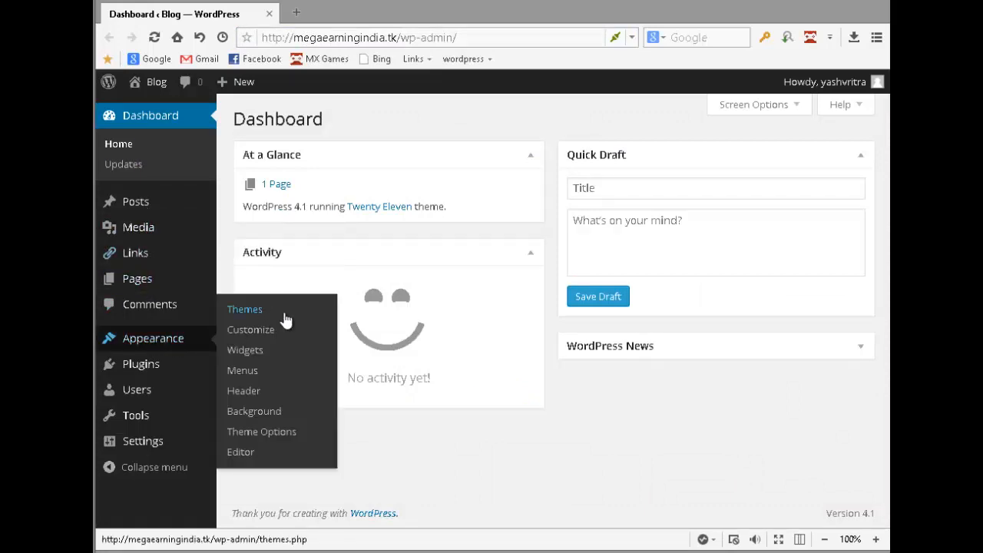
# Step: Go to Appearance > Themes to list the five installed themes
pyautogui.click(244, 309)
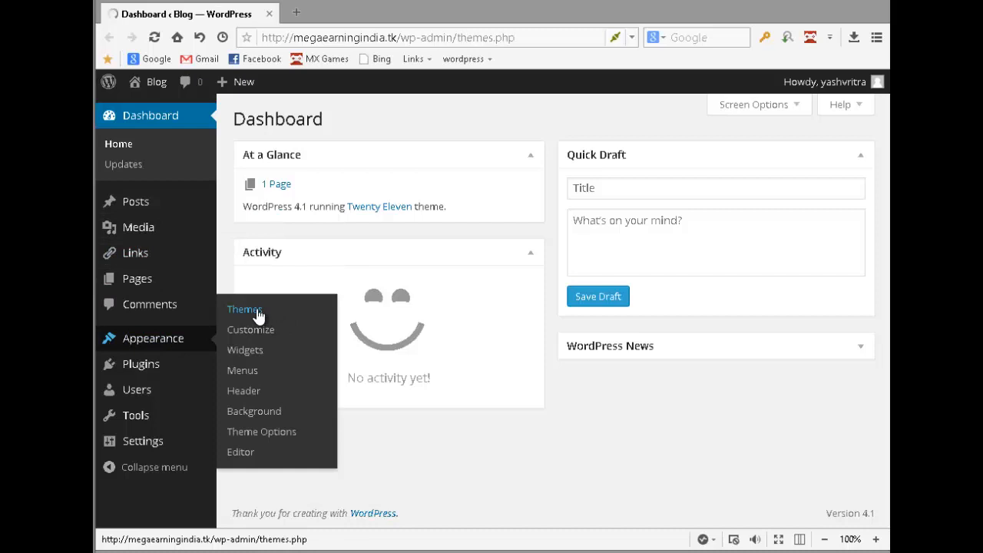
pyautogui.click(244, 309)
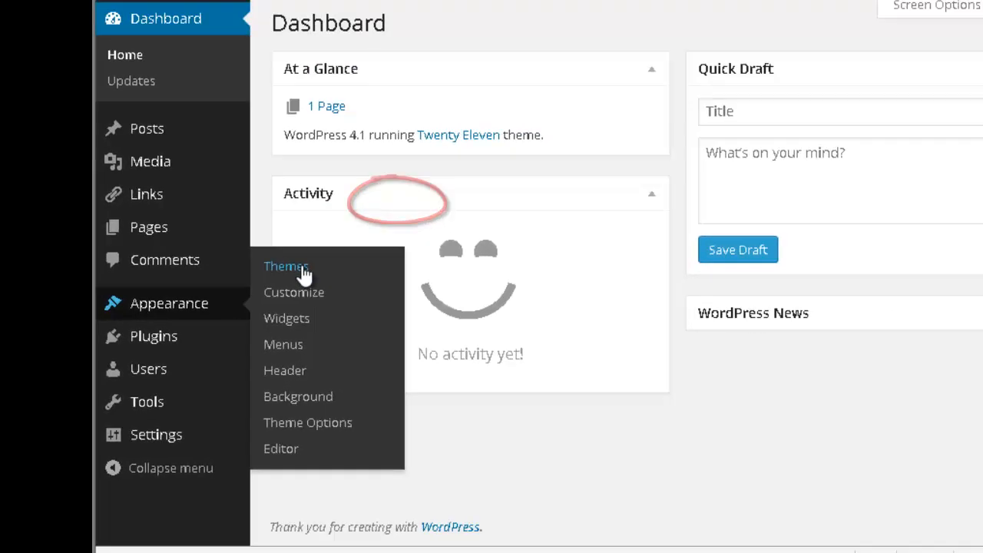
pyautogui.click(286, 266)
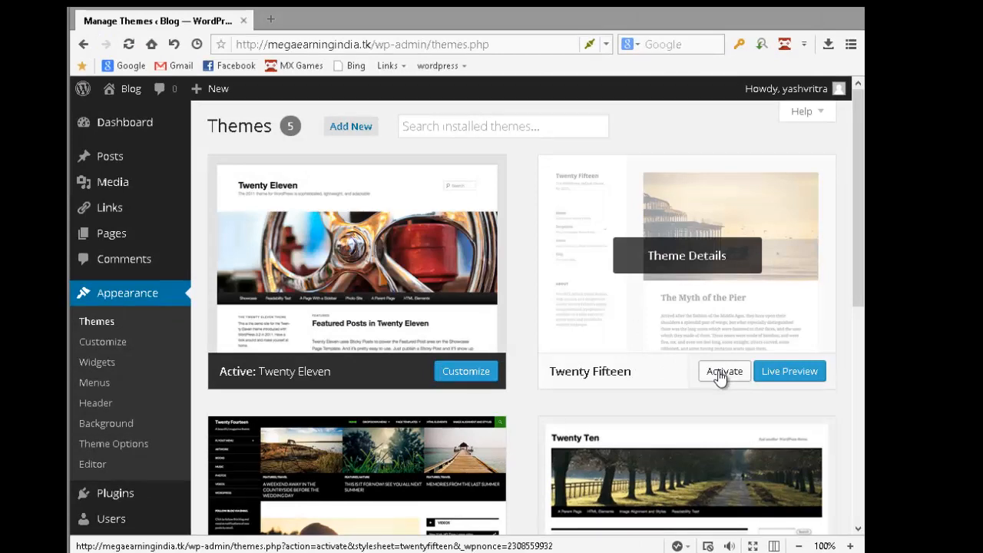
# Step: Activate the Twenty Fifteen theme in place of Twenty Eleven
pyautogui.click(723, 370)
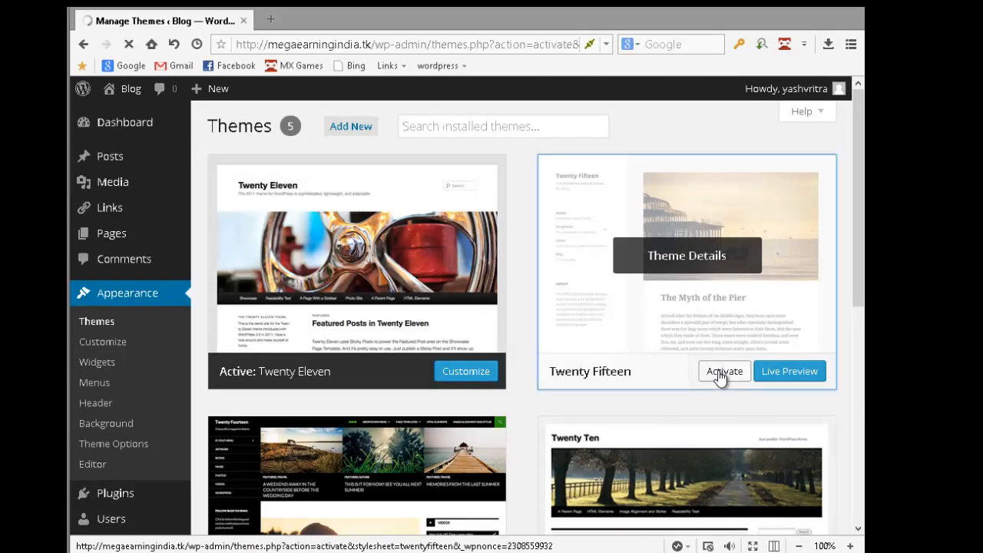
pyautogui.click(723, 370)
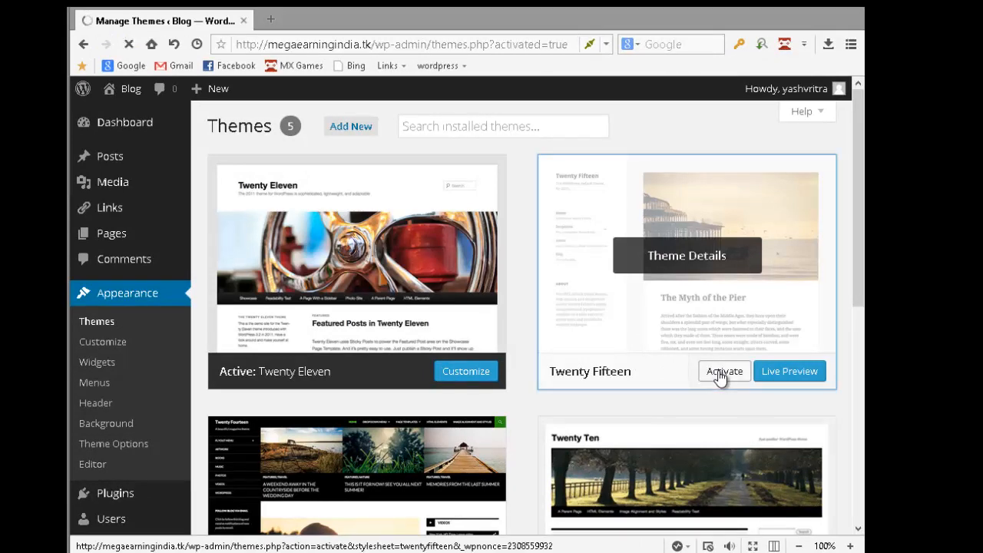
pyautogui.click(723, 371)
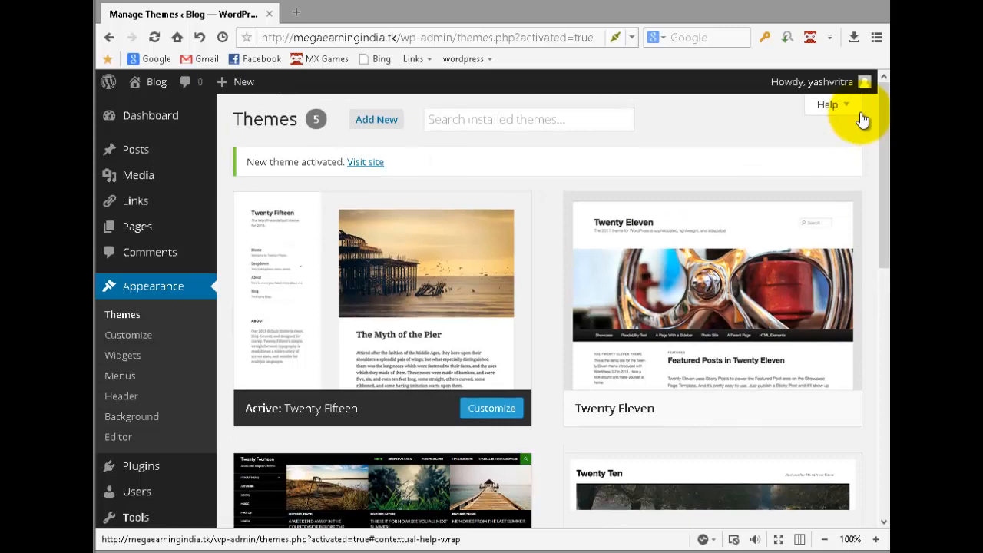
pyautogui.moveTo(123, 355)
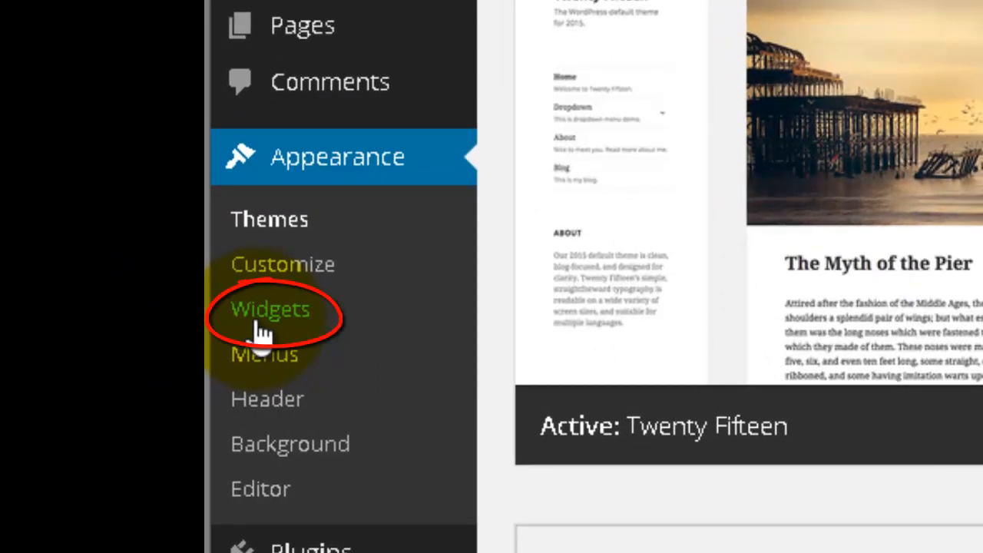
# Step: Go to Appearance > Widgets and delete the Archives widget from the sidebar
pyautogui.click(271, 308)
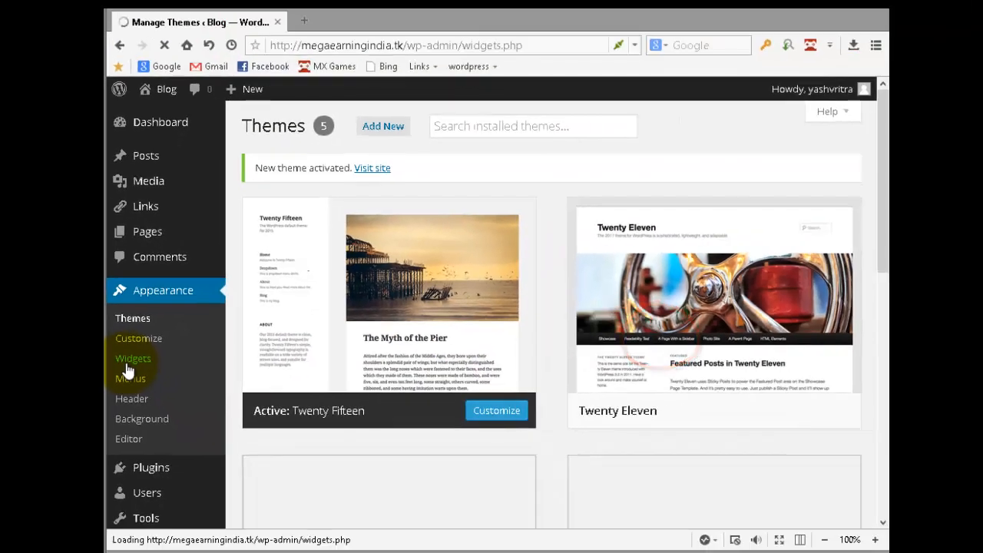
pyautogui.click(132, 358)
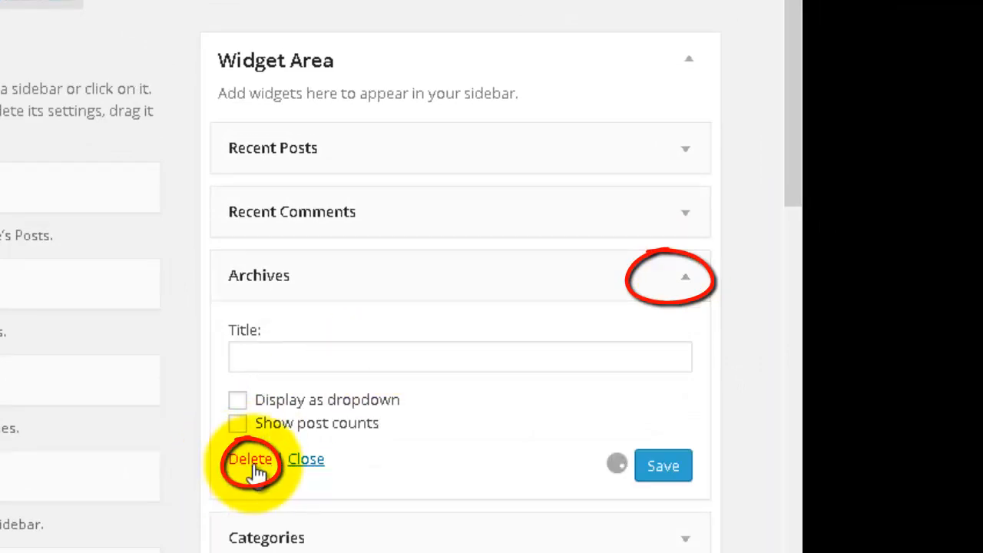
pyautogui.click(249, 458)
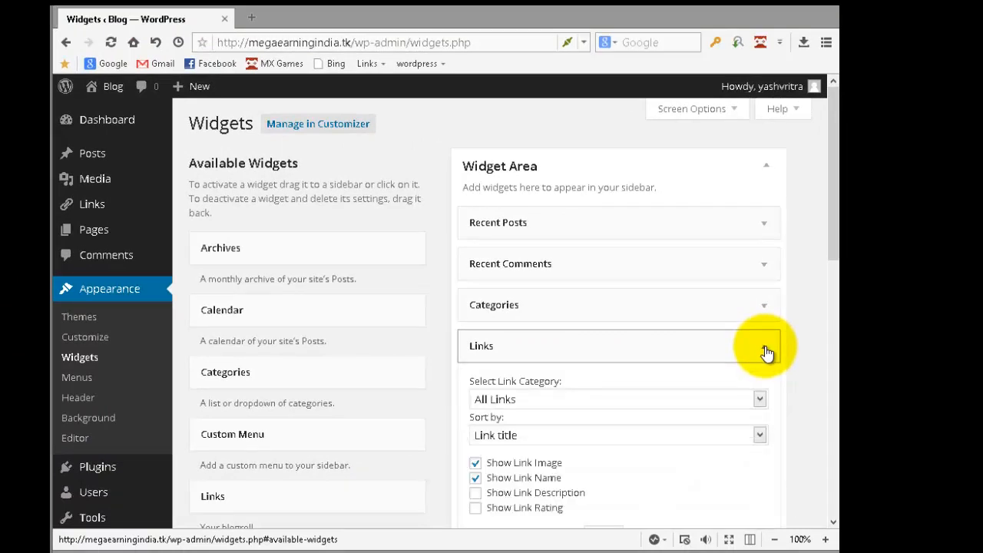
# Step: Drag the Links and Meta widgets out of the Widget Area, leaving Recent Posts, Recent Comments and Categories
pyautogui.click(765, 346)
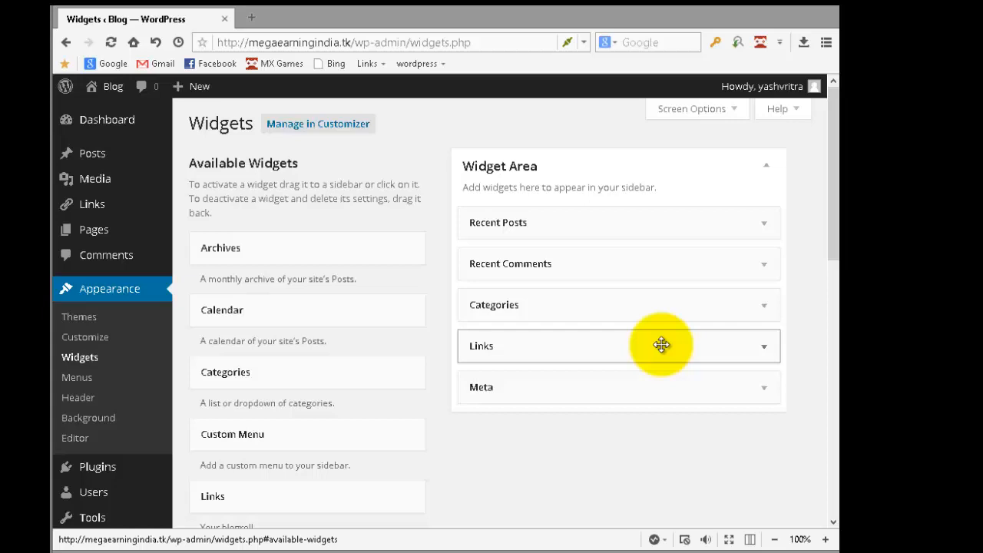
pyautogui.moveTo(630, 349)
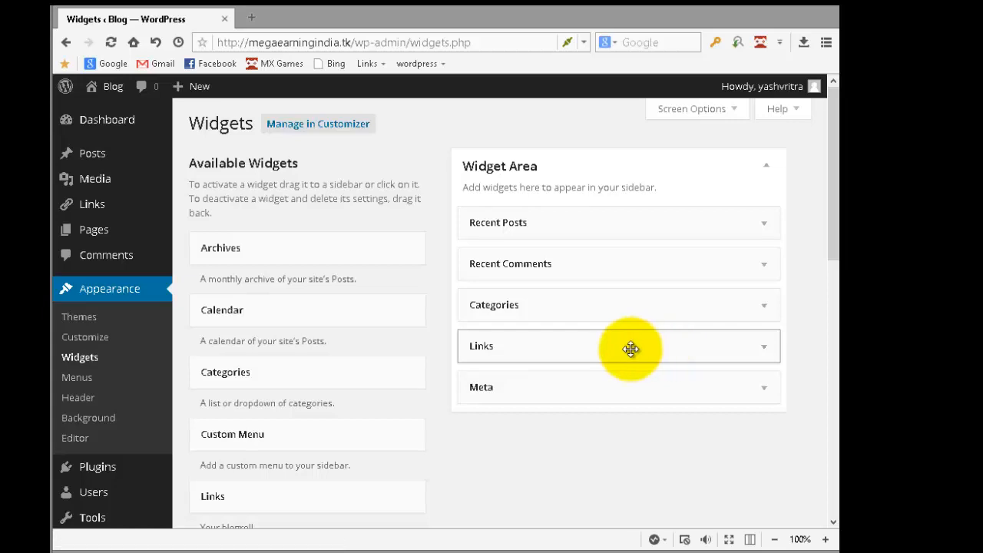
pyautogui.moveTo(630, 347); pyautogui.dragTo(398, 313)
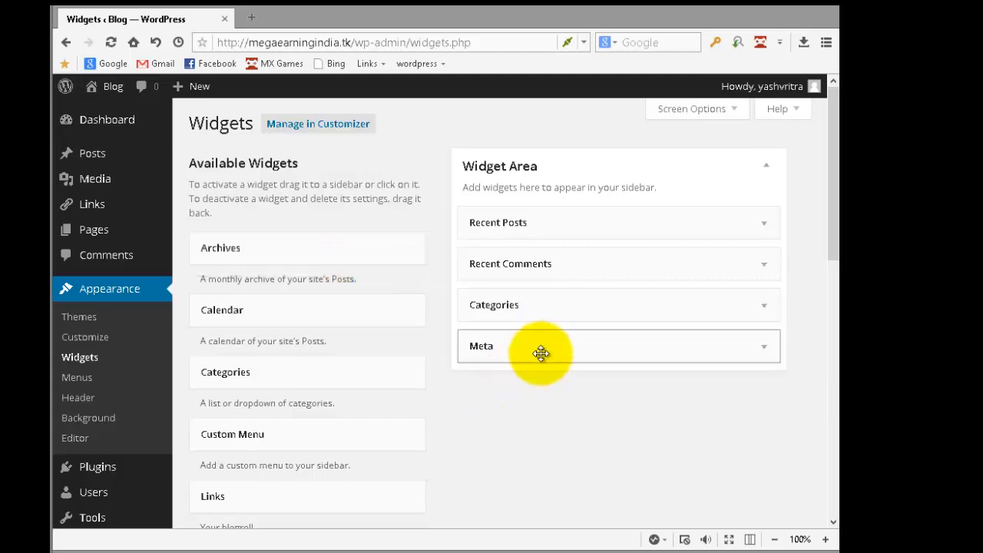
pyautogui.moveTo(541, 346); pyautogui.dragTo(277, 227)
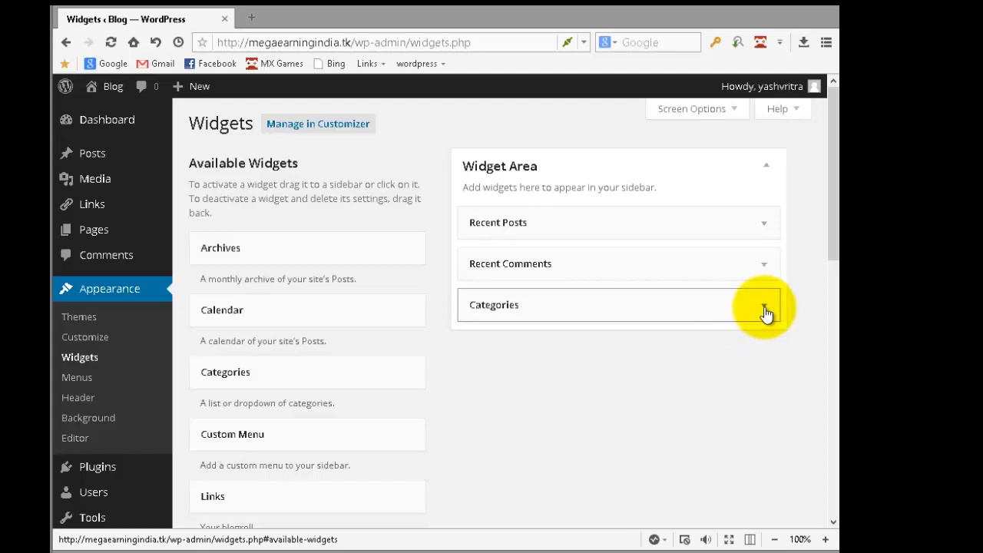
pyautogui.click(765, 304)
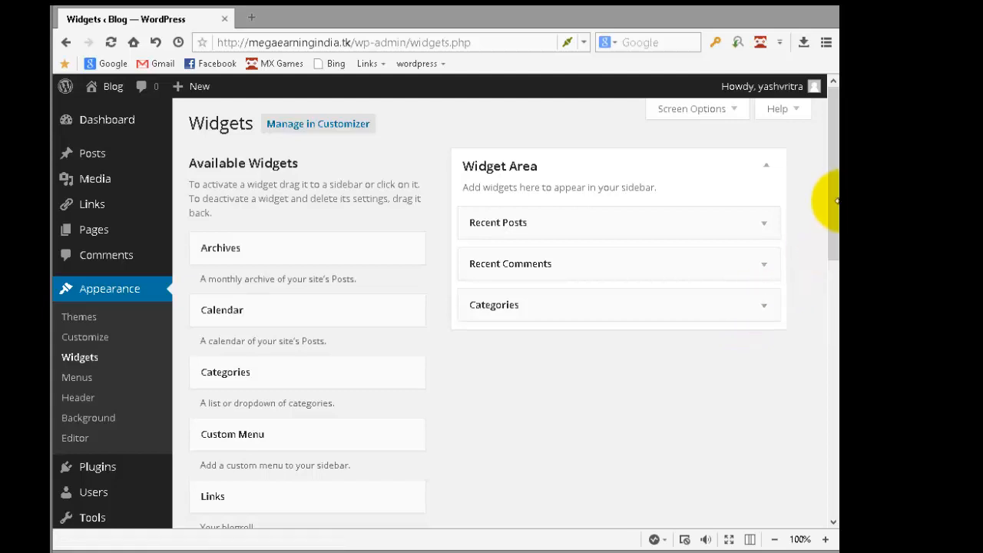
# Step: Add a Text widget to the Widget Area and place it directly below Recent Posts
pyautogui.scroll(-3)
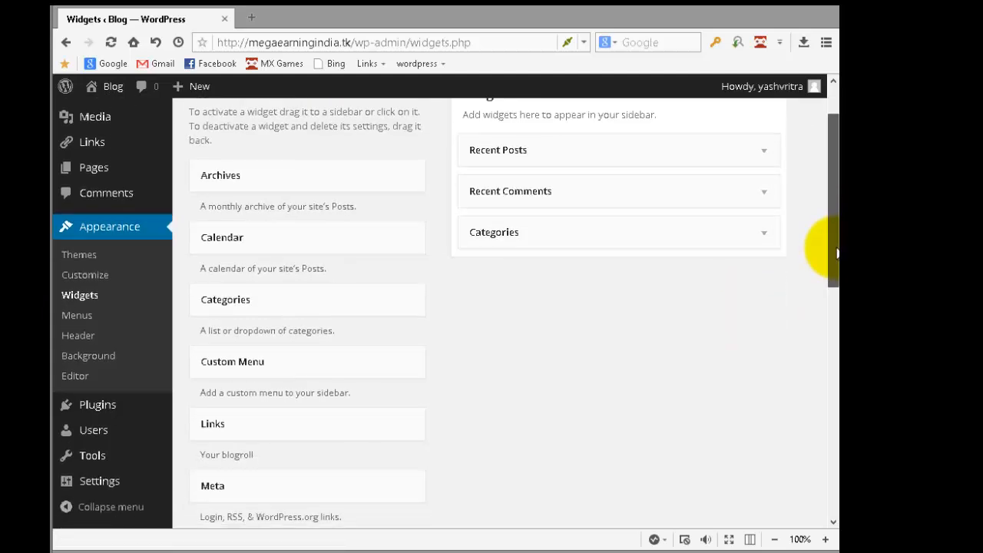
pyautogui.scroll(-3)
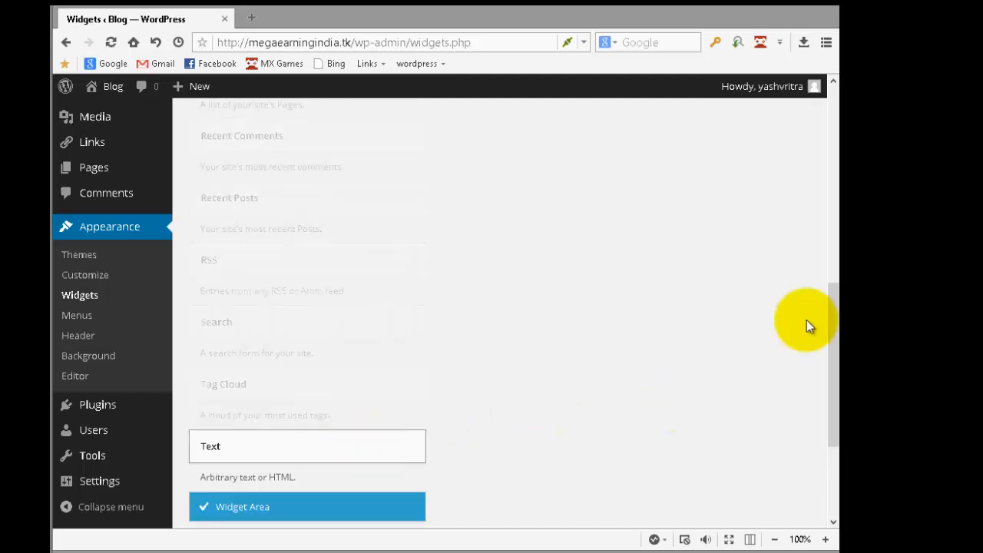
pyautogui.scroll(-3)
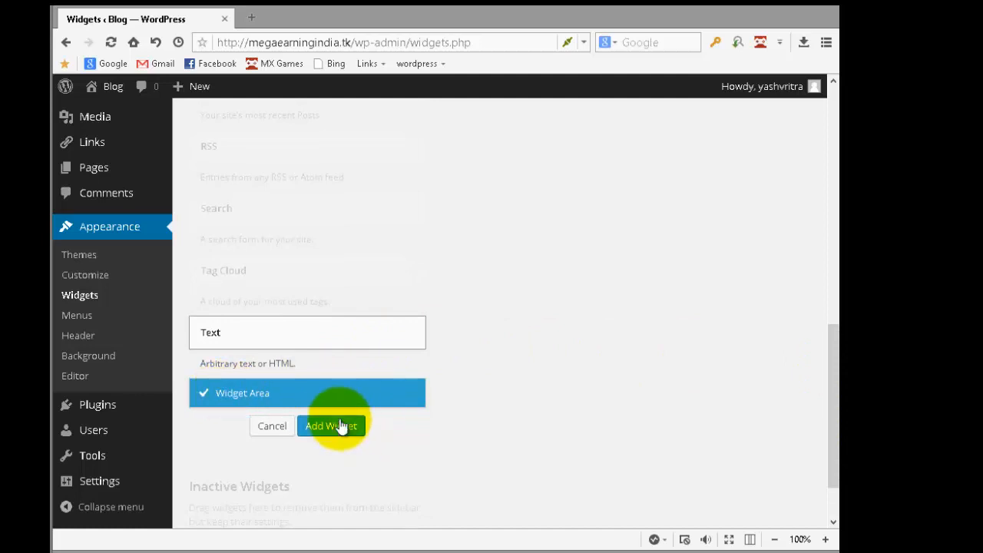
pyautogui.click(332, 426)
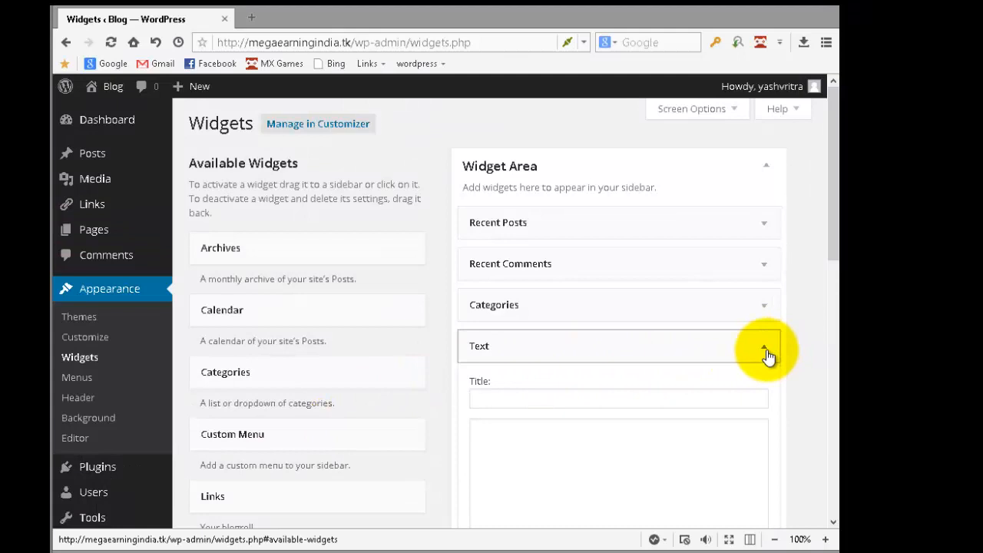
pyautogui.click(765, 347)
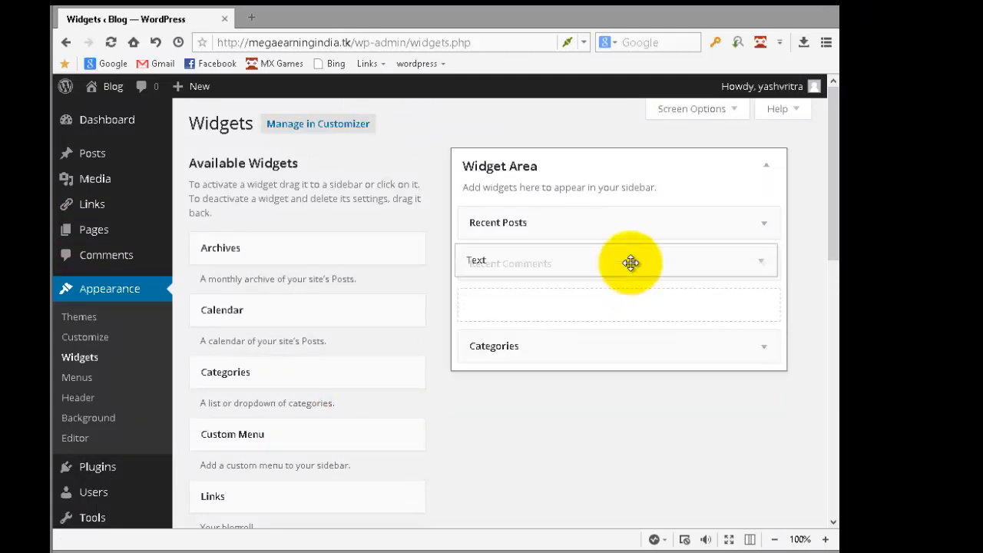
pyautogui.click(762, 263)
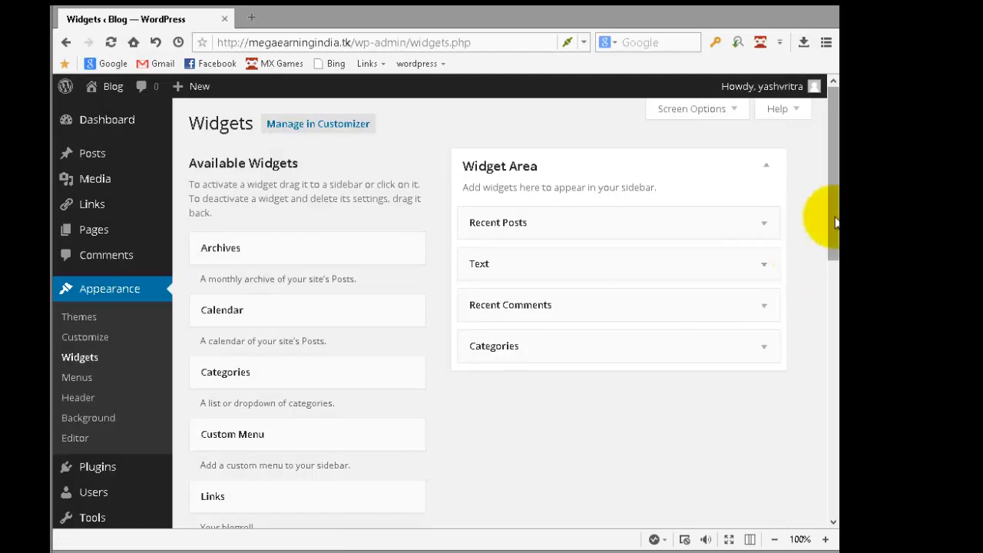
pyautogui.scroll(-3)
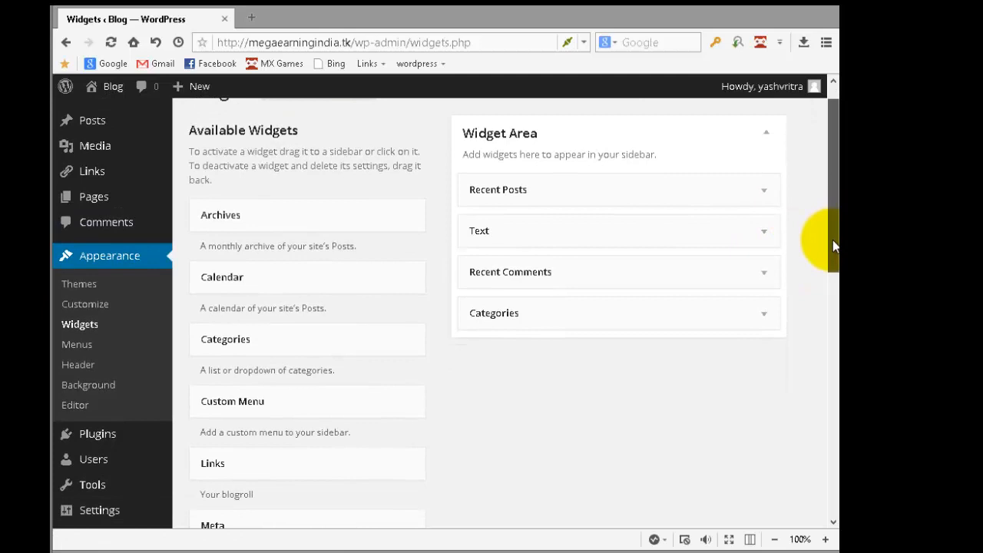
pyautogui.scroll(-3)
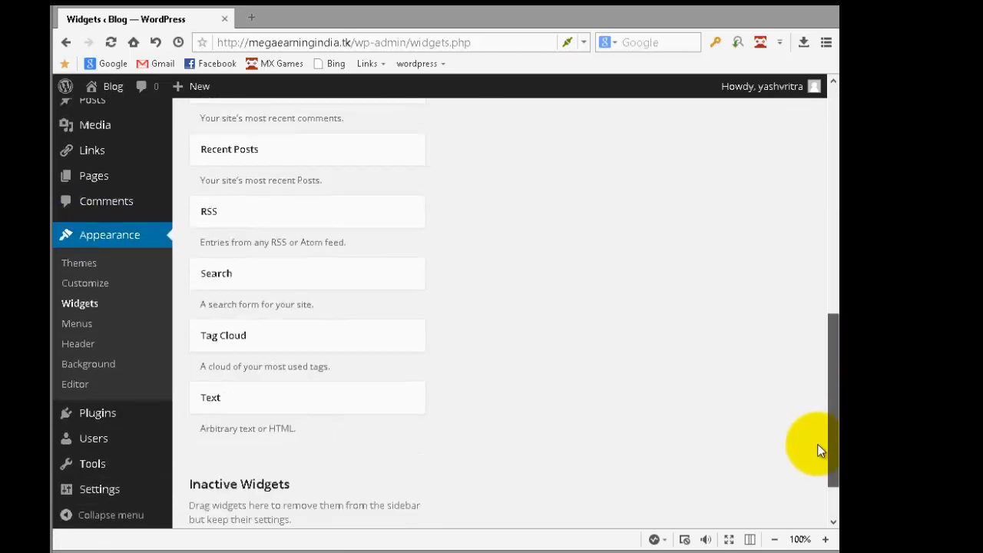
pyautogui.scroll(-3)
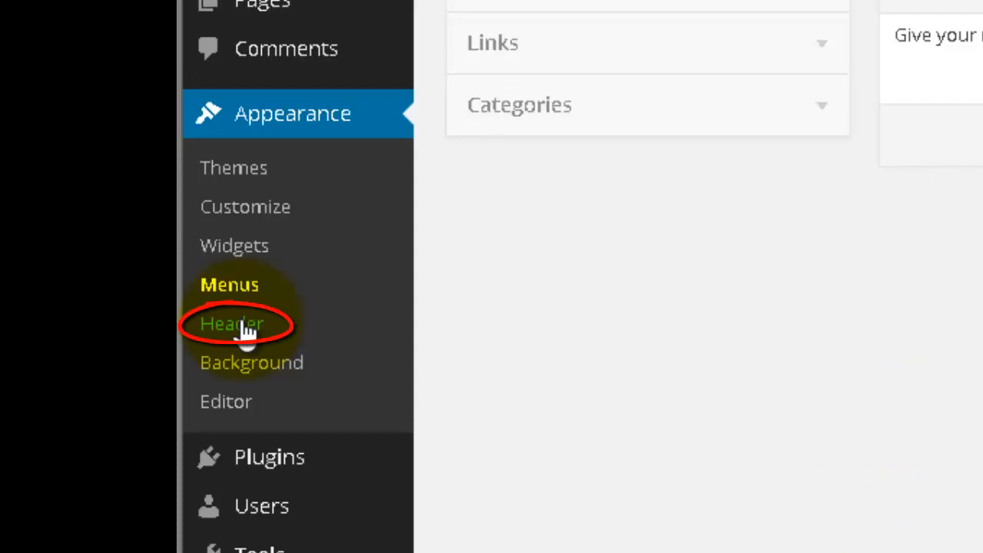
# Step: Go to Appearance > Header and expand the Site Title & Tagline section
pyautogui.click(231, 323)
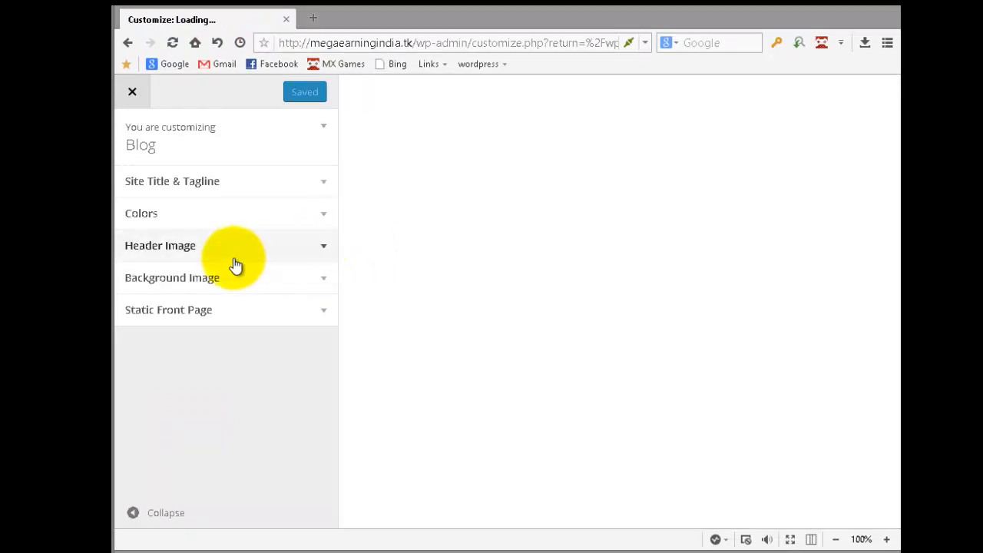
pyautogui.click(172, 181)
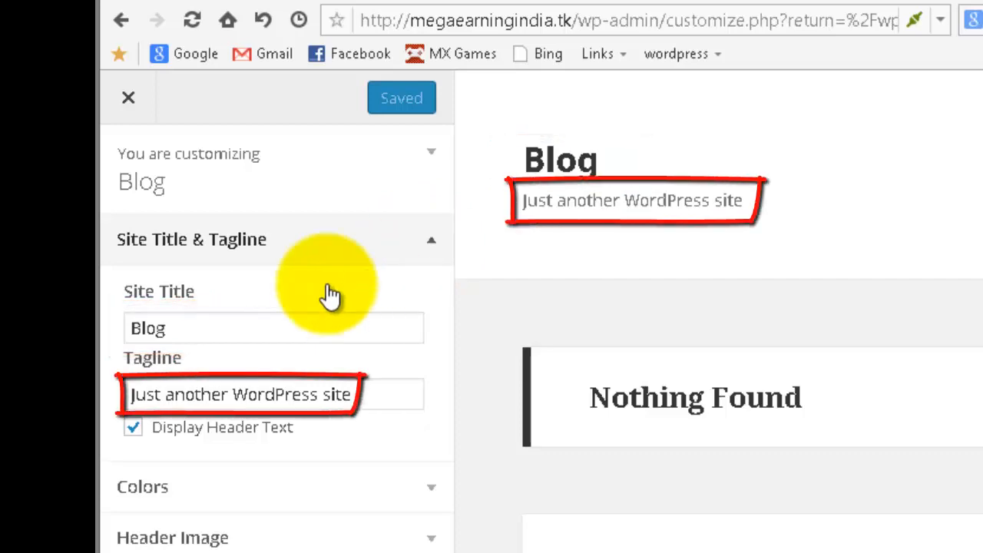
# Step: Set the site title to 'Mega Earning India'
pyautogui.click(273, 329)
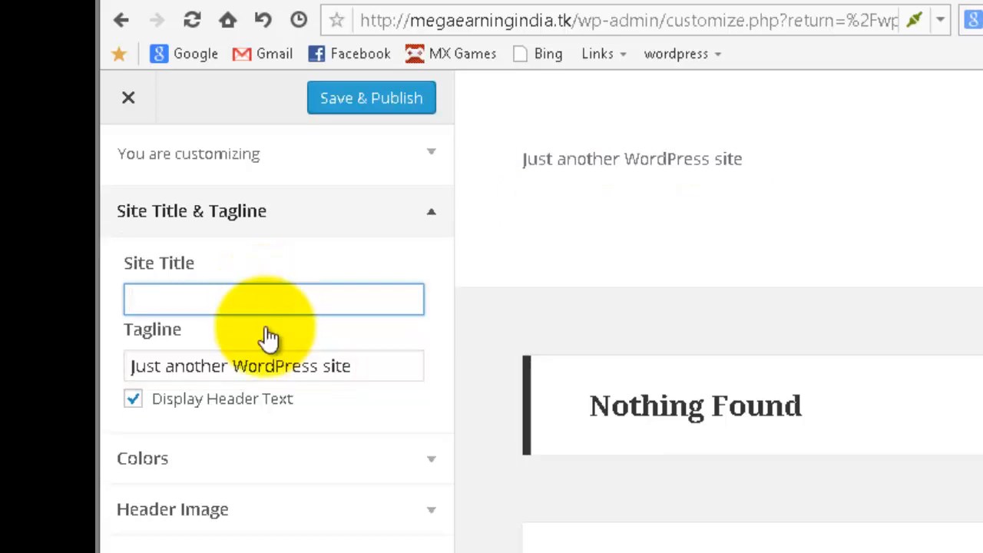
pyautogui.write('Mega E')
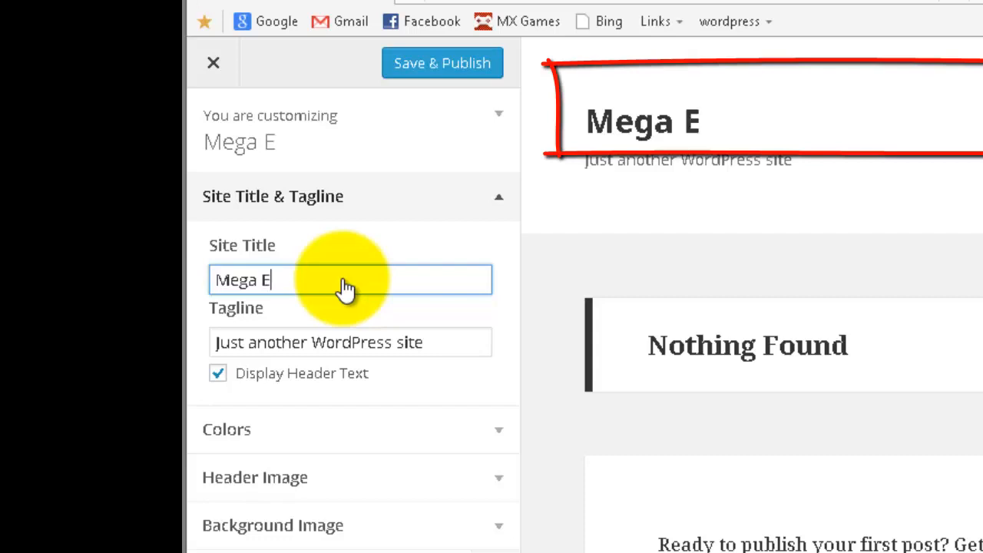
pyautogui.write('arning India')
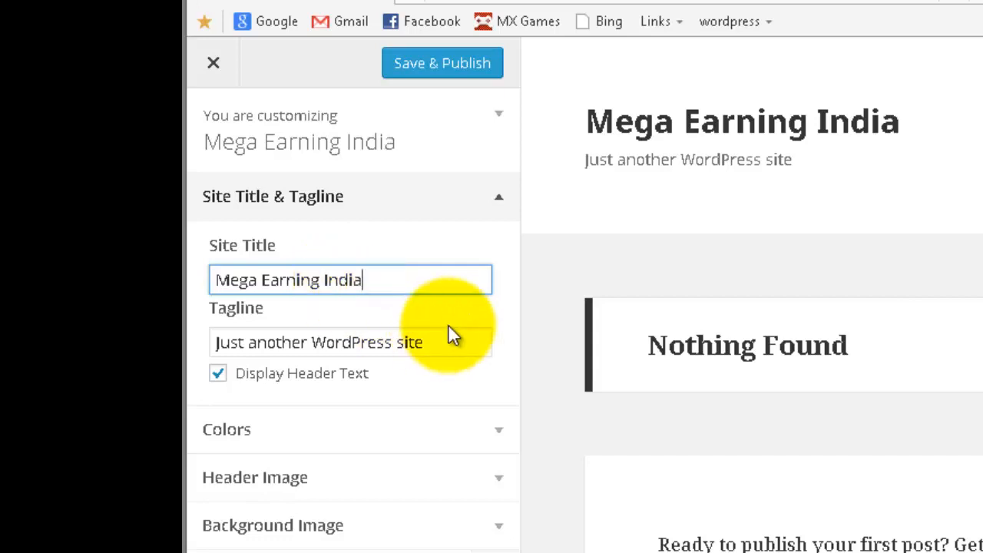
# Step: Set the tagline to 'Tips to teach you how to earn online.'
pyautogui.click(350, 341)
pyautogui.write('T')
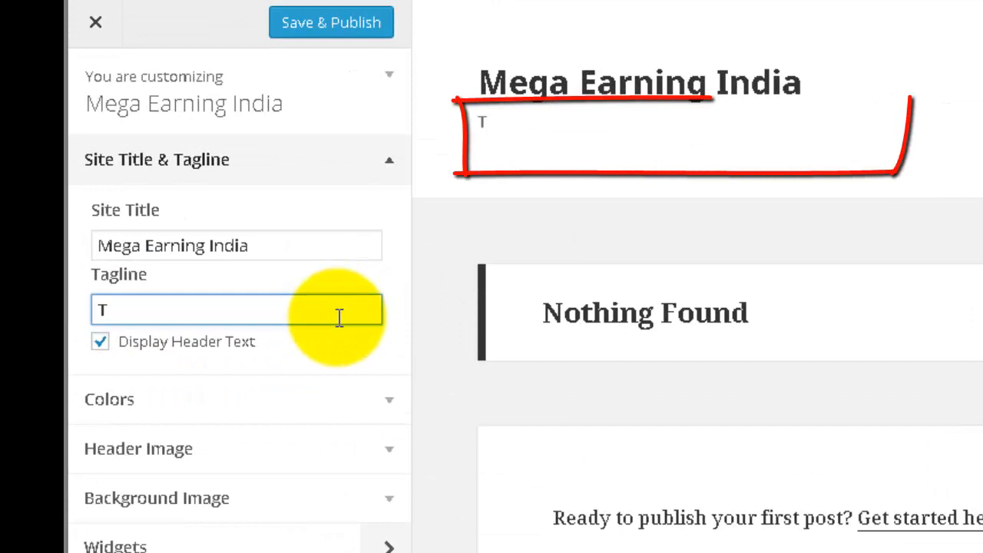
pyautogui.write('ips to')
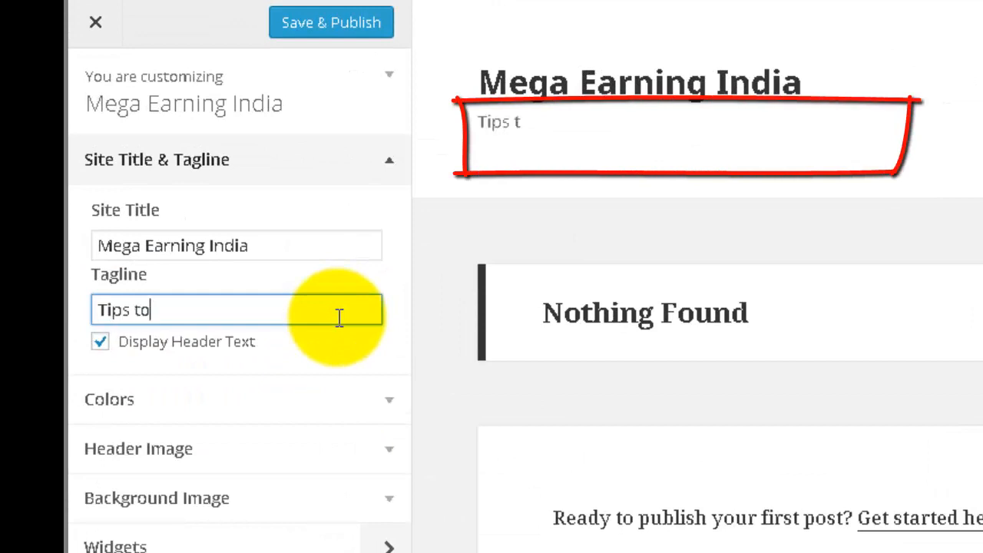
pyautogui.write('teach you')
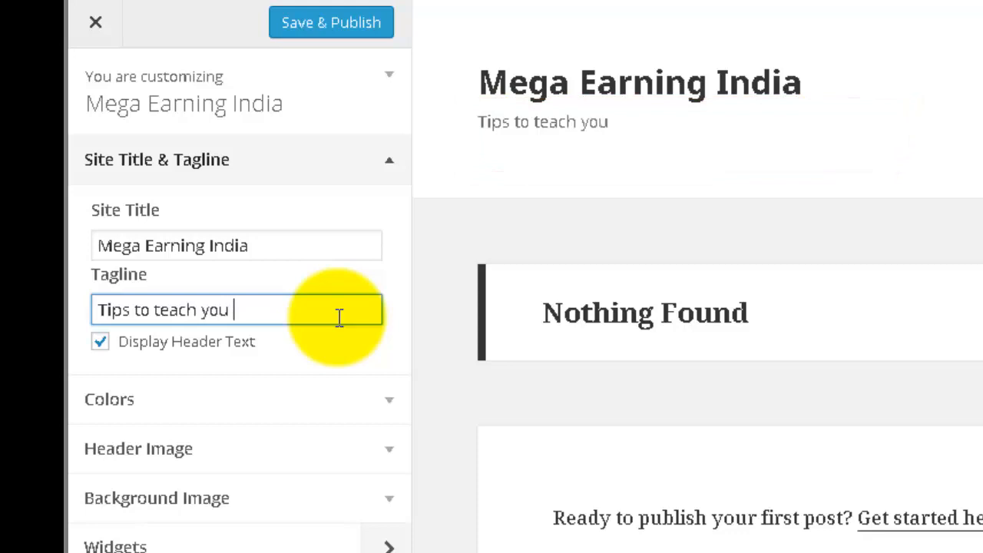
pyautogui.write('how to')
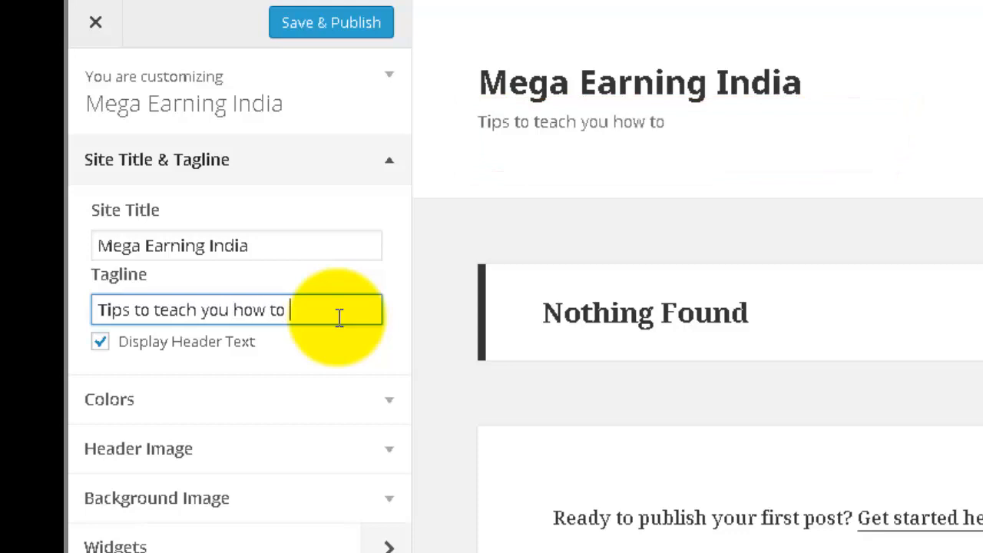
pyautogui.write('earn')
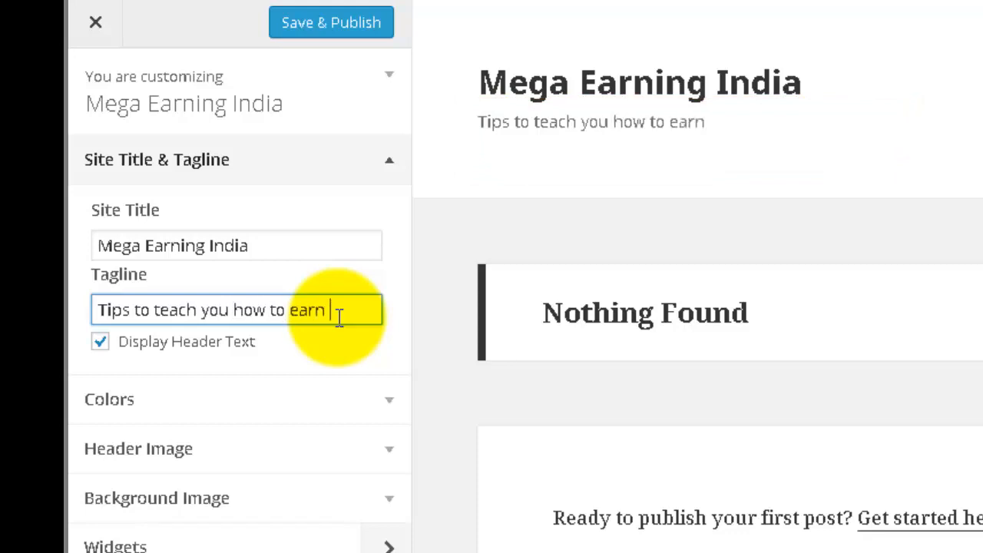
pyautogui.write('online')
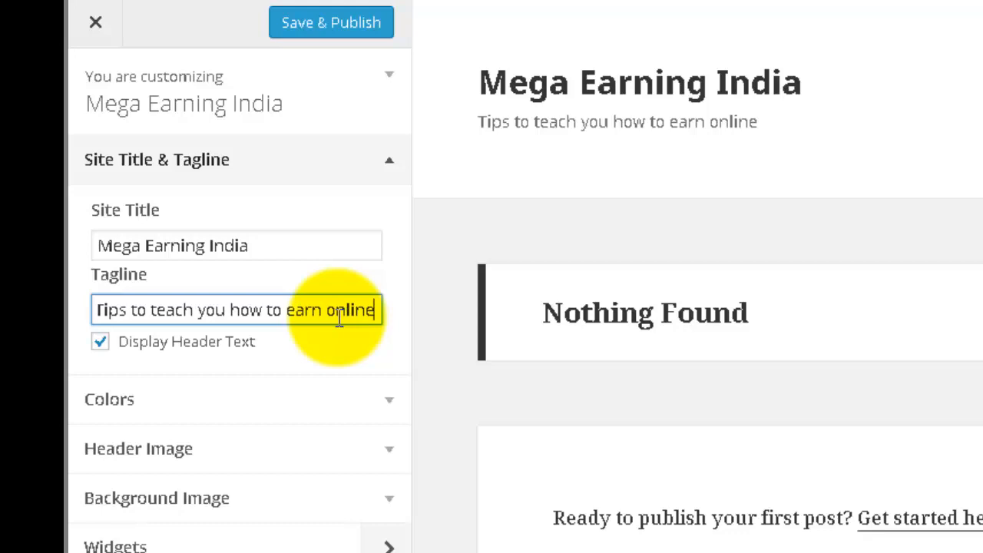
pyautogui.write('.')
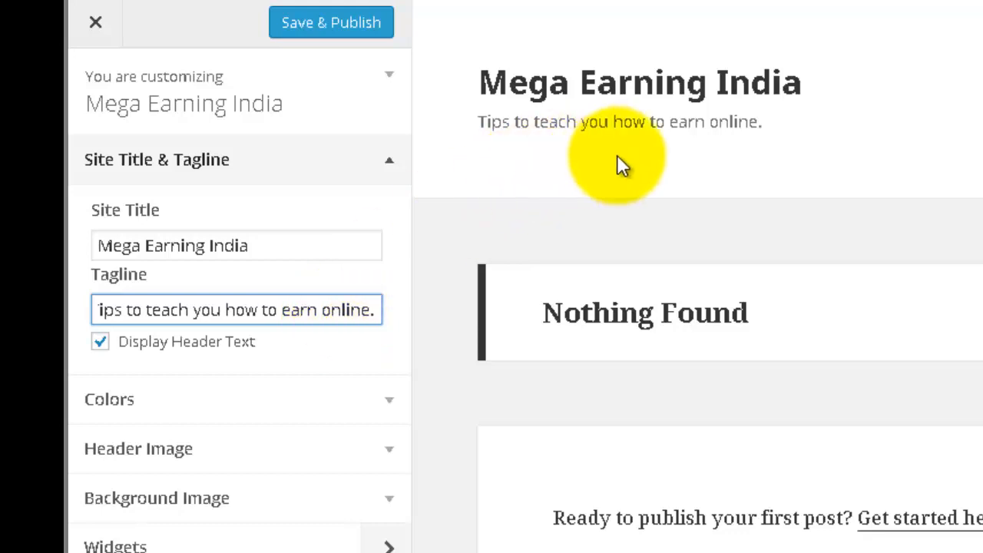
pyautogui.moveTo(353, 377)
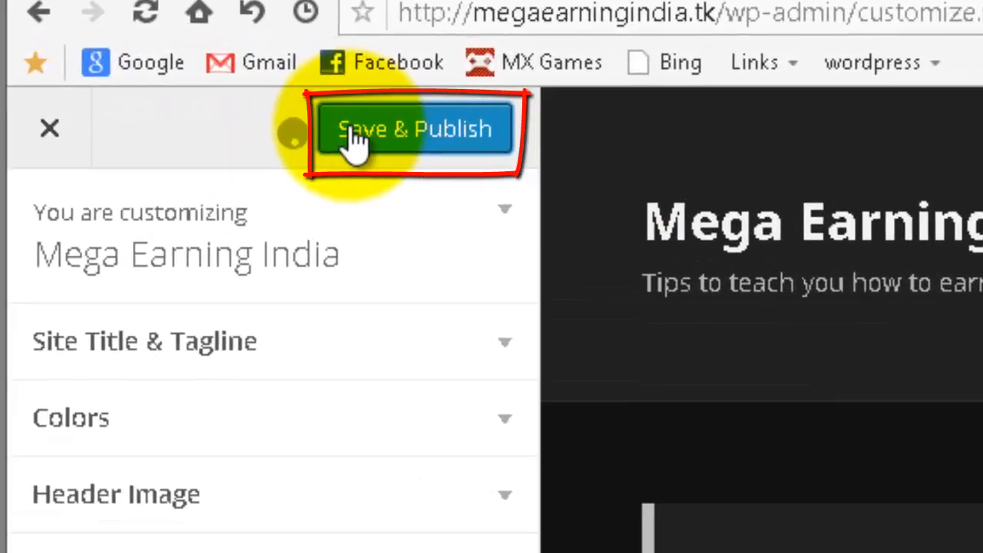
# Step: Save & Publish the new title and tagline and close the customizer
pyautogui.click(416, 129)
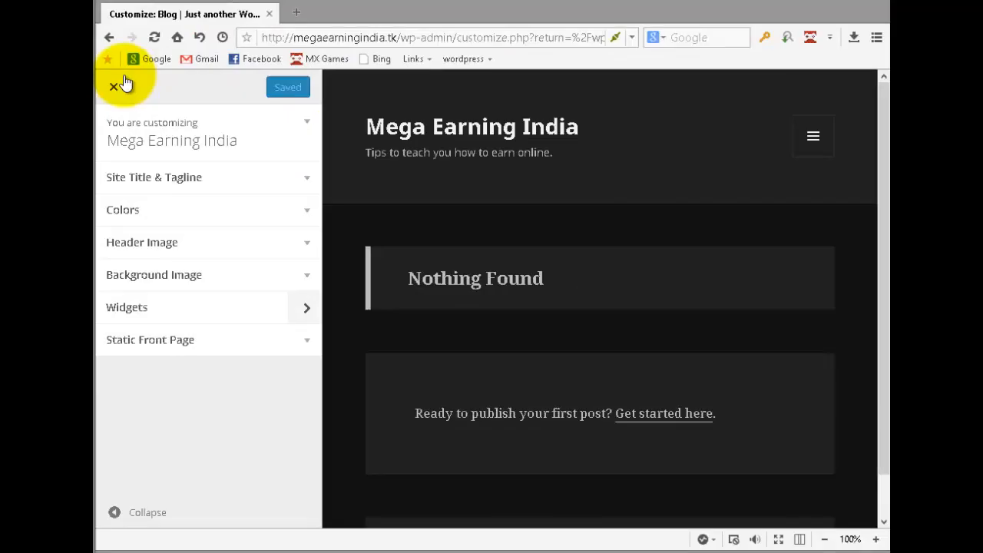
pyautogui.click(113, 87)
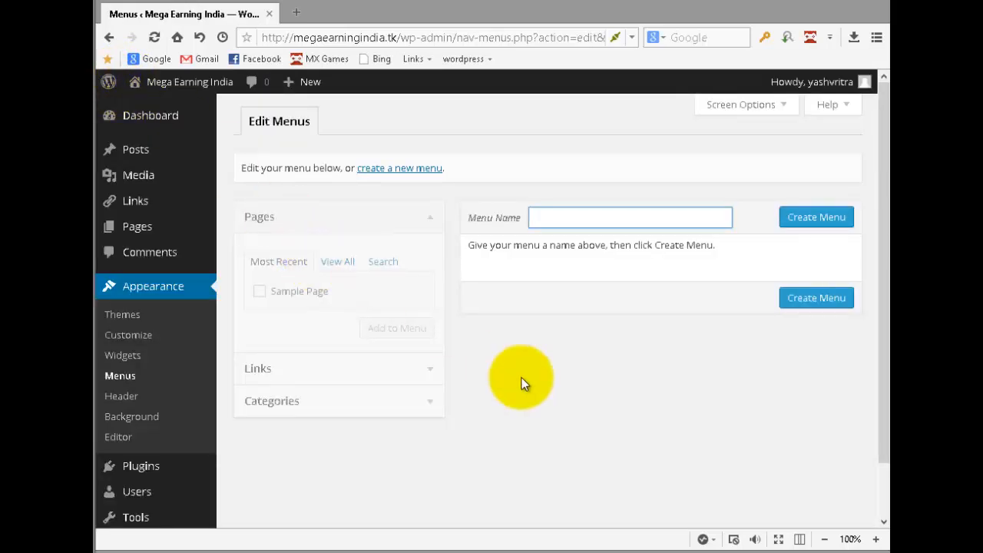
pyautogui.moveTo(135, 149)
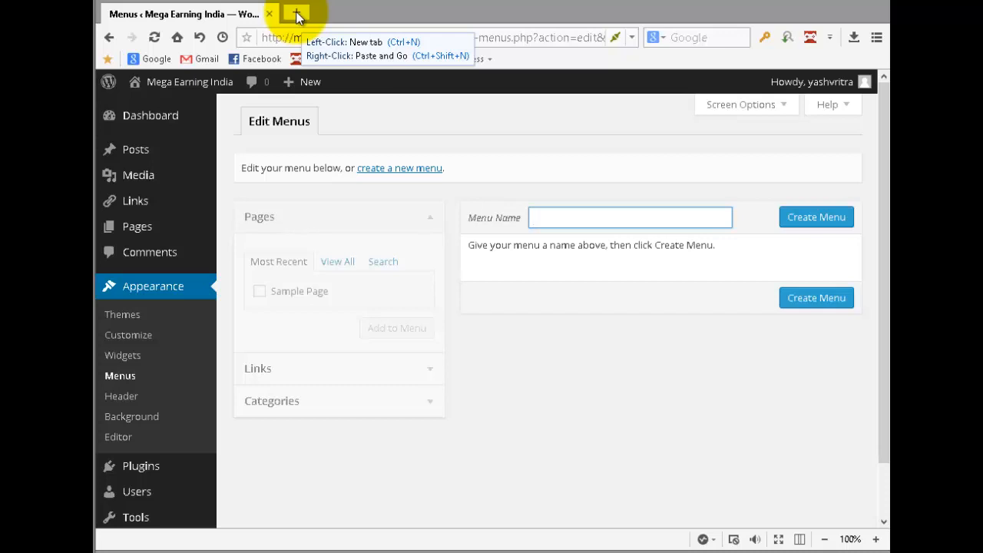
# Step: In a new tab, go to the ClickBank Marketplace and scroll to its Categories list
pyautogui.click(295, 14)
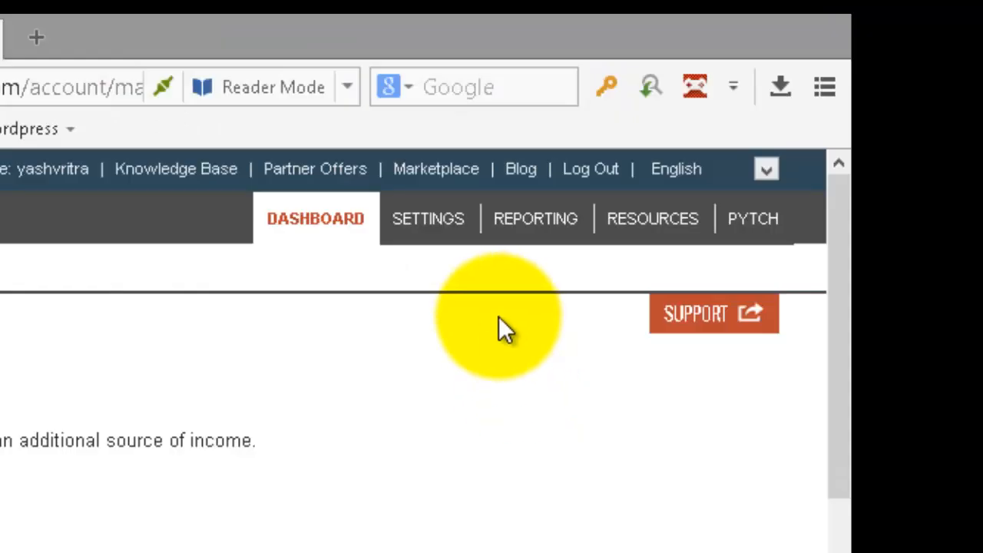
pyautogui.click(436, 168)
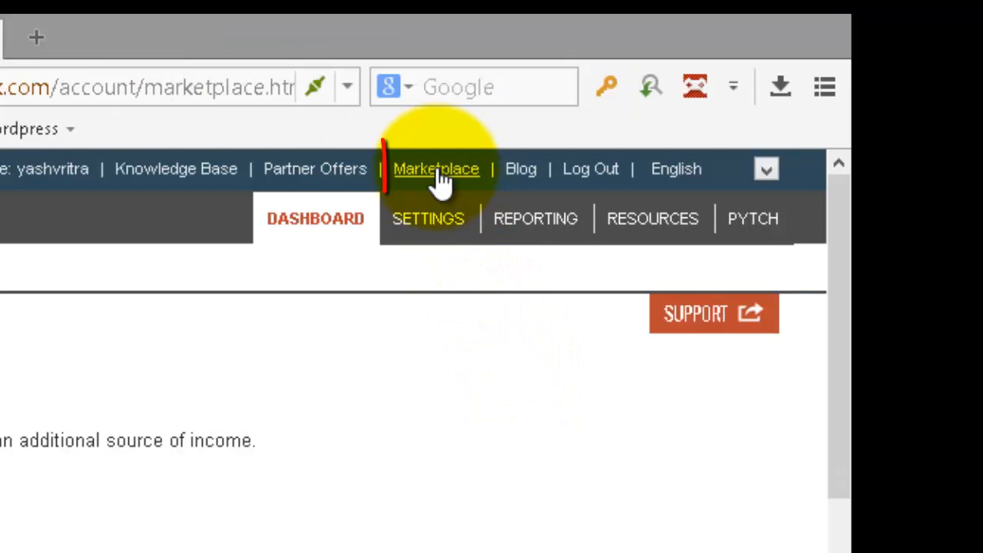
pyautogui.click(436, 168)
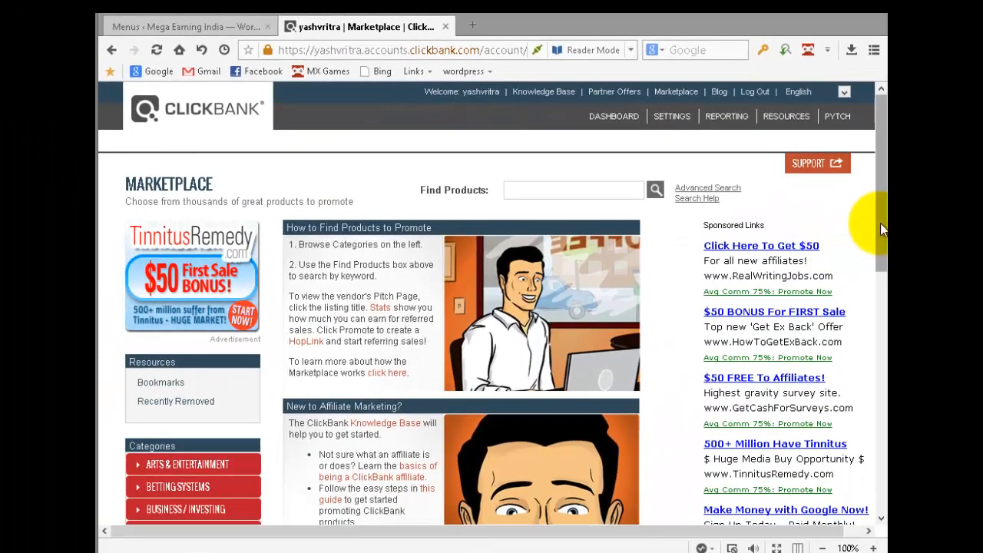
pyautogui.scroll(-3)
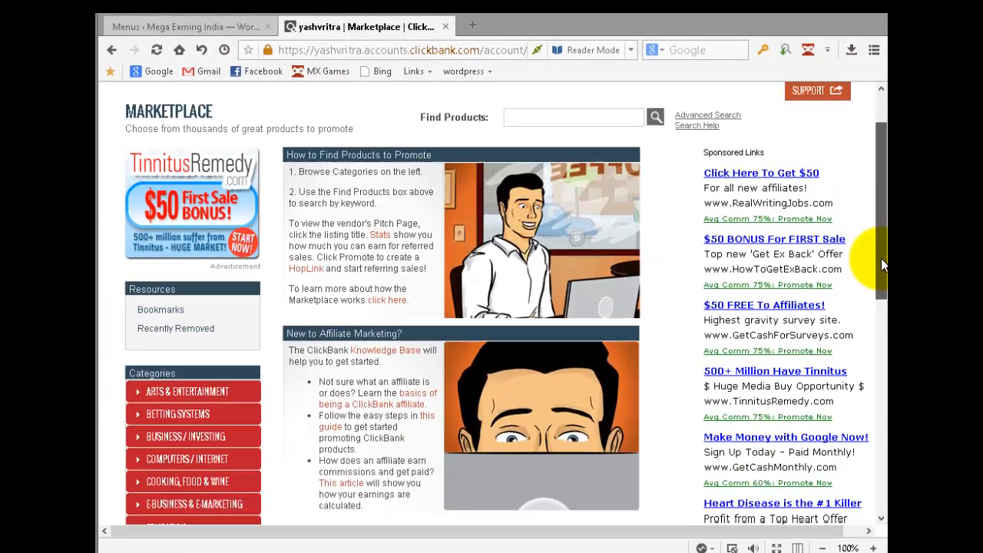
pyautogui.scroll(-3)
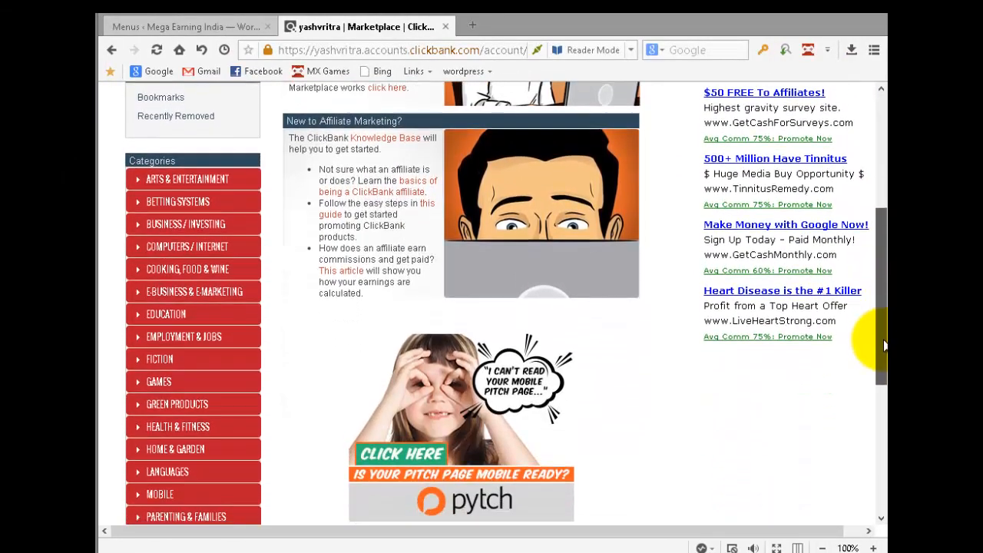
pyautogui.scroll(-3)
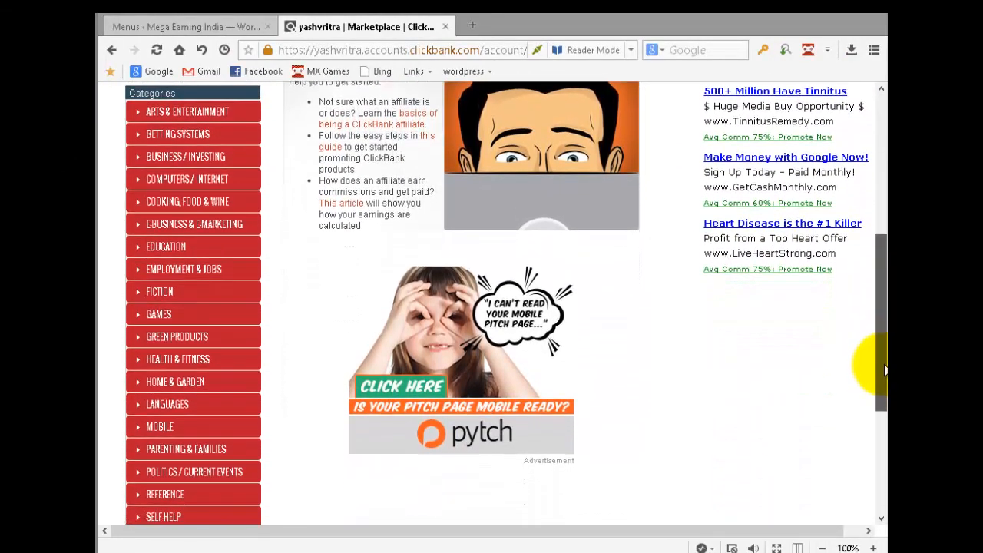
pyautogui.scroll(-3)
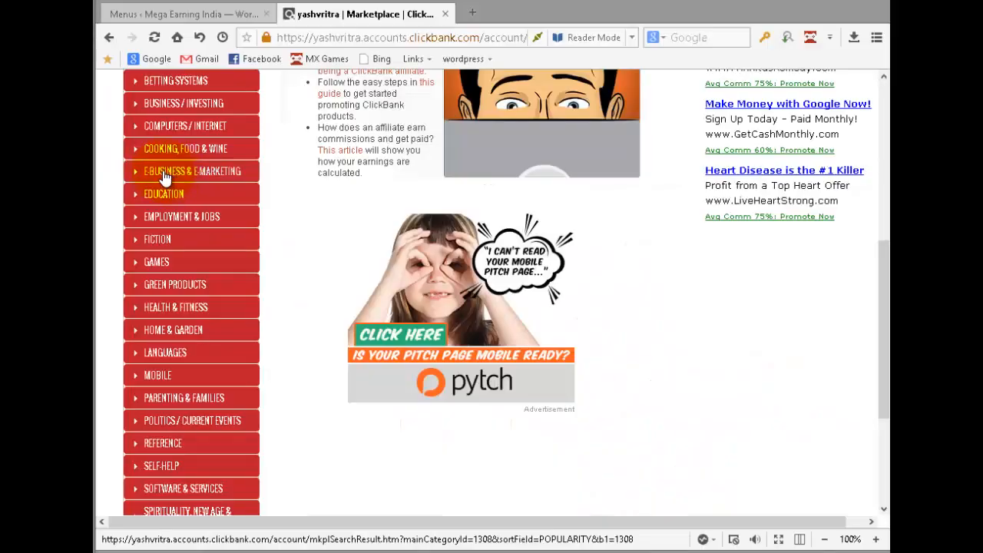
# Step: List E-business & E-marketing products and open the Google Sniper listing in a new tab
pyautogui.click(192, 172)
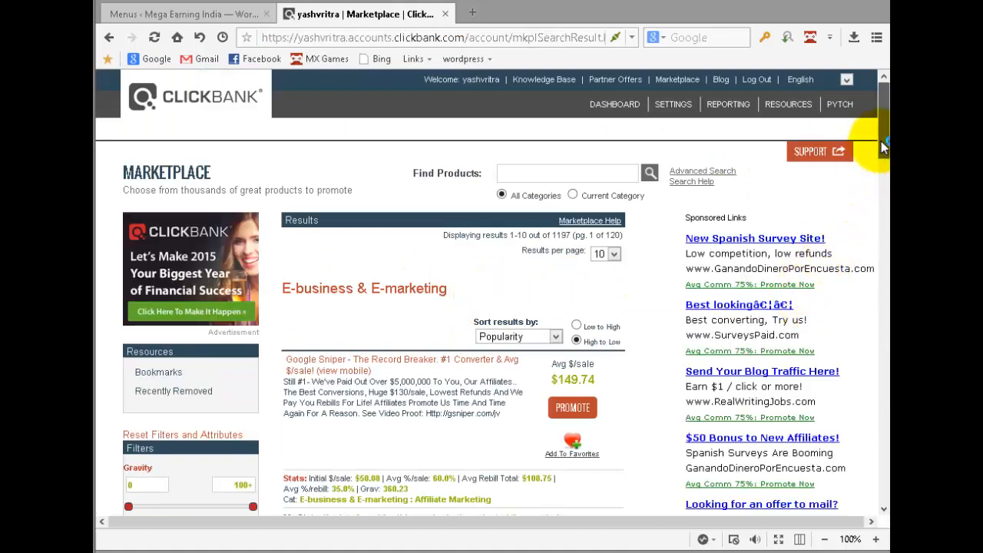
pyautogui.scroll(-3)
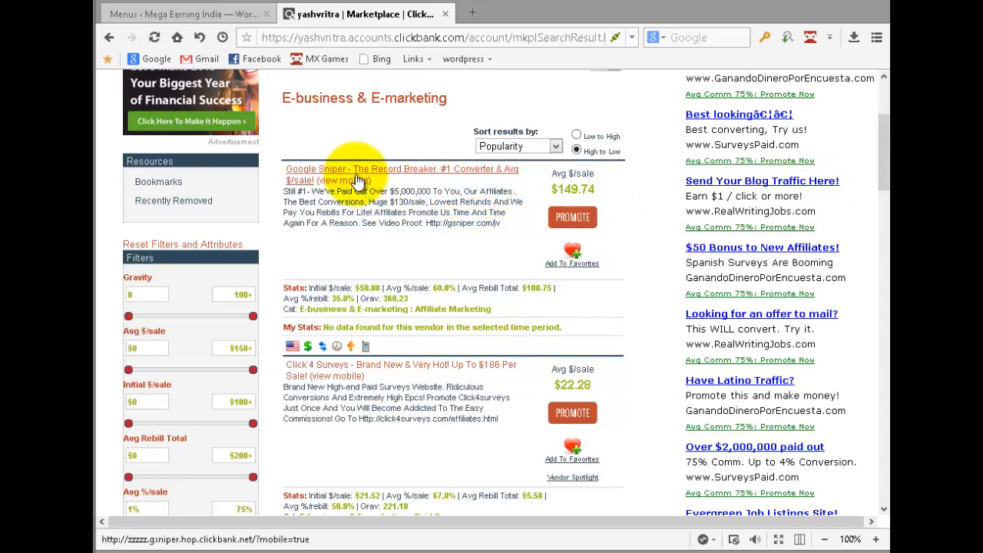
pyautogui.moveTo(473, 181)
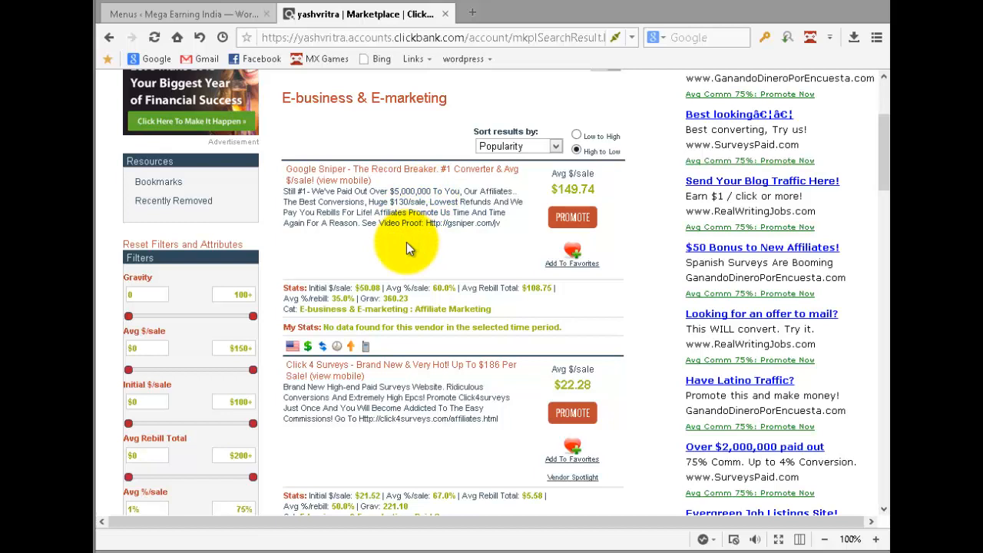
pyautogui.moveTo(407, 255)
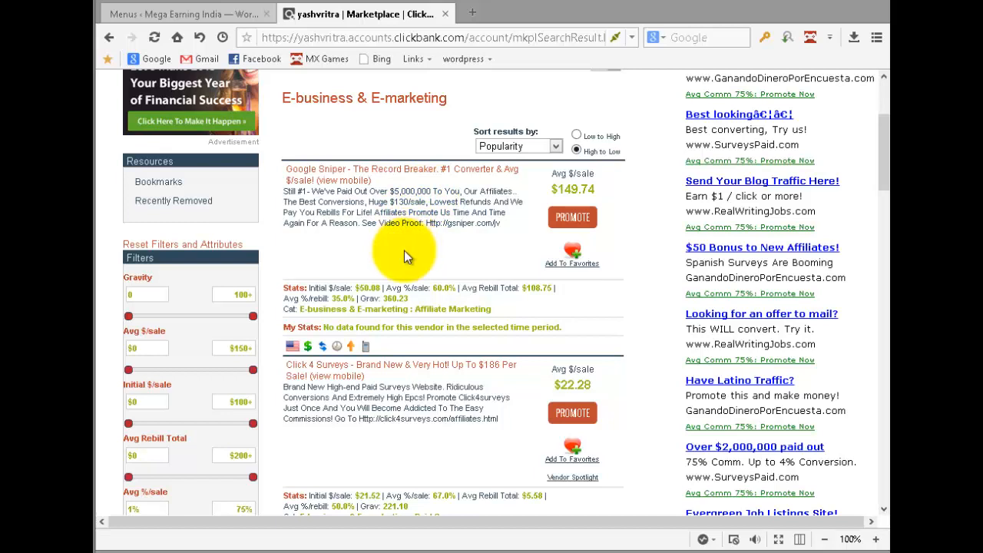
pyautogui.moveTo(526, 300)
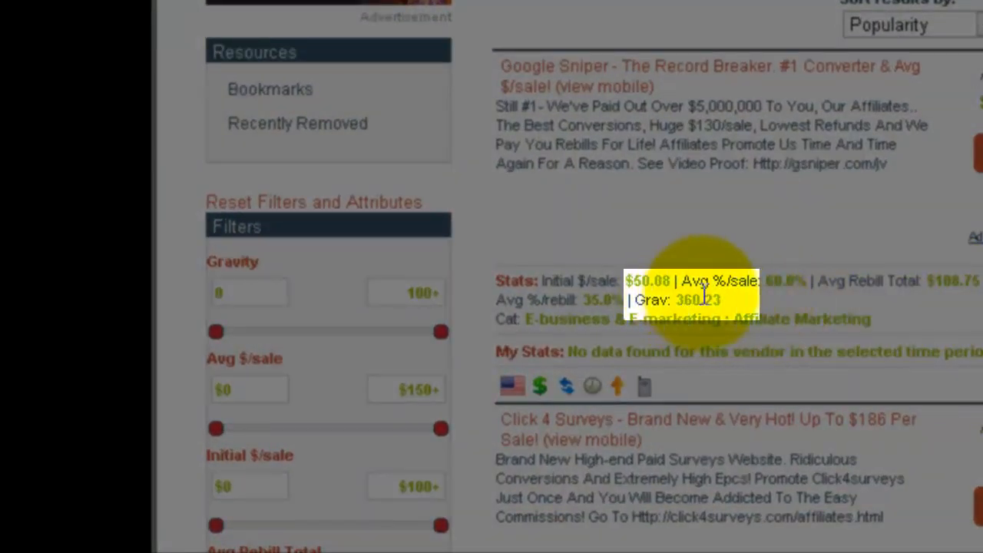
pyautogui.doubleClick(682, 299)
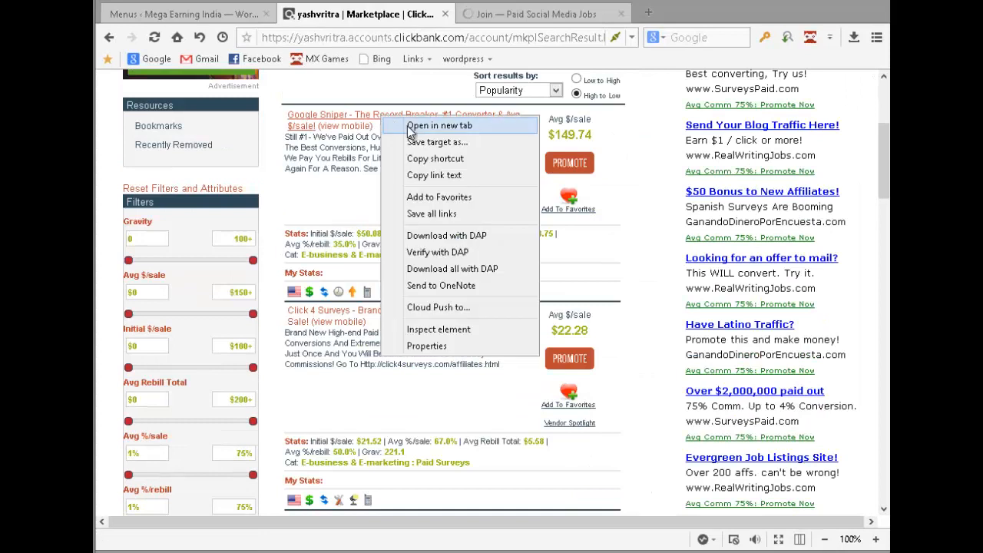
pyautogui.click(439, 126)
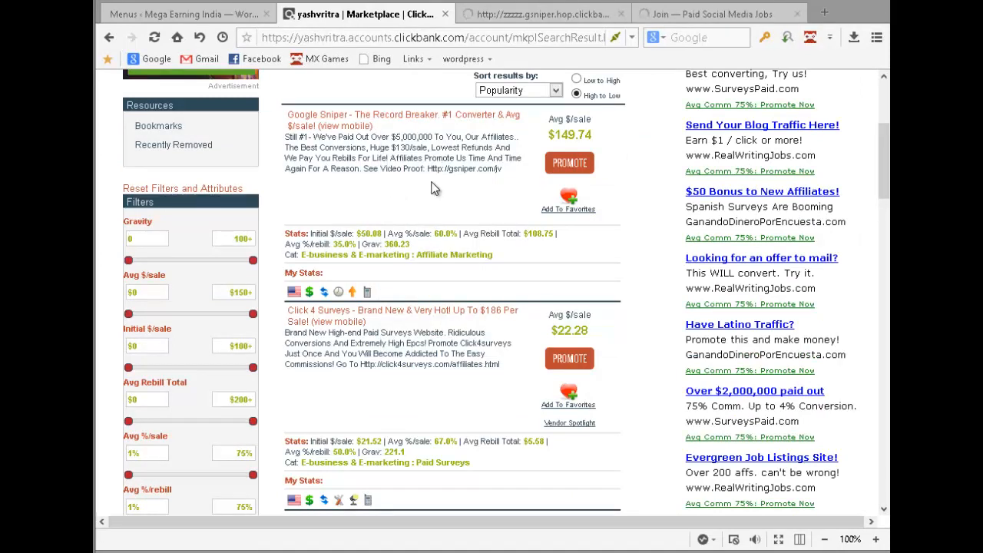
# Step: Bring up the context menu on the Affiliates link in the sales page footer
pyautogui.click(541, 14)
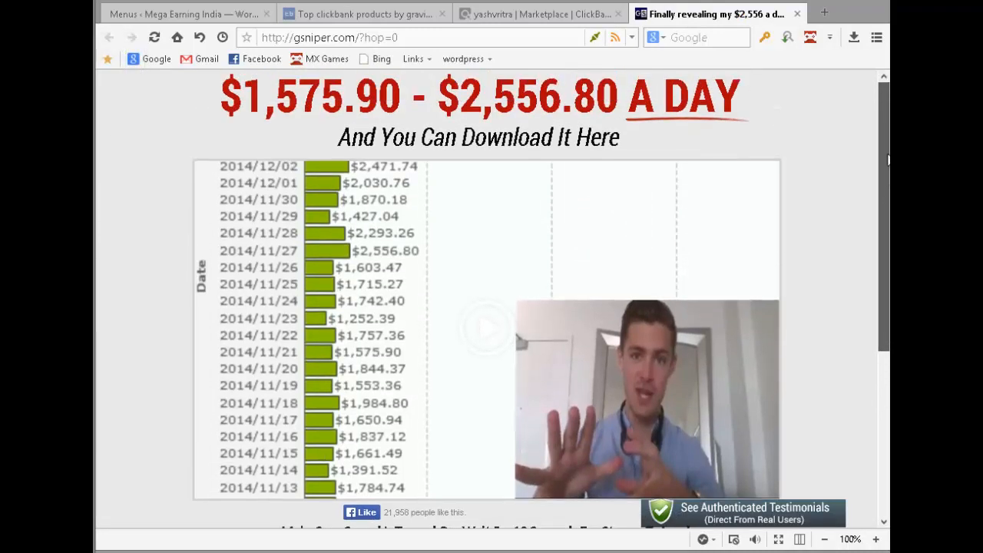
pyautogui.moveTo(888, 159)
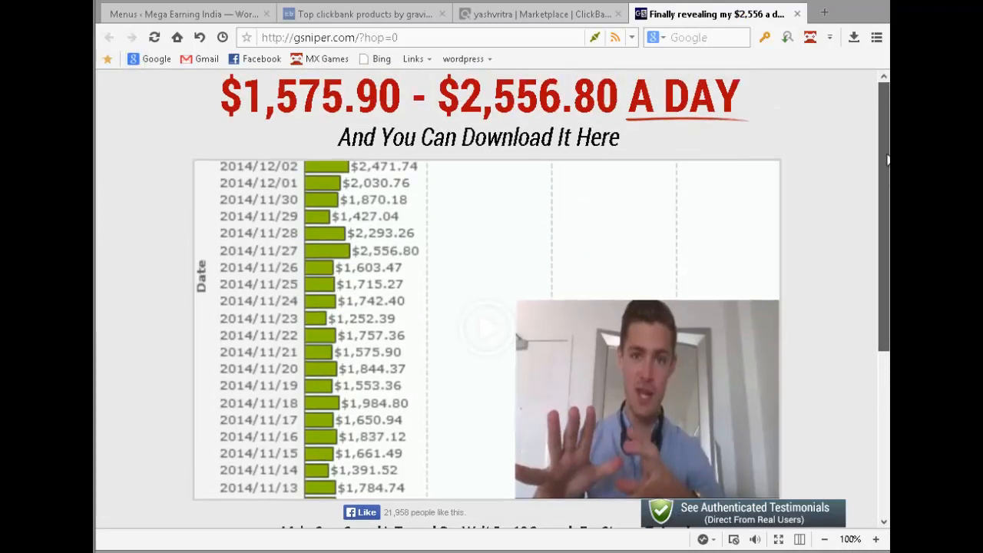
pyautogui.scroll(-3)
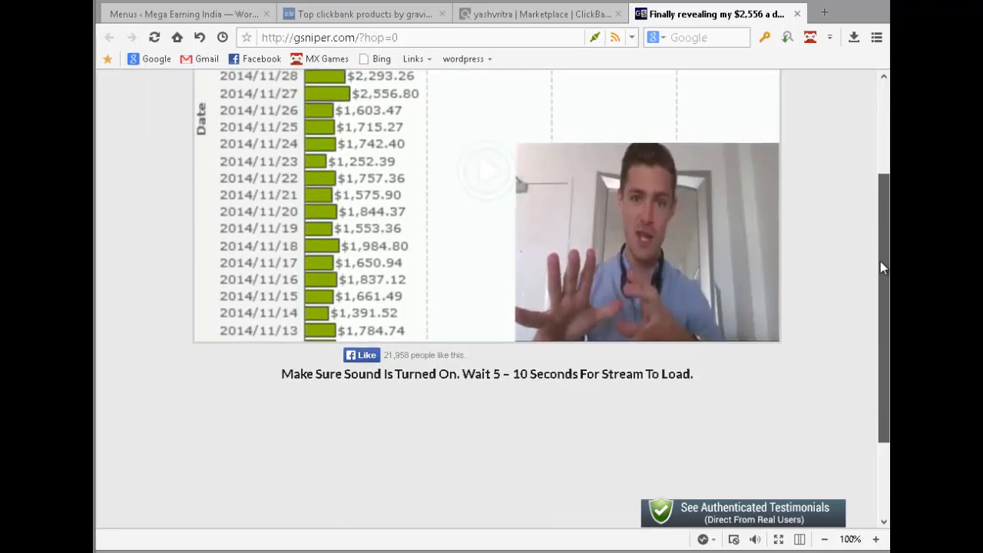
pyautogui.scroll(-3)
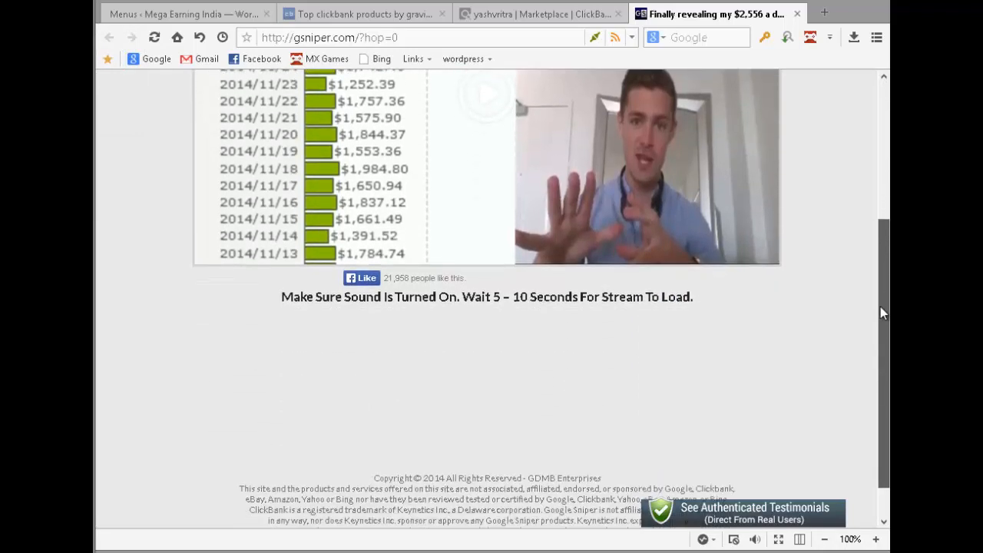
pyautogui.scroll(-3)
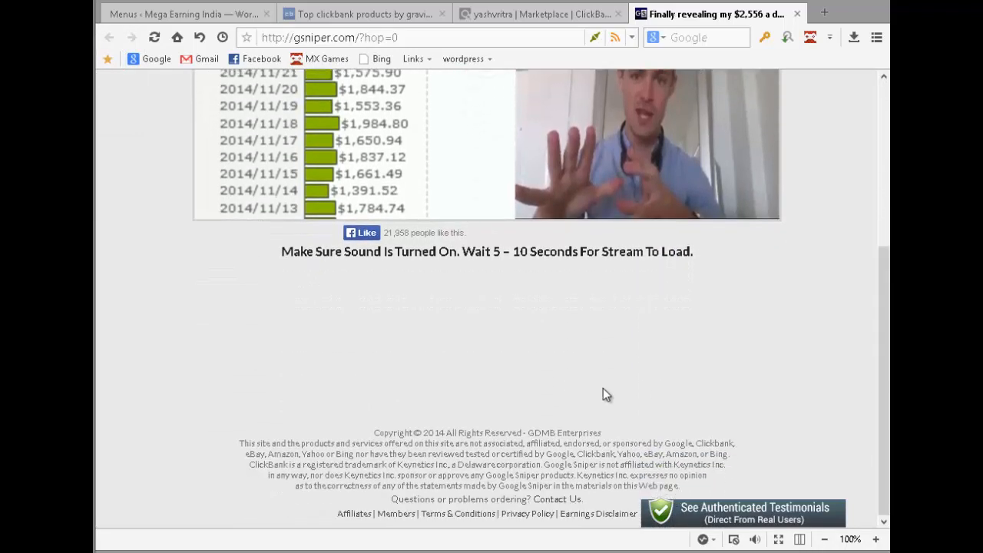
pyautogui.moveTo(354, 513)
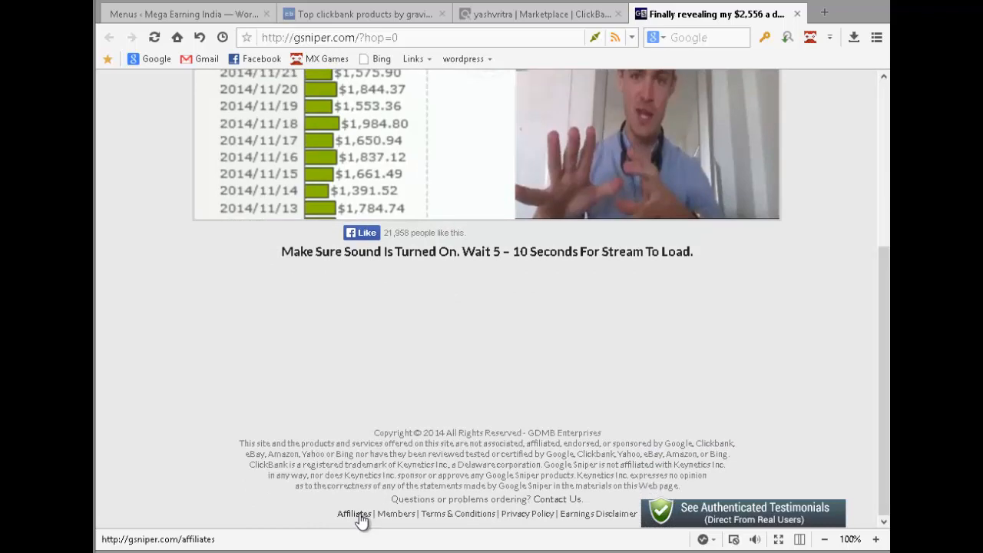
pyautogui.rightClick(353, 513)
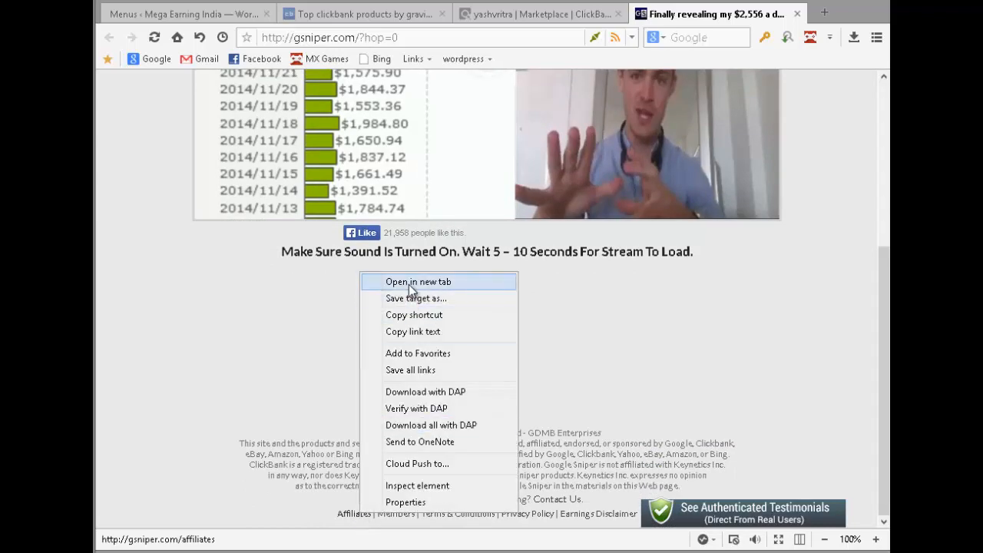
# Step: Open the affiliate tools page in a new tab and reach its banner embed codes
pyautogui.click(418, 281)
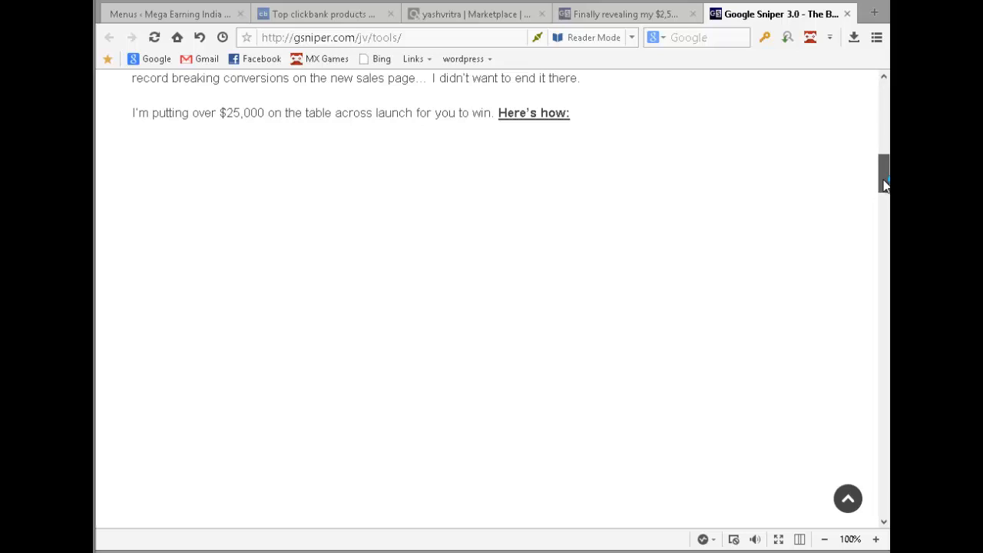
pyautogui.scroll(-3)
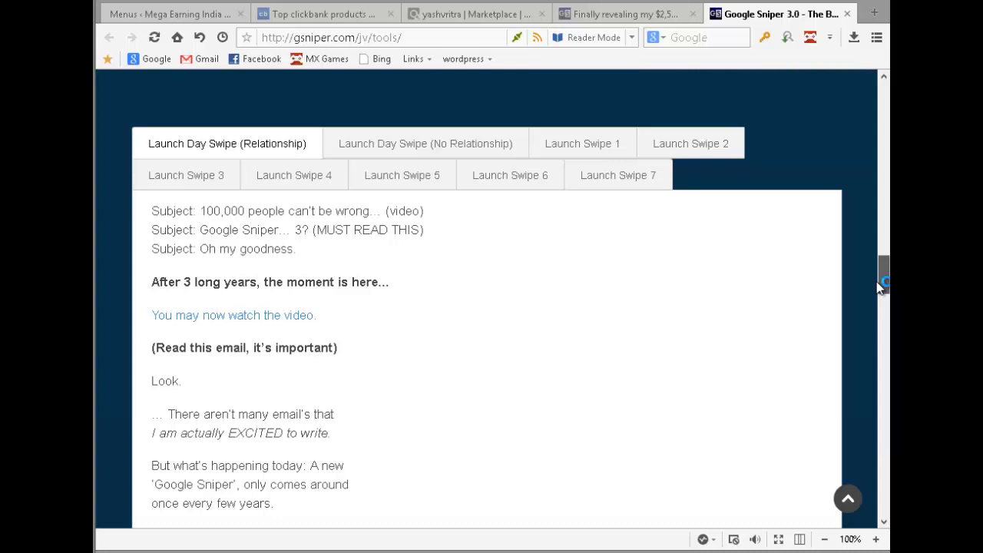
pyautogui.scroll(-3)
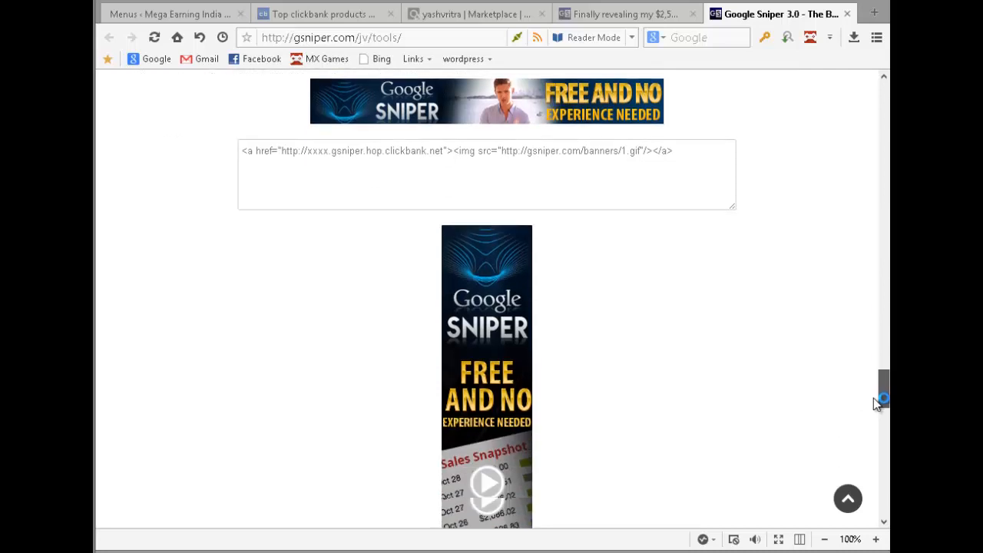
pyautogui.scroll(-3)
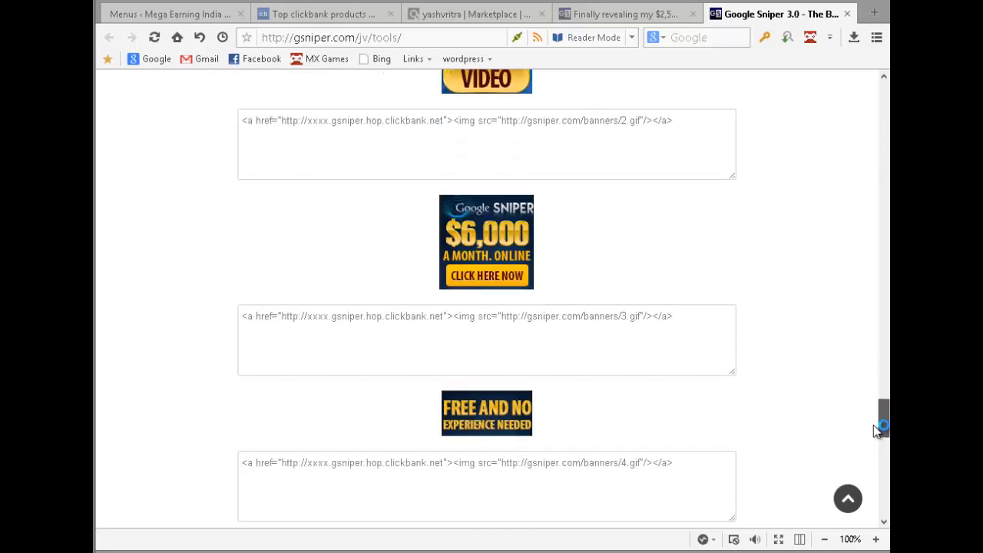
pyautogui.scroll(-3)
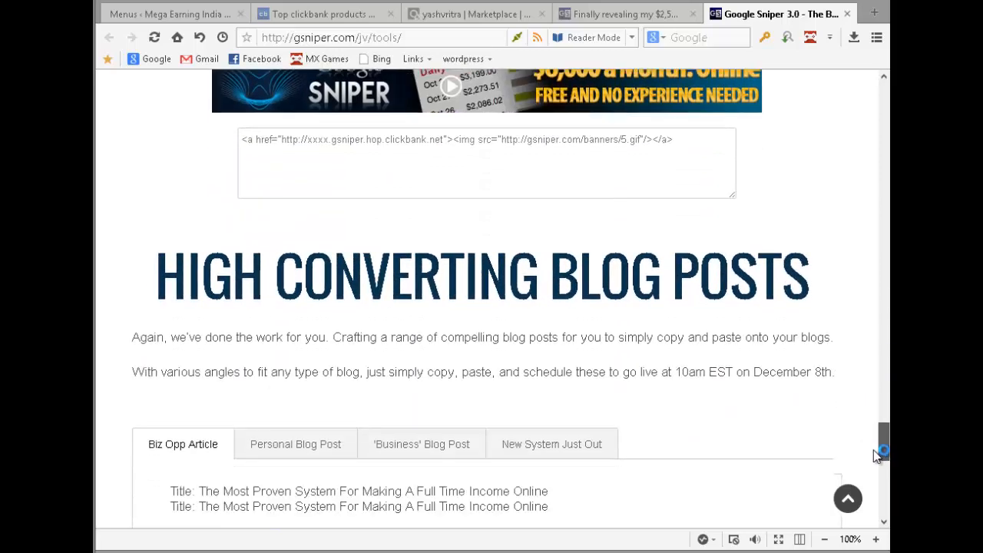
pyautogui.scroll(-3)
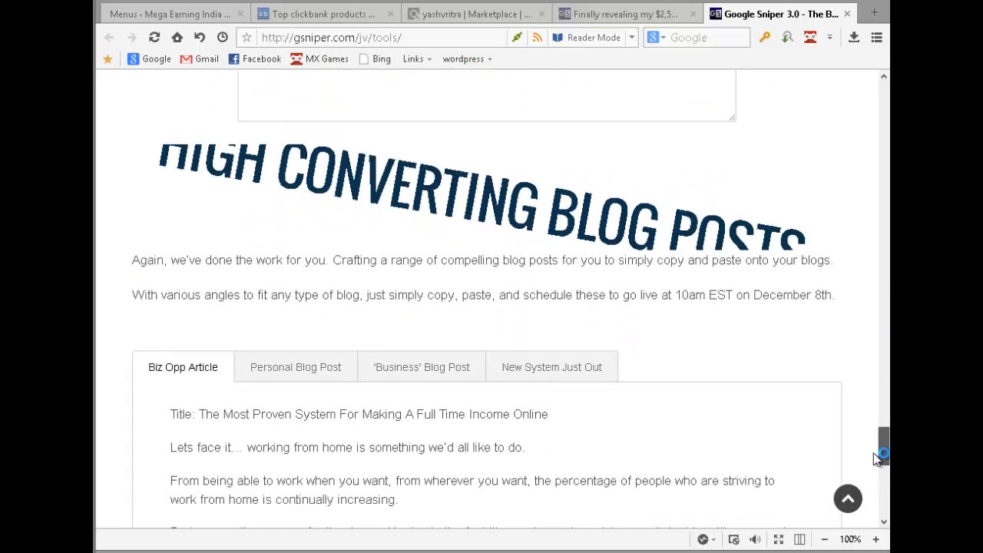
pyautogui.scroll(-3)
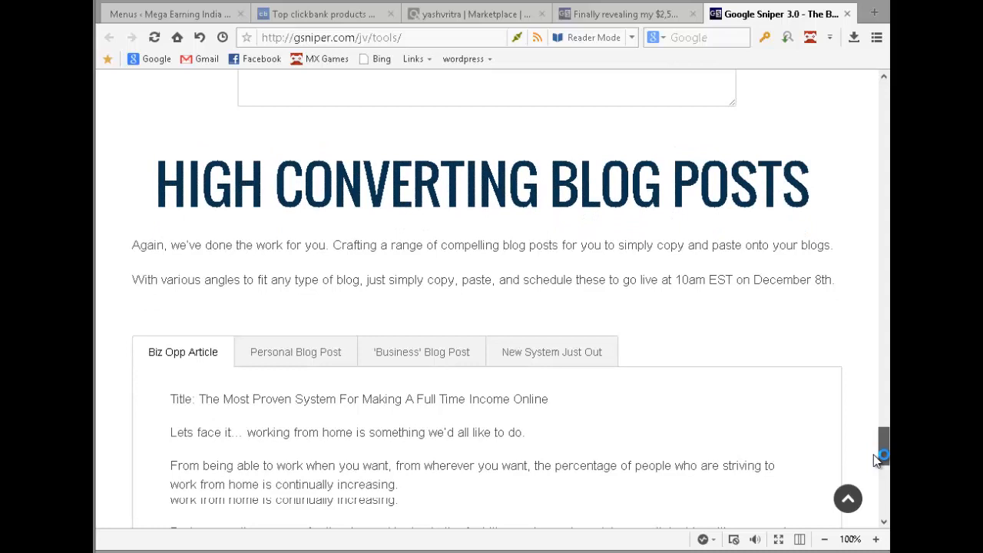
pyautogui.scroll(-3)
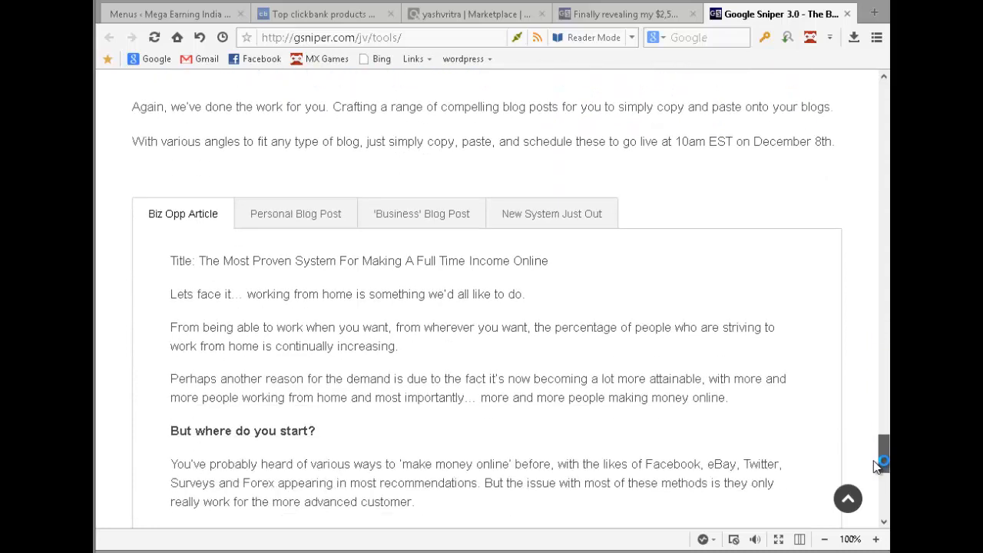
pyautogui.scroll(-3)
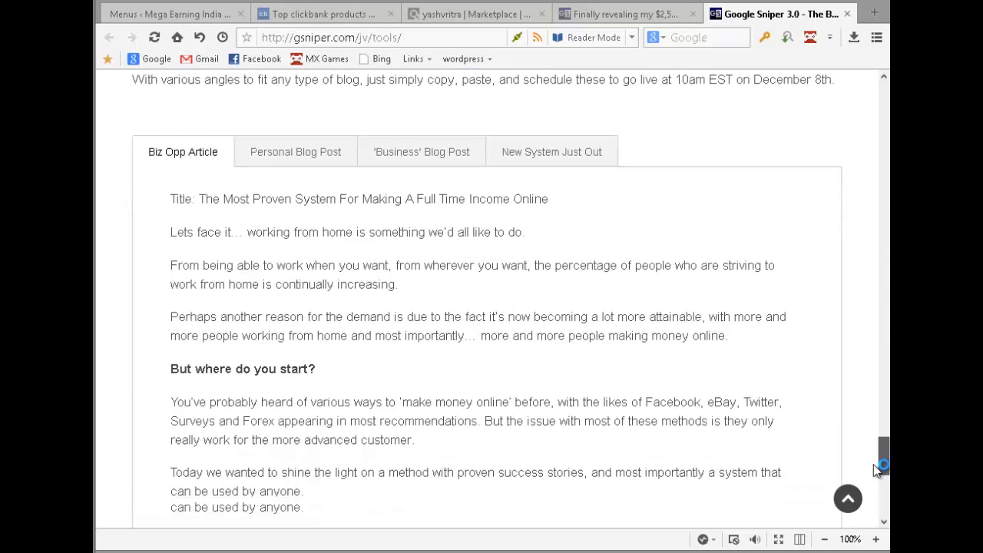
pyautogui.scroll(-3)
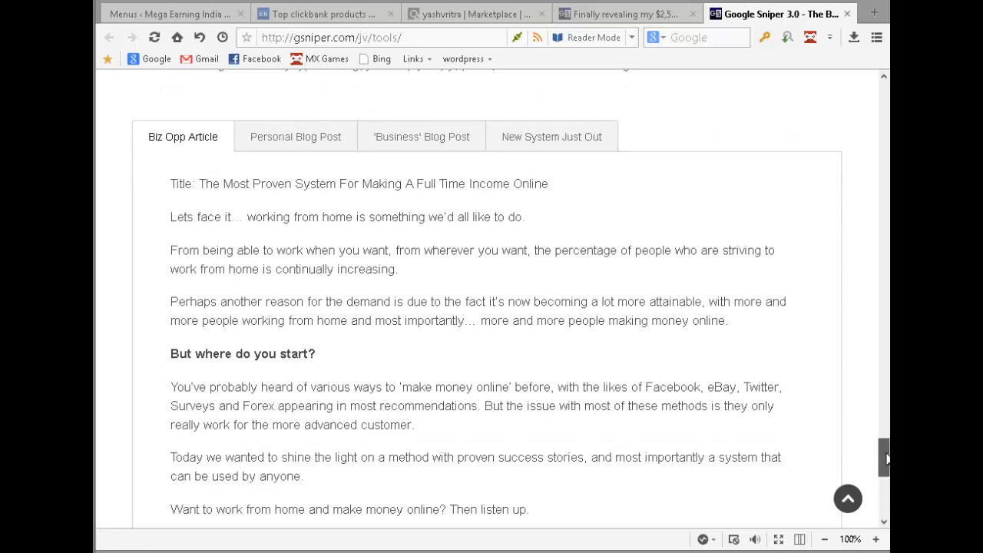
pyautogui.scroll(-3)
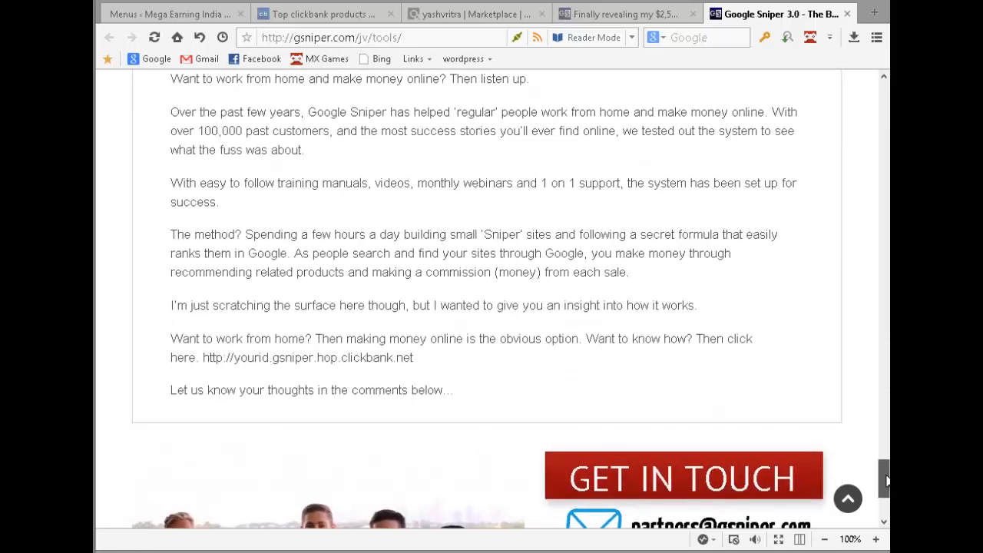
pyautogui.scroll(3)
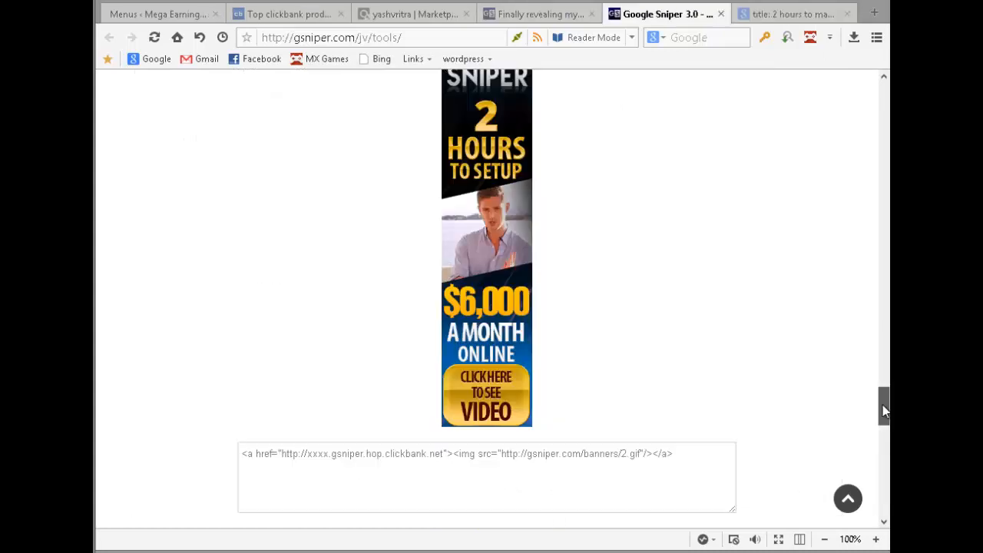
pyautogui.scroll(-3)
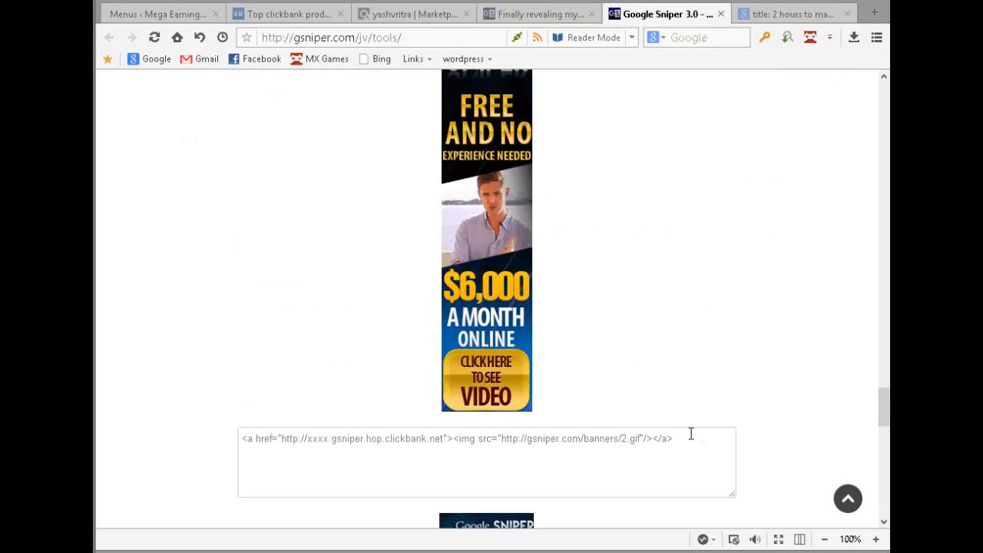
# Step: Select the tall video banner's whole embed code and return to the WordPress tab
pyautogui.tripleClick(454, 440)
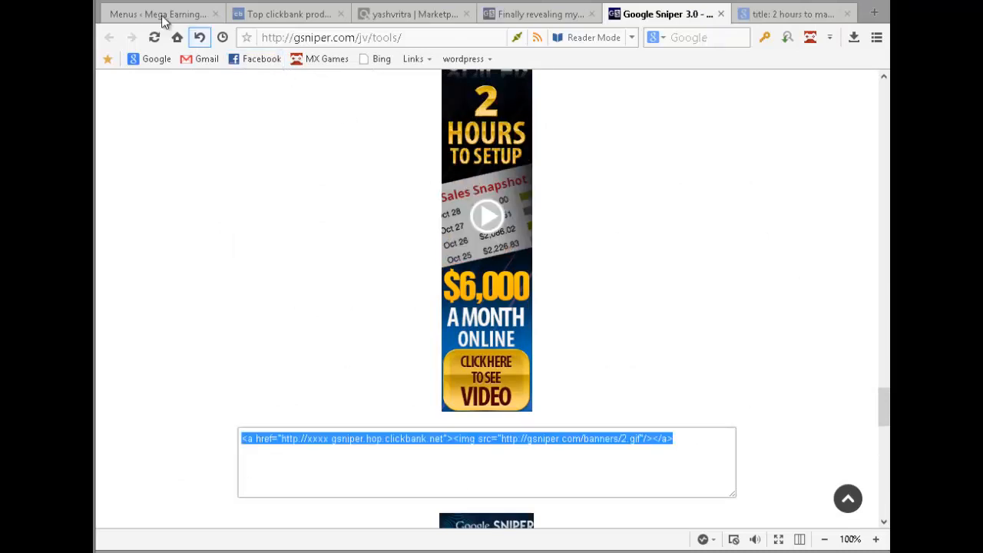
pyautogui.click(160, 14)
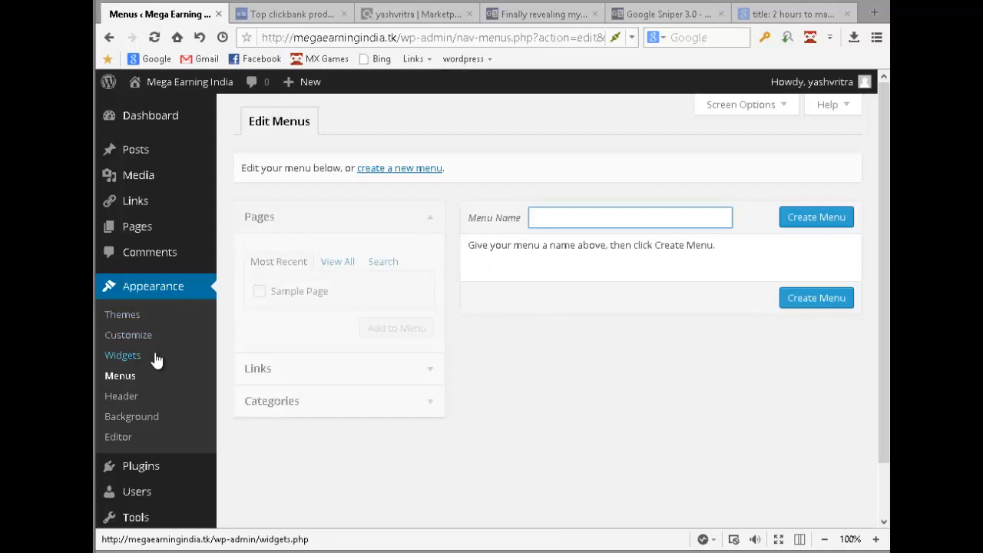
# Step: Paste the Google Sniper banner HTML with the xxxx hop link into the sidebar Text widget
pyautogui.click(123, 355)
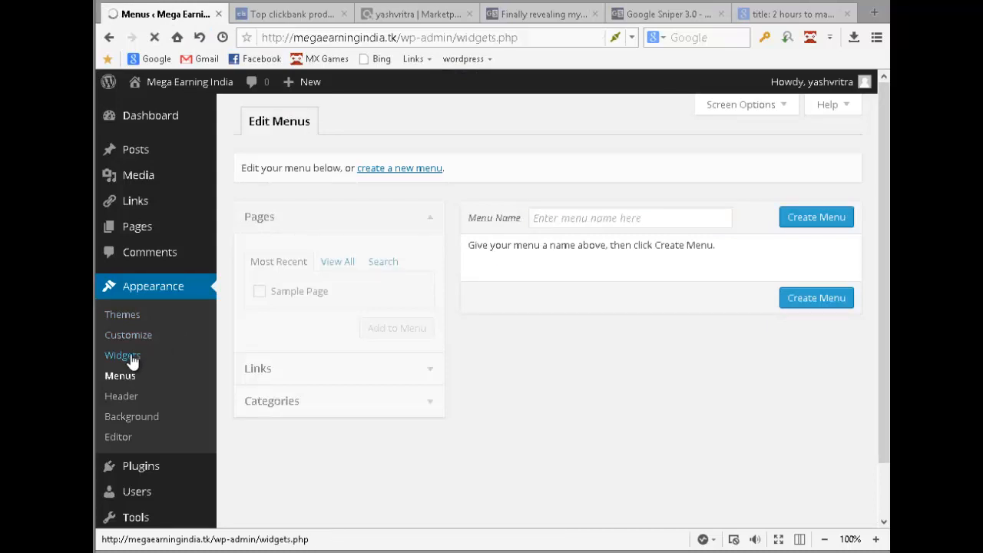
pyautogui.click(123, 355)
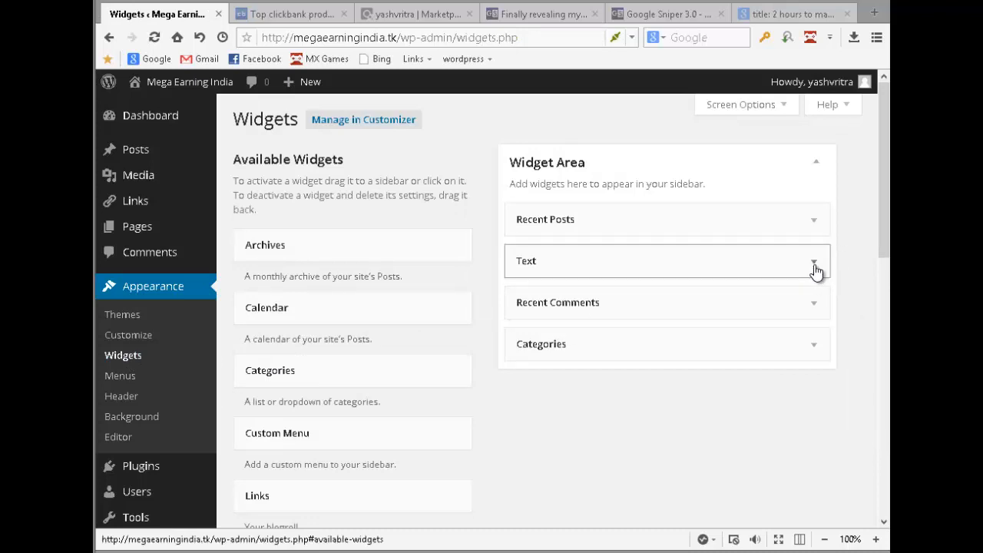
pyautogui.click(814, 261)
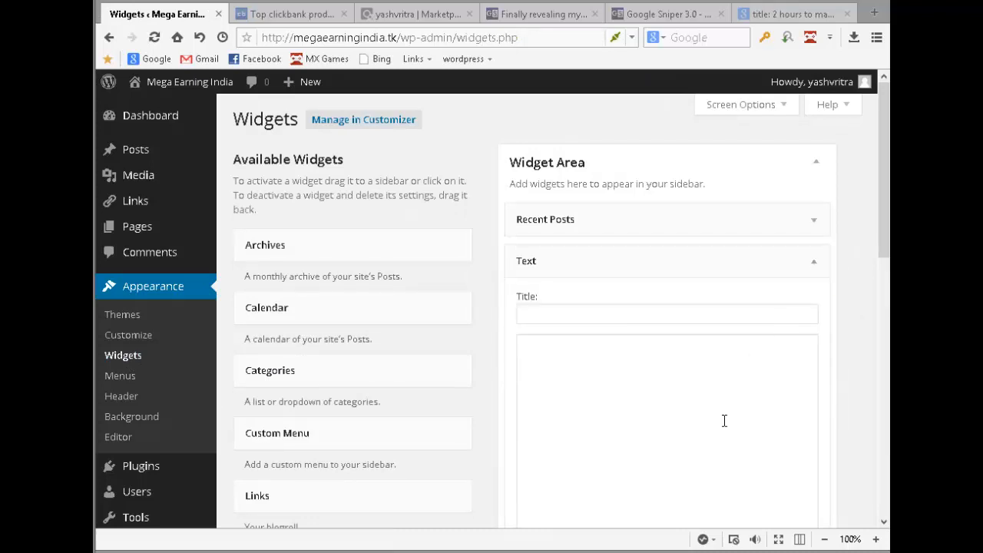
pyautogui.write('<a href="http://xxxx.gsniper.hop.clickbank.net"><img src="http://gsniper.com/banners/2.gif"/></a>')
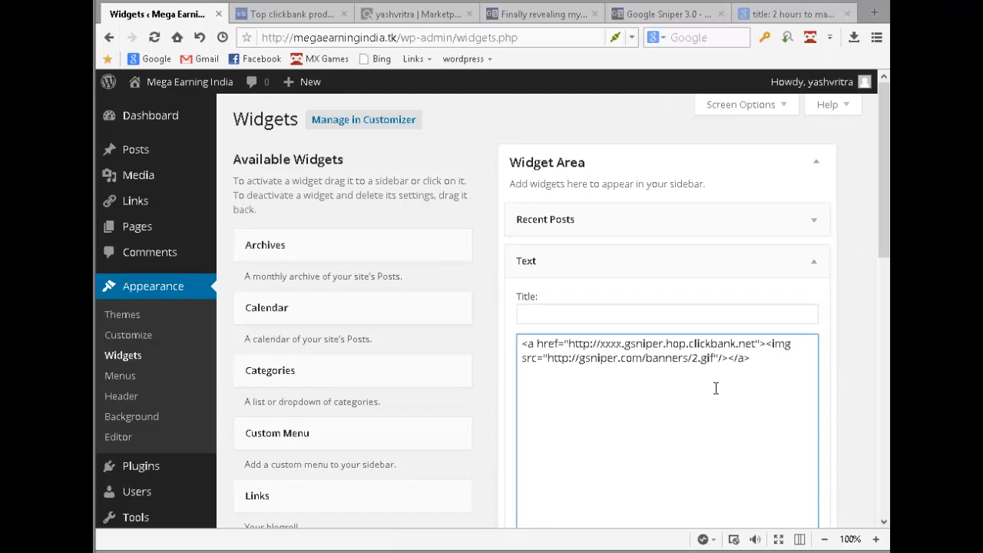
pyautogui.scroll(-3)
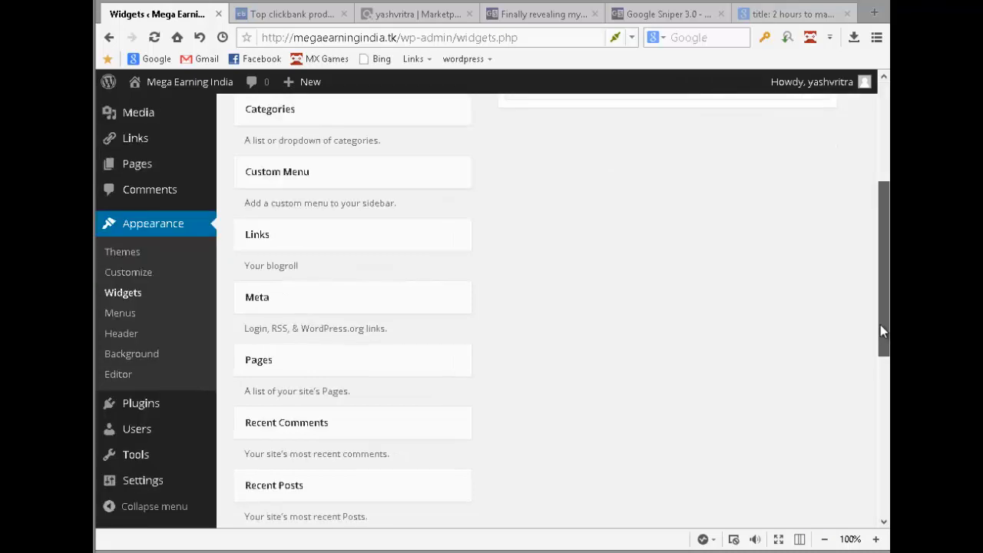
# Step: Add a second Text widget to the Widget Area and switch to the affiliate tools tab
pyautogui.scroll(-3)
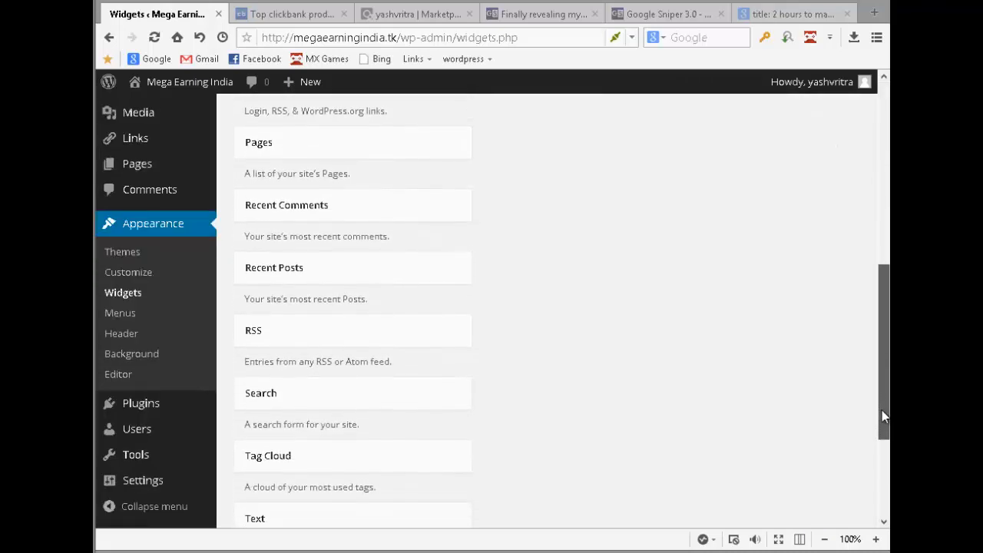
pyautogui.scroll(-3)
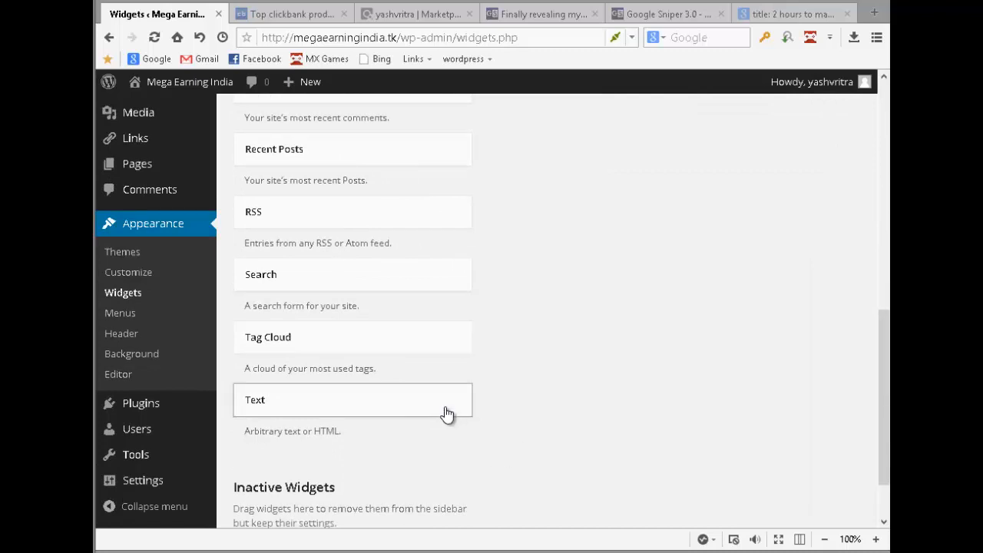
pyautogui.click(353, 399)
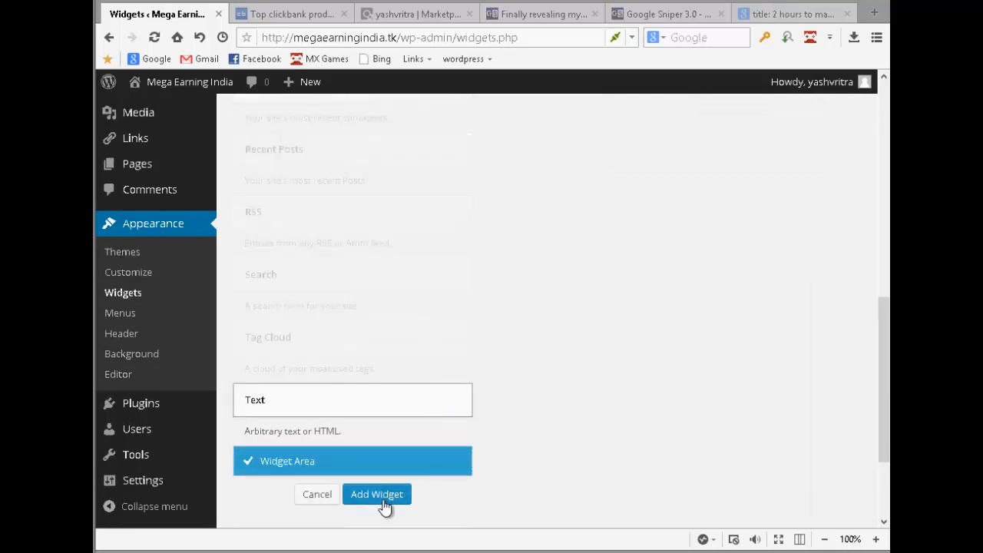
pyautogui.click(377, 495)
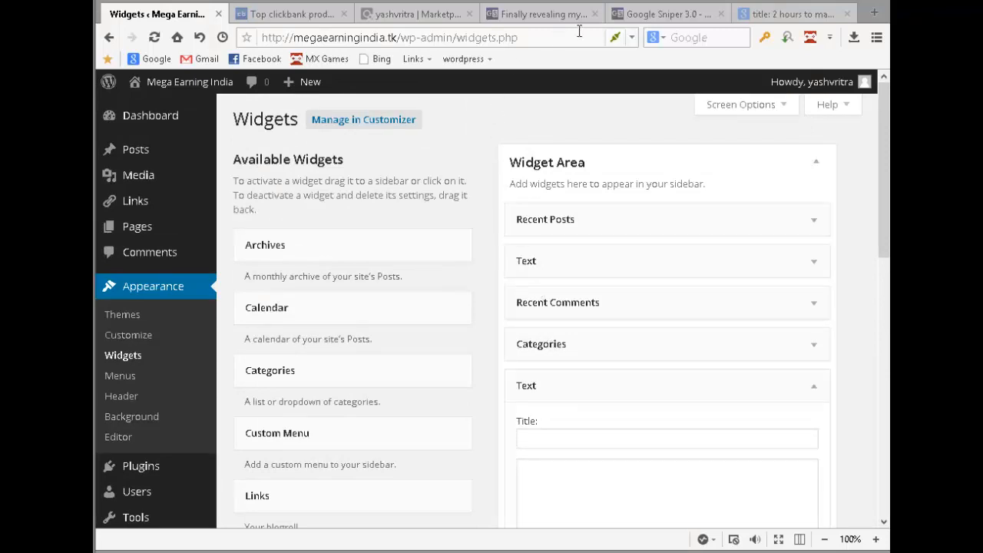
pyautogui.click(664, 14)
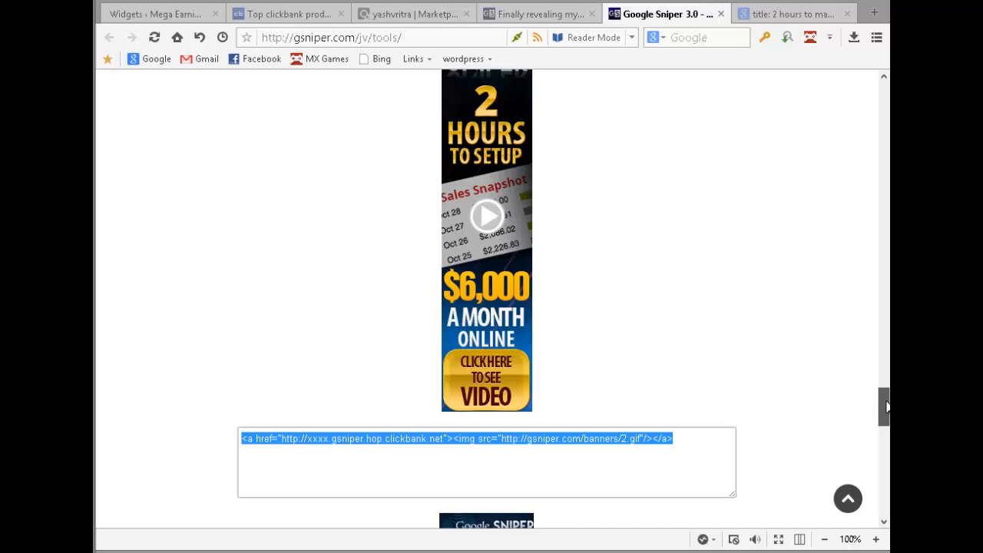
# Step: Reach the banner 3 code box on the tools page and pick its embed code
pyautogui.scroll(-3)
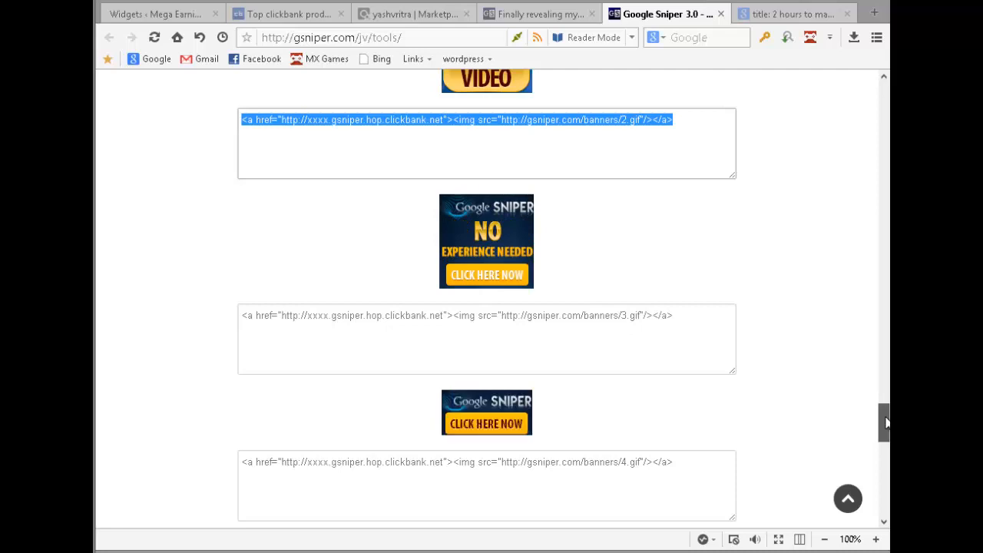
pyautogui.scroll(-3)
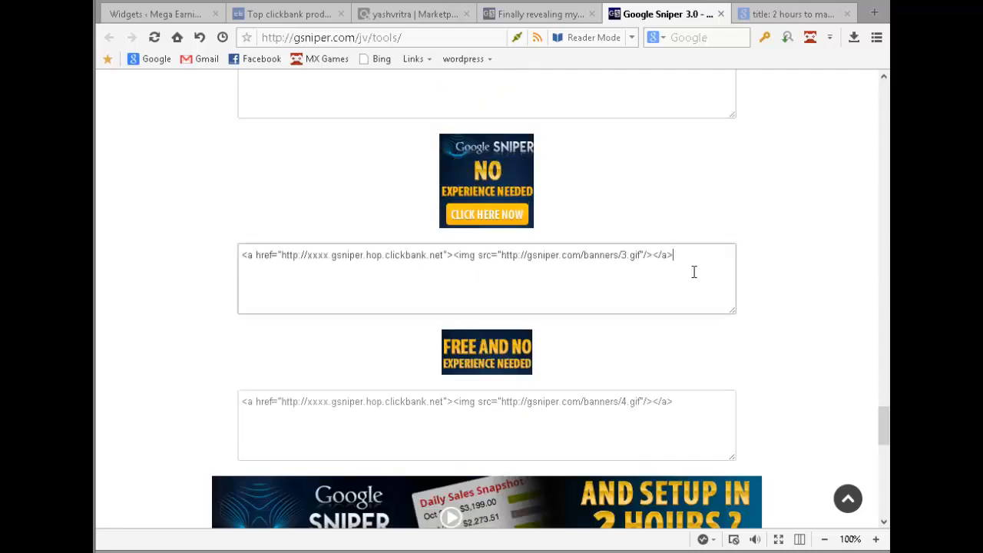
pyautogui.click(154, 14)
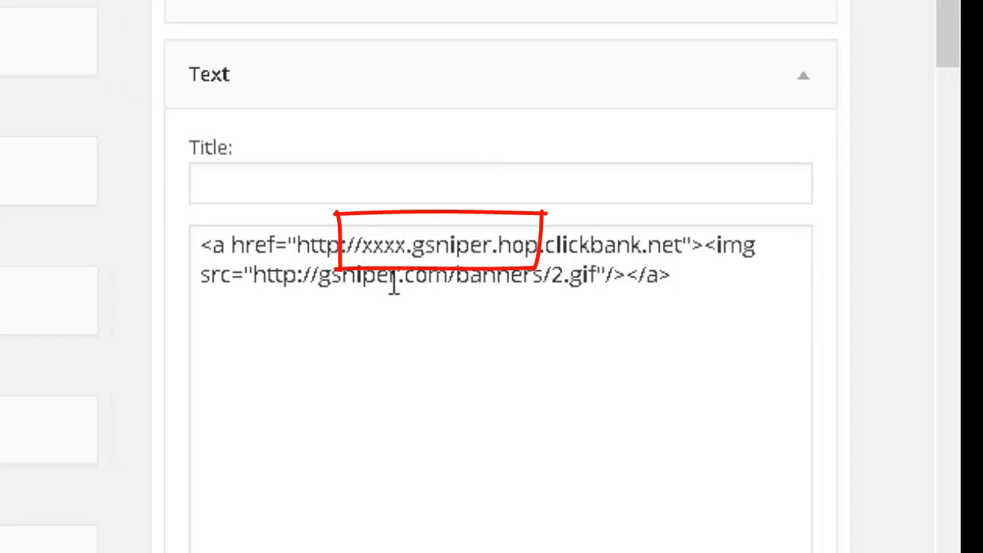
# Step: Replace the xxxx placeholder with the yashvritra affiliate ID in the first banner widget and save it
pyautogui.click(396, 276)
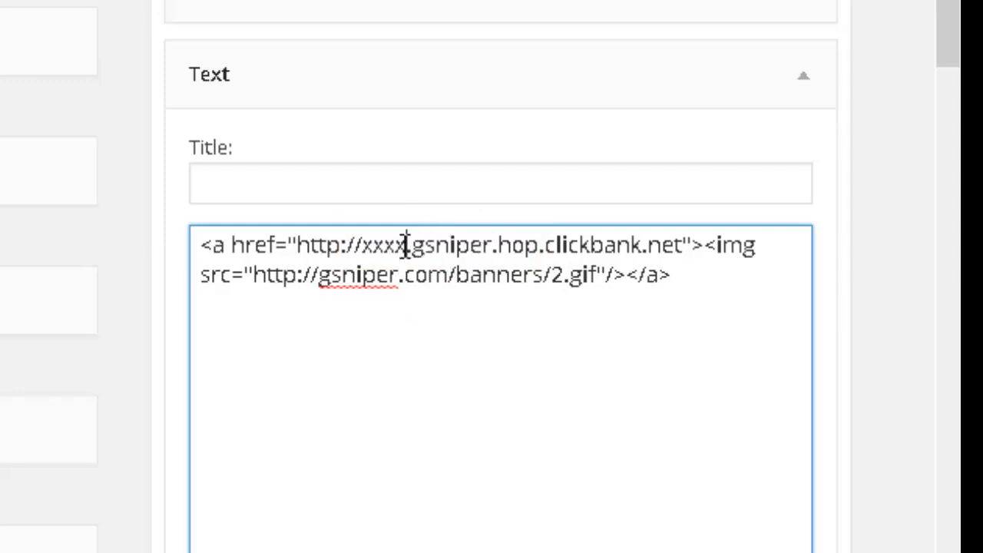
pyautogui.press('Backspace')
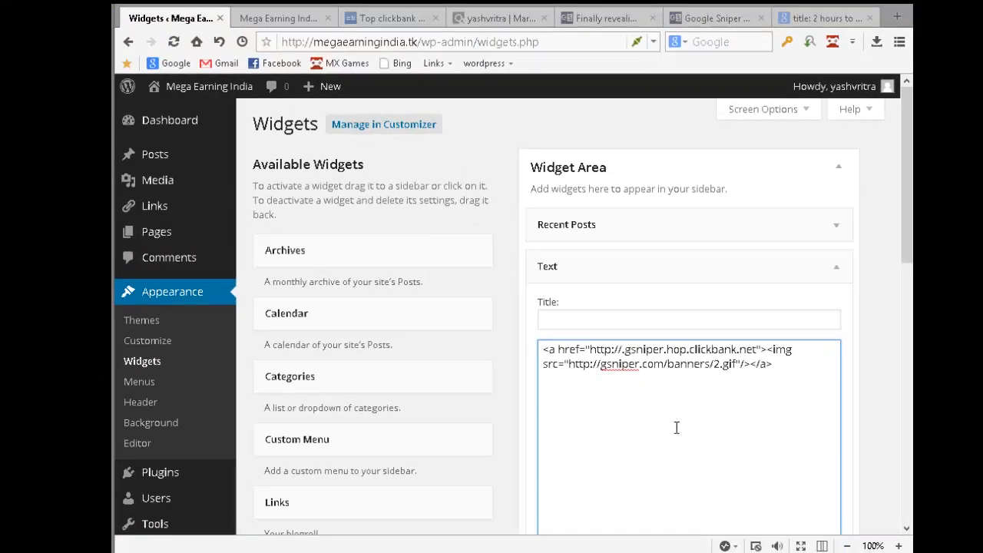
pyautogui.write('yashvritra')
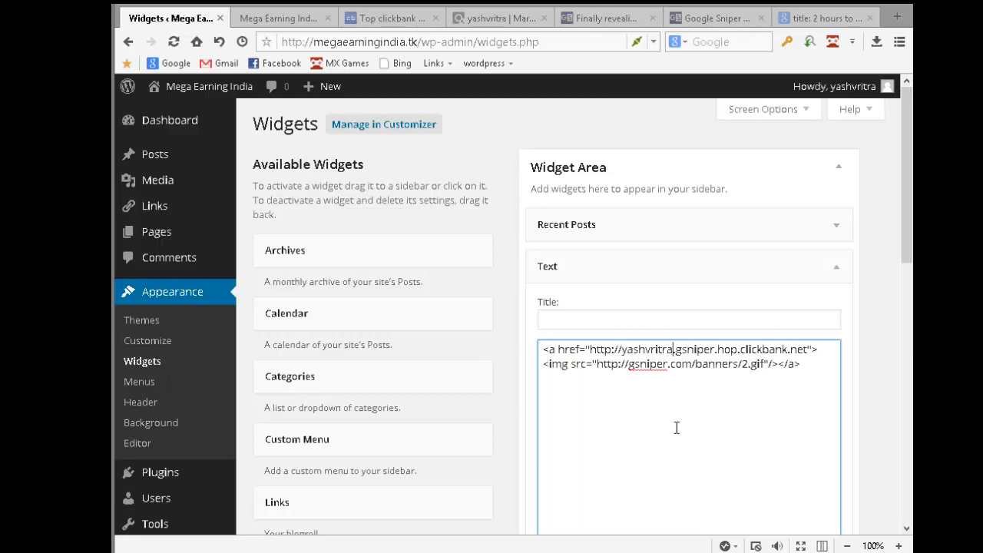
pyautogui.moveTo(843, 362)
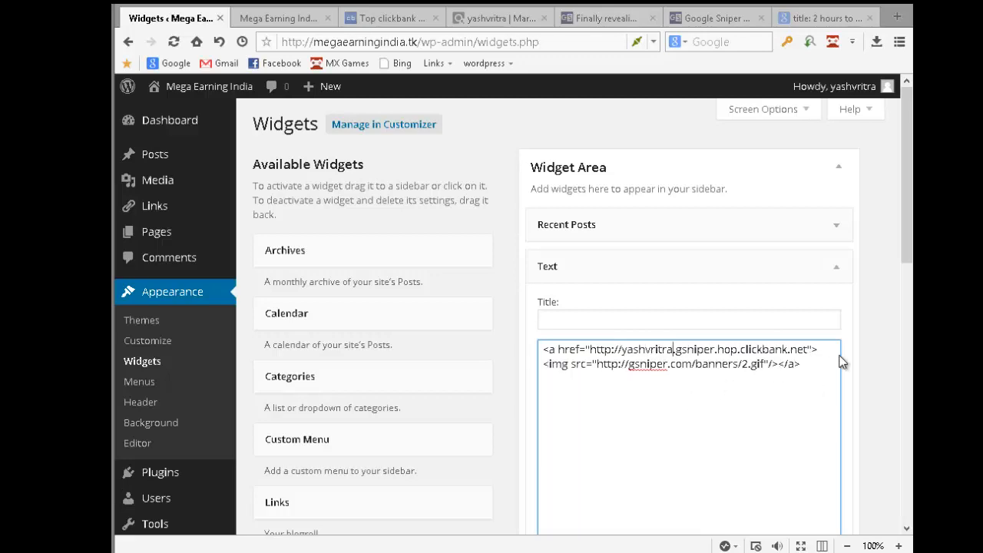
pyautogui.scroll(-3)
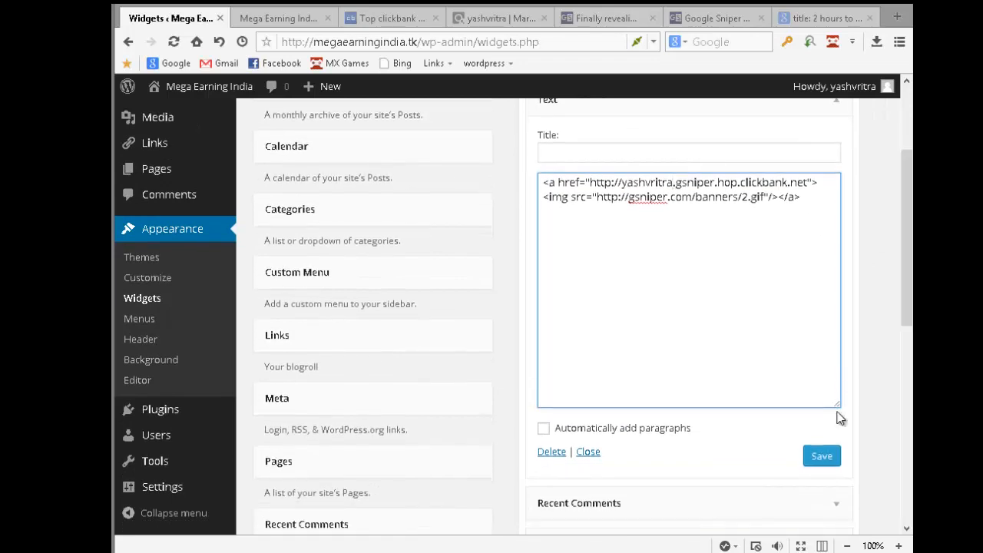
pyautogui.click(820, 455)
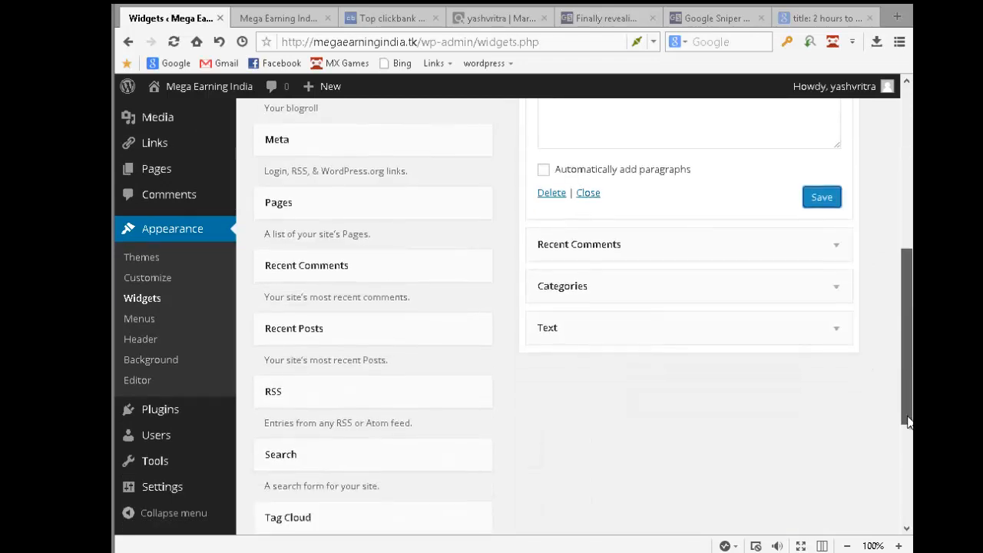
# Step: Expand the second banner Text widget and save its updated hop link
pyautogui.click(835, 332)
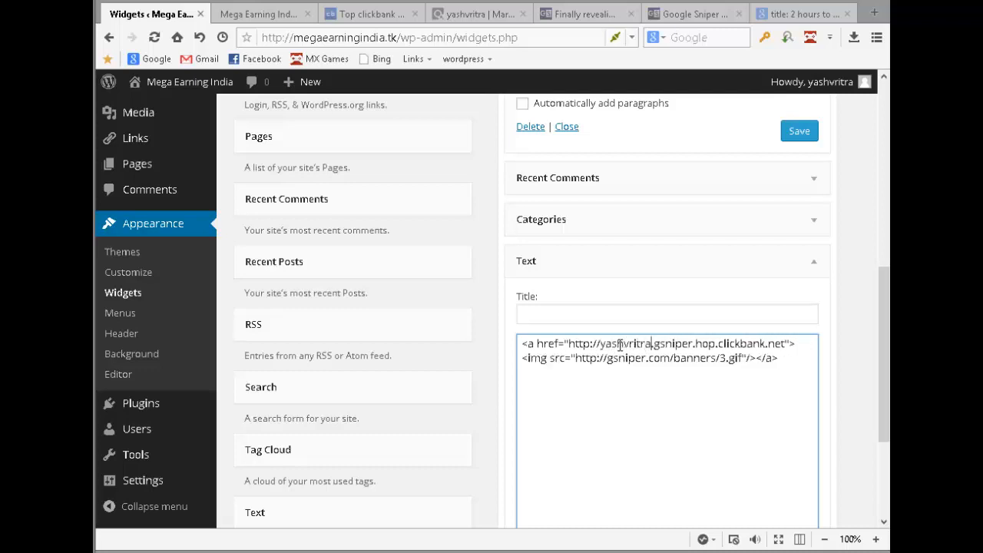
pyautogui.scroll(-3)
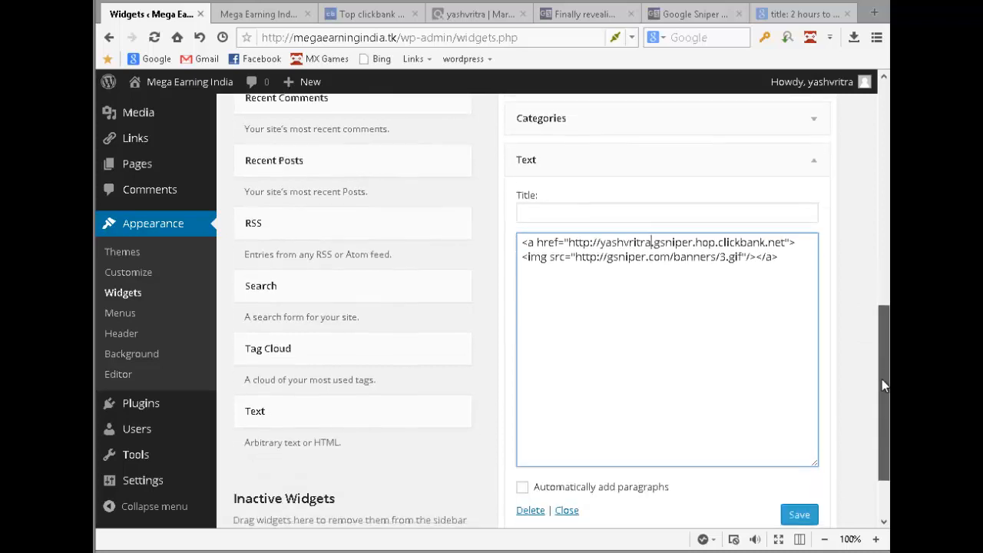
pyautogui.scroll(-3)
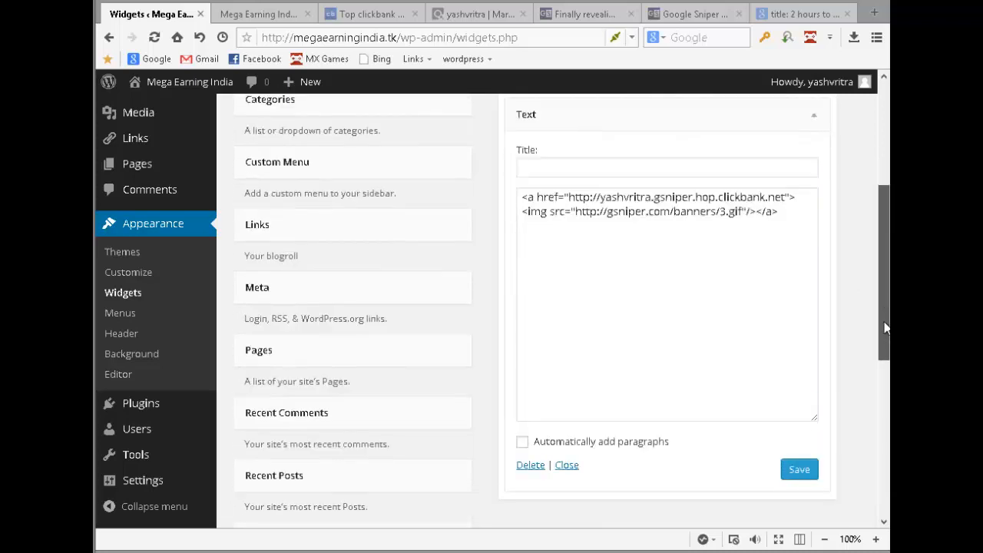
pyautogui.click(799, 470)
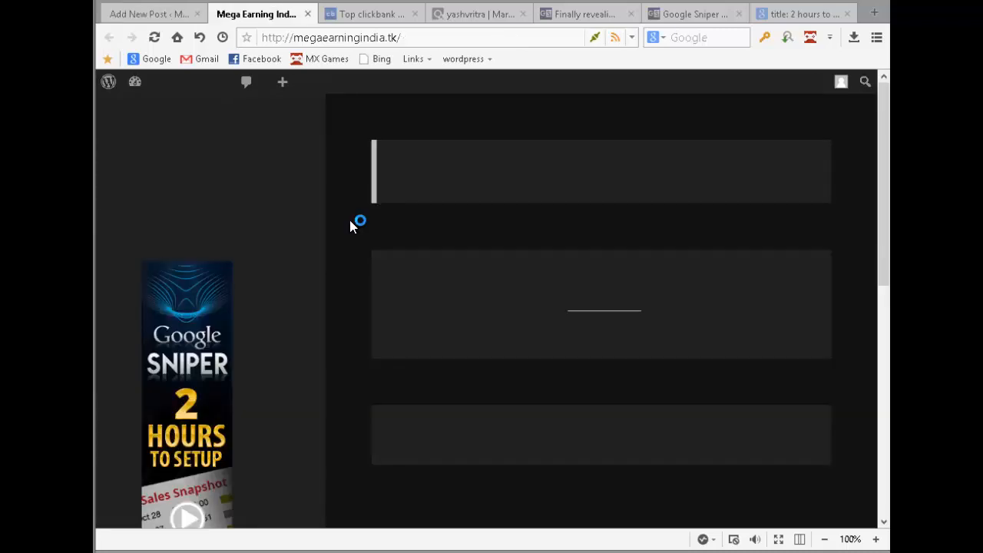
# Step: Check the sidebar banners on the blog's front page, then return to the new post
pyautogui.scroll(-3)
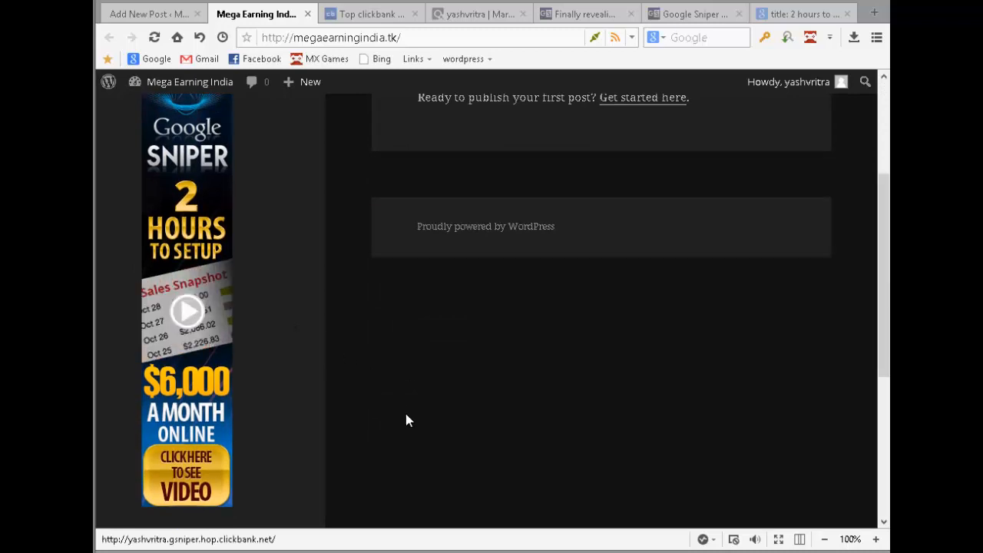
pyautogui.scroll(-3)
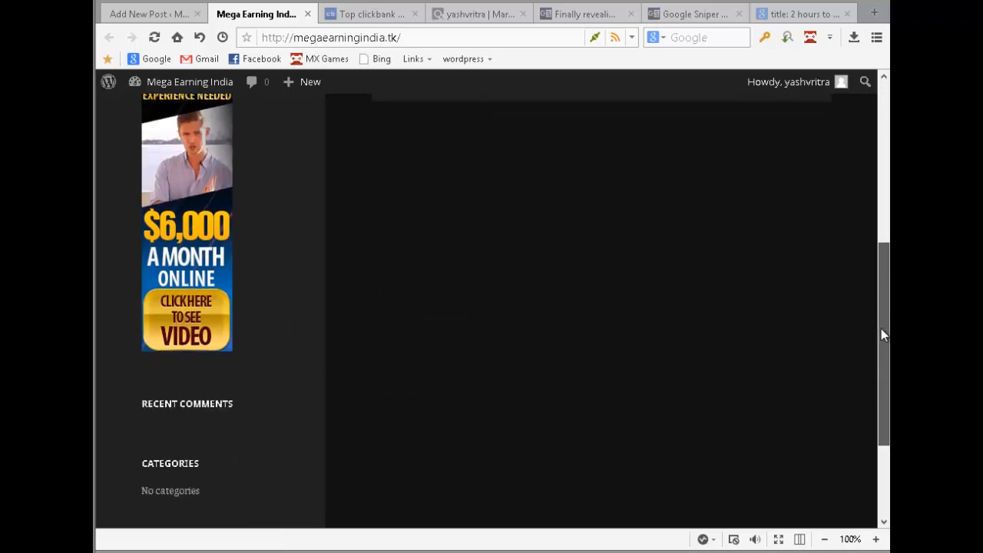
pyautogui.scroll(-3)
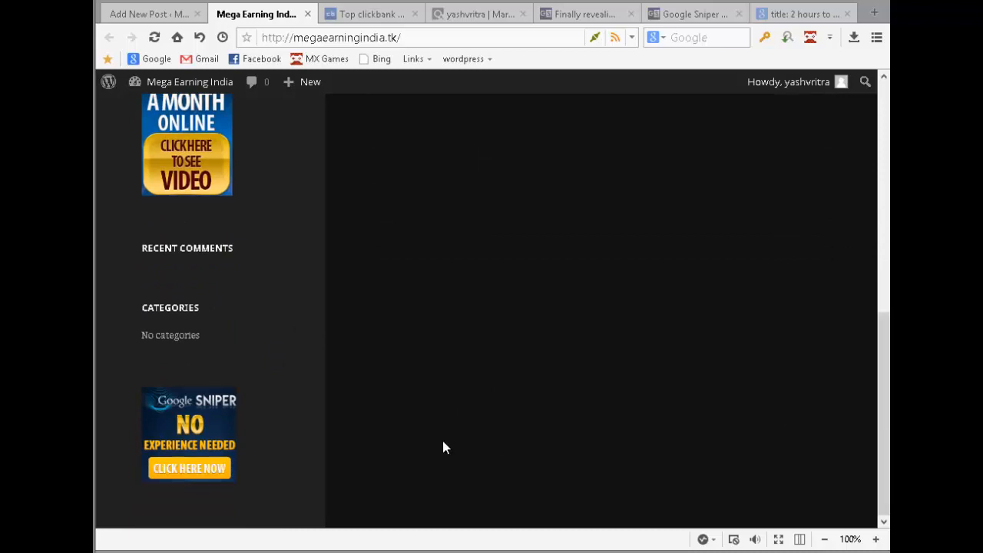
pyautogui.moveTo(565, 370)
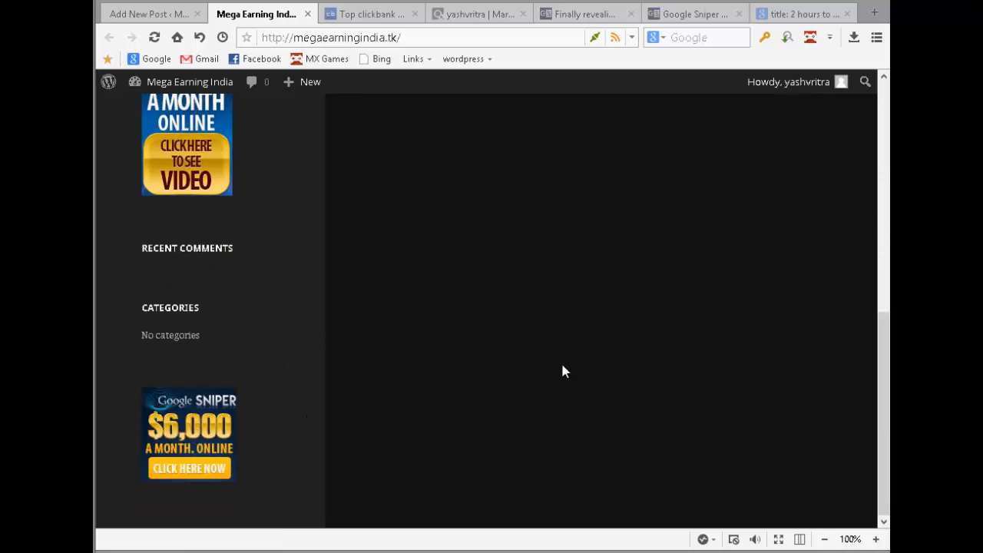
pyautogui.scroll(-3)
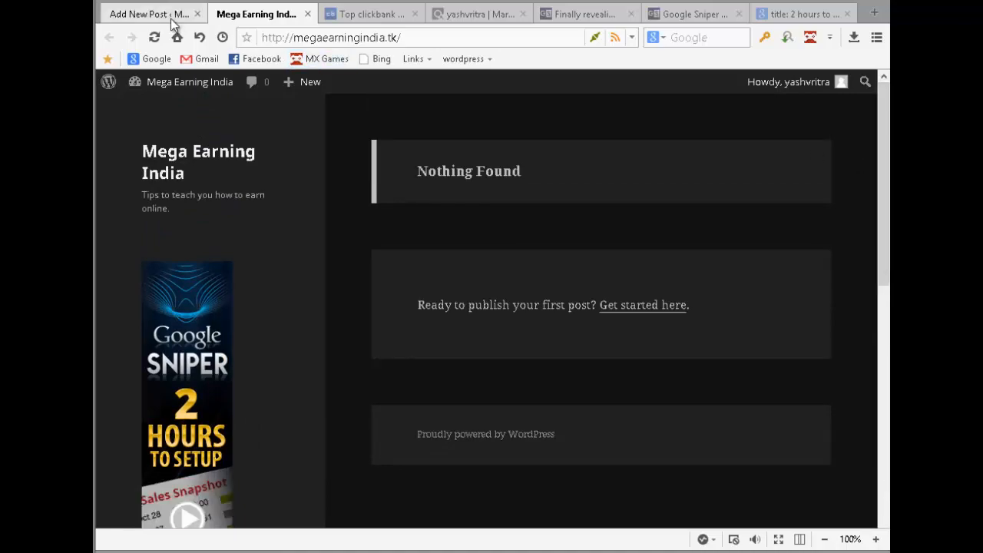
pyautogui.click(148, 14)
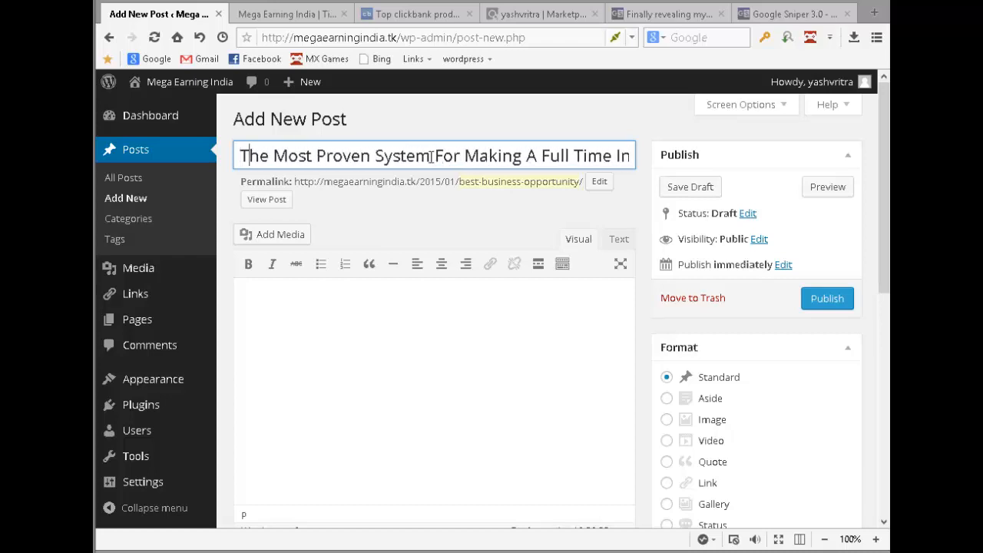
# Step: Reword the title to 'Making A Full Time Income Online Most Proven System Ever'
pyautogui.click(317, 155)
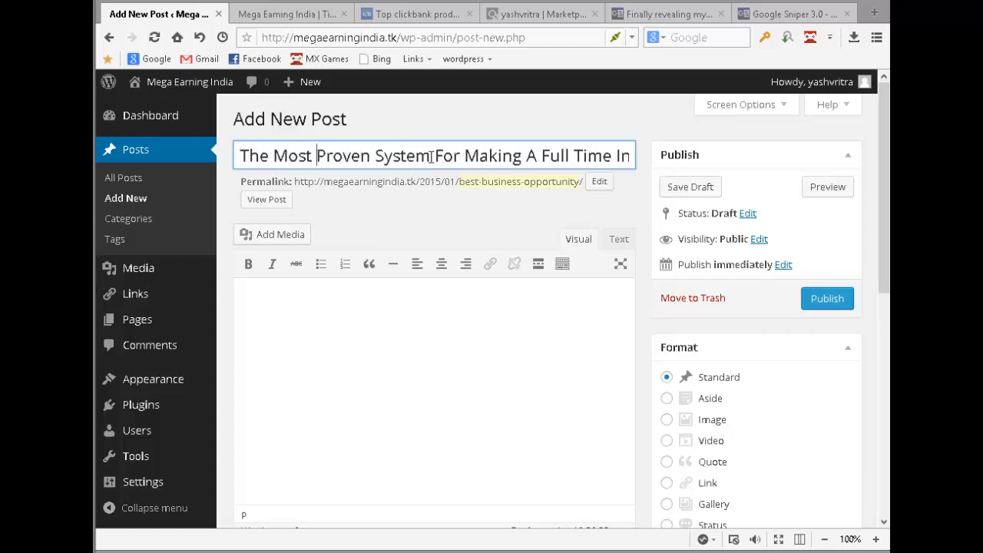
pyautogui.click(562, 155)
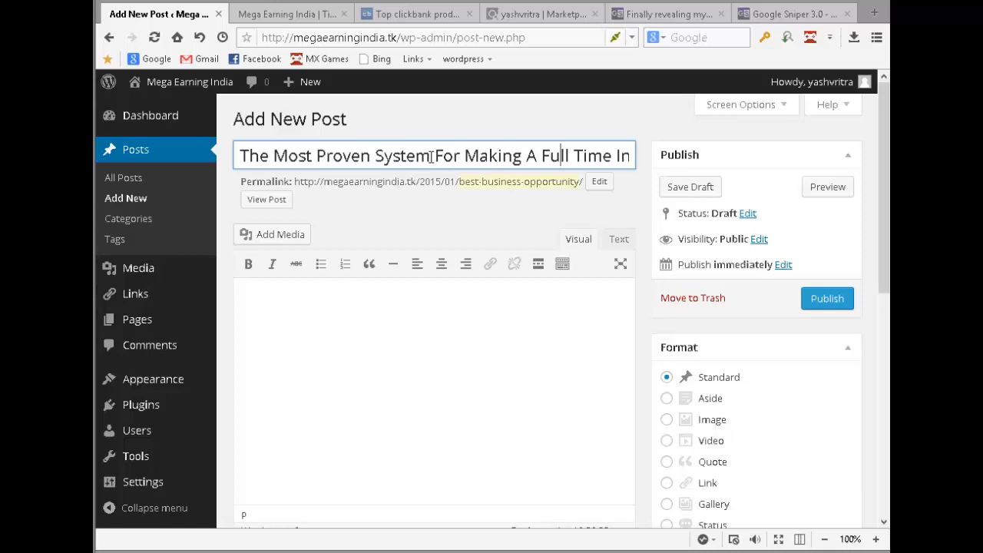
pyautogui.write('c')
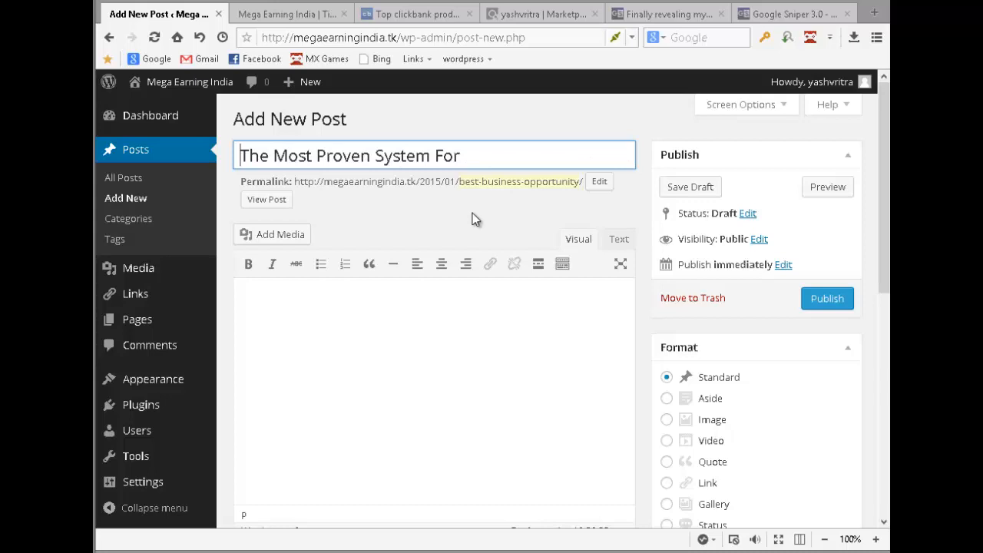
pyautogui.write('Making A Full Time Income Online')
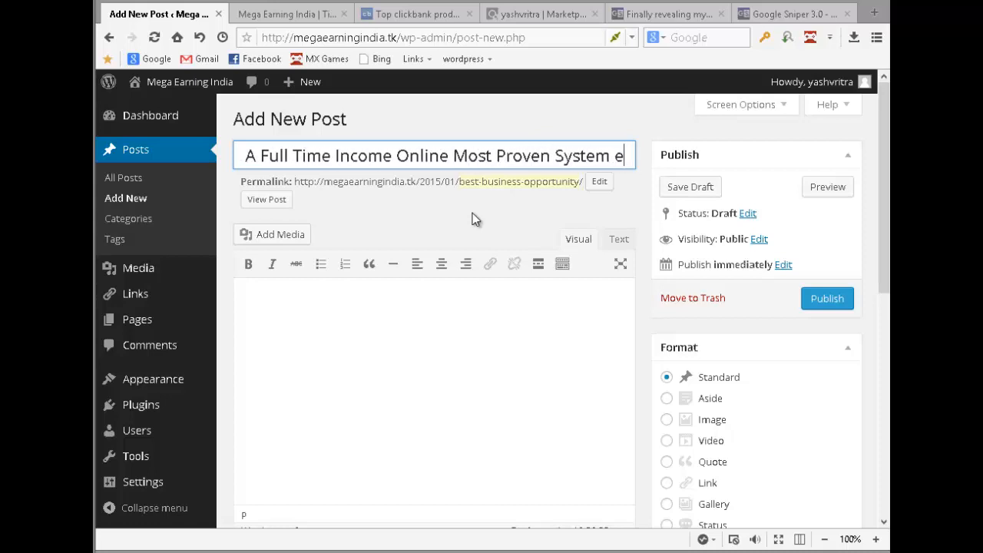
pyautogui.write('Ever')
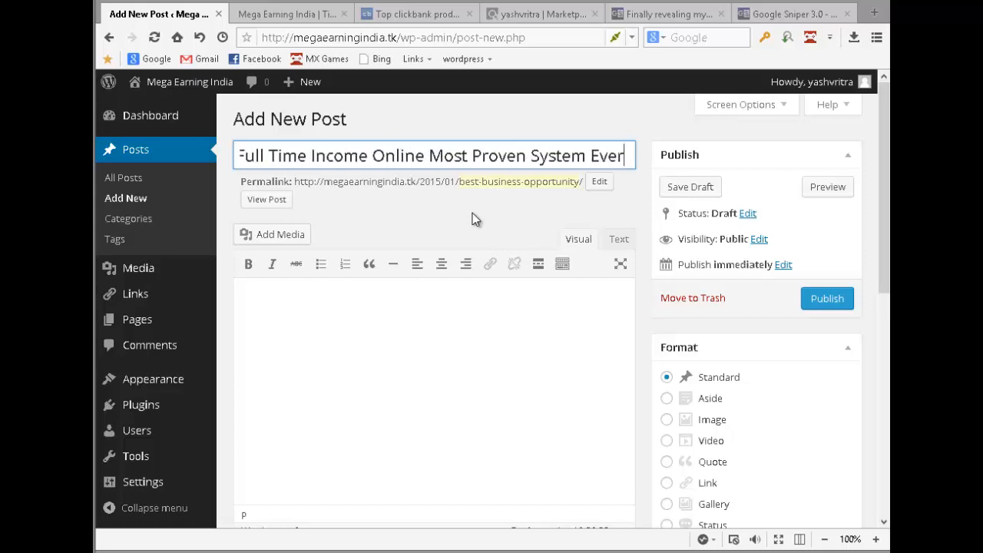
# Step: Publish the post with its embedded video
pyautogui.click(827, 298)
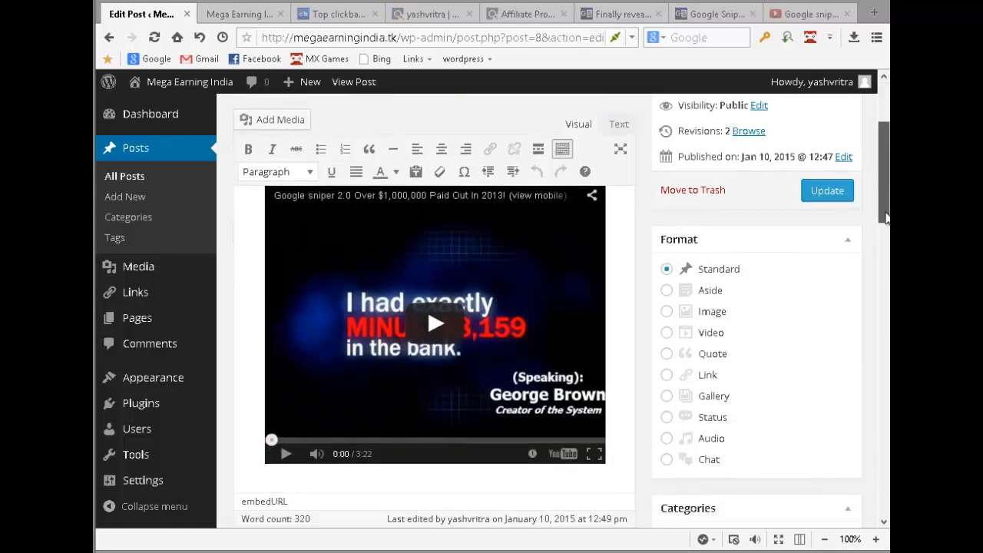
pyautogui.scroll(-3)
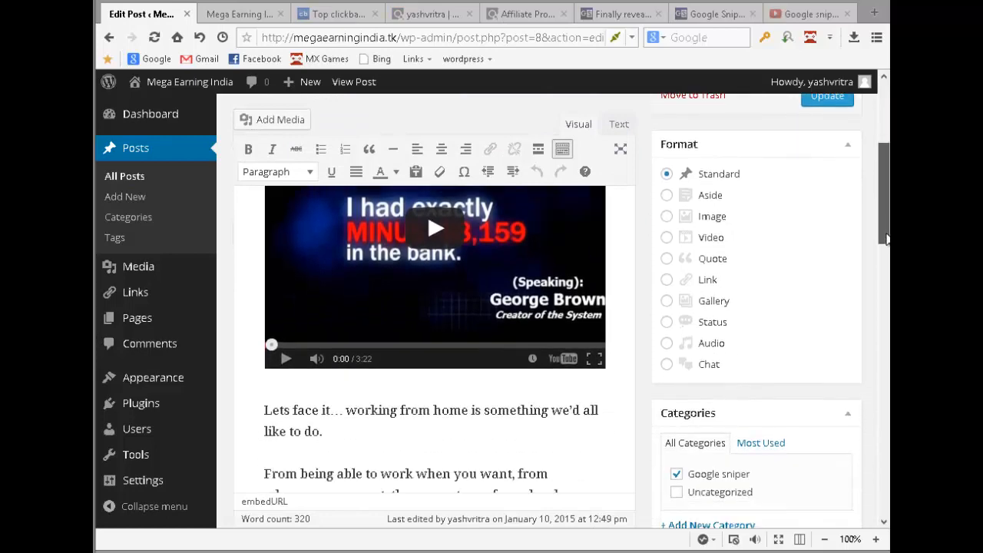
pyautogui.scroll(3)
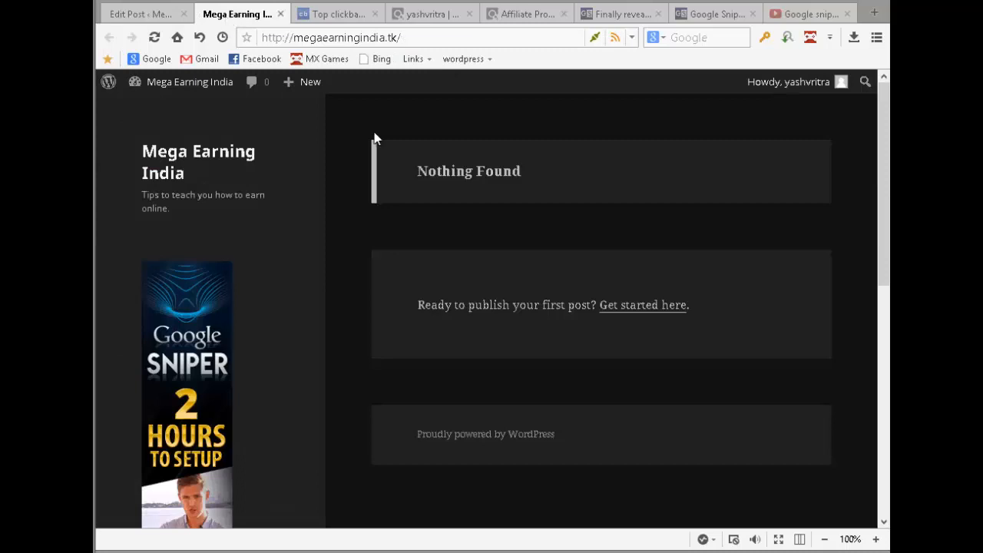
# Step: Scroll through the live post's video, text and banners, then open its comment section
pyautogui.scroll(-3)
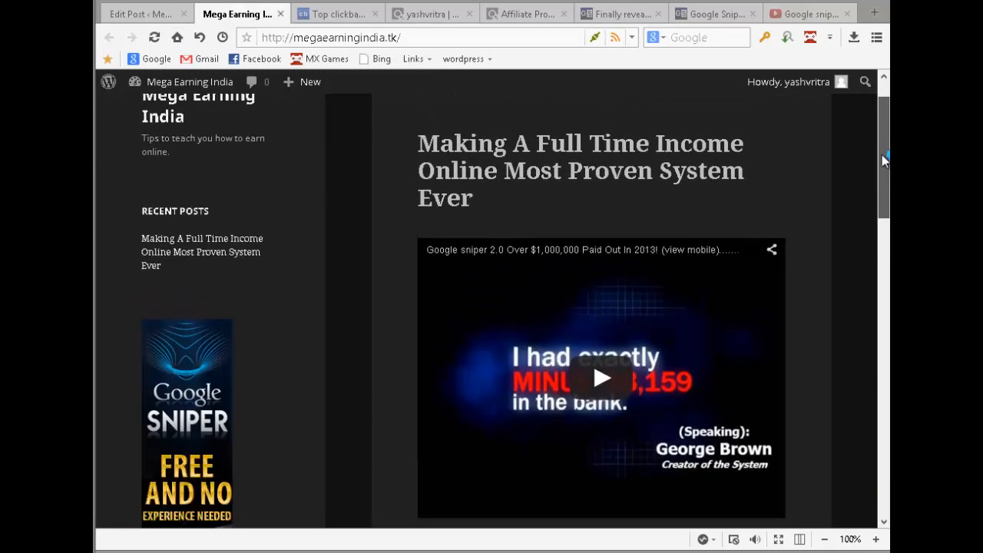
pyautogui.scroll(-3)
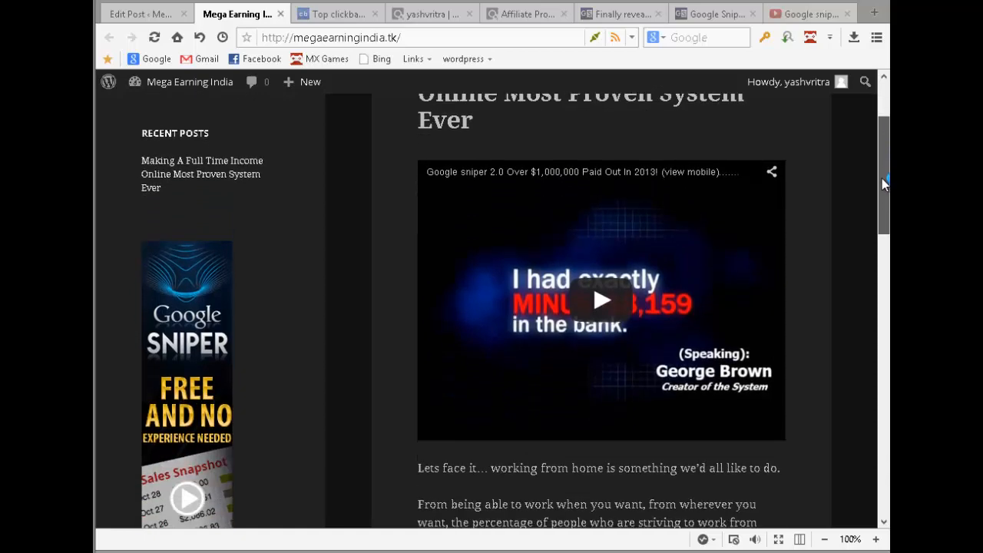
pyautogui.scroll(-3)
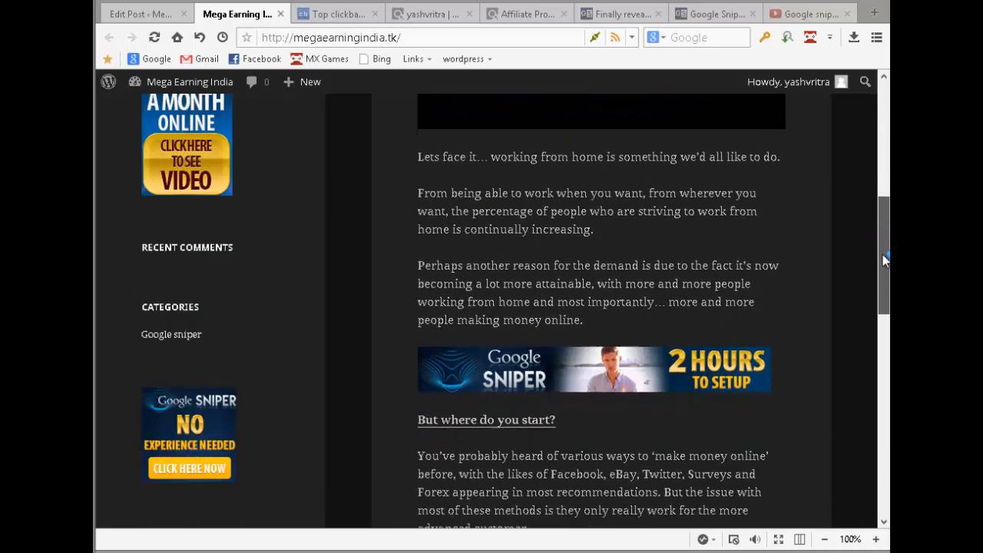
pyautogui.scroll(-3)
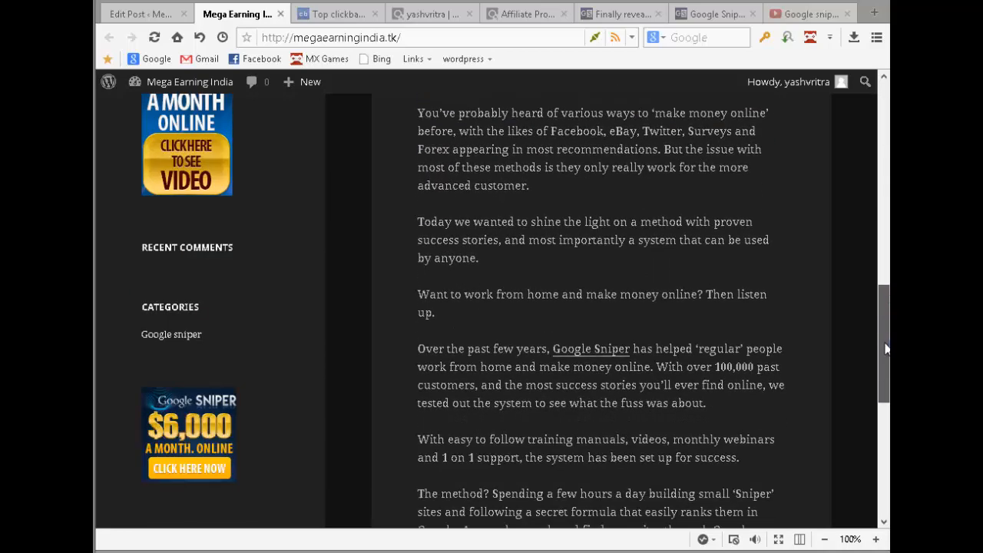
pyautogui.scroll(-3)
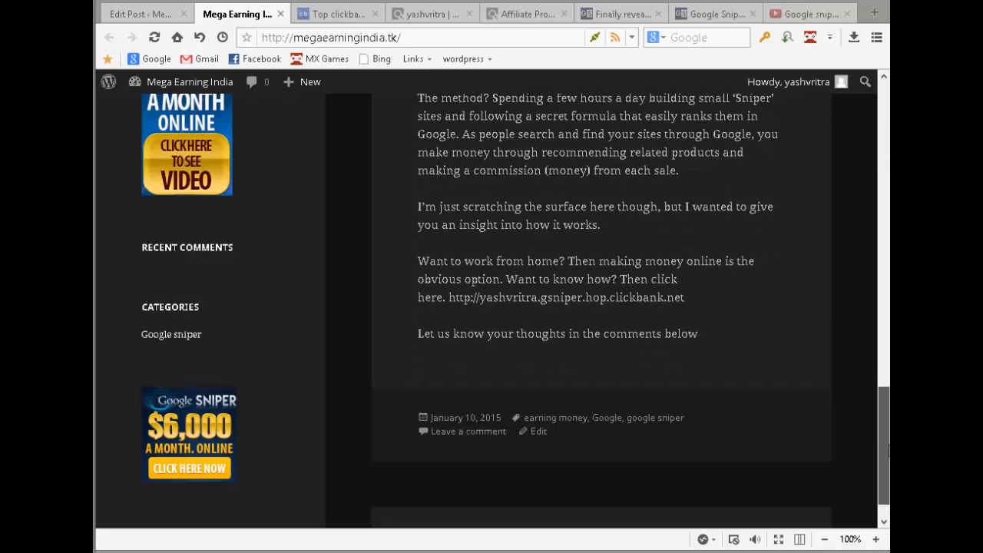
pyautogui.scroll(-3)
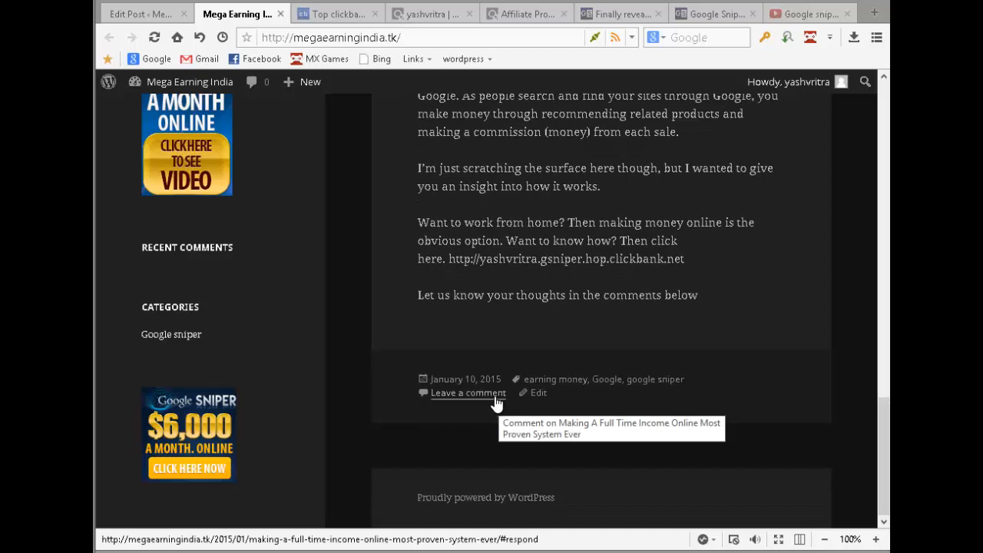
pyautogui.click(467, 393)
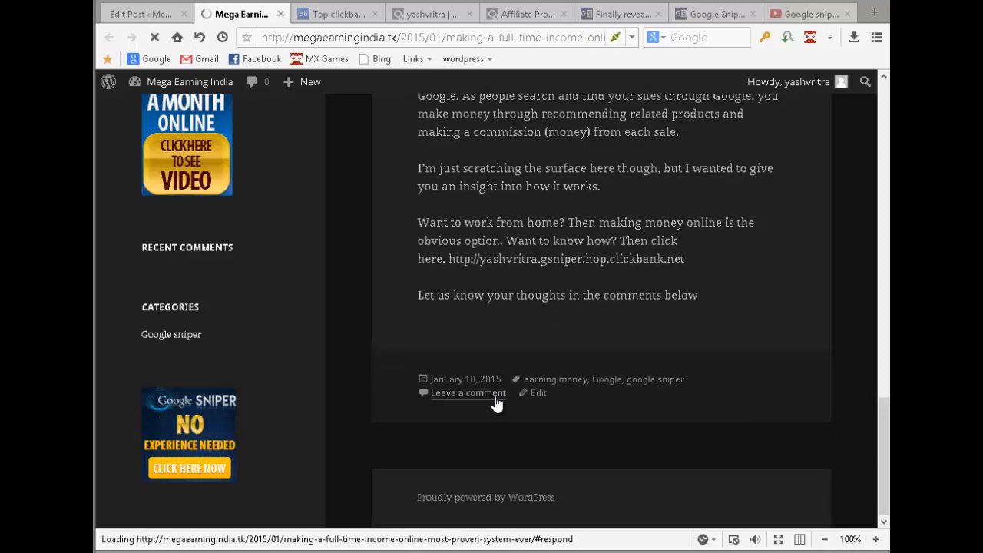
pyautogui.click(468, 393)
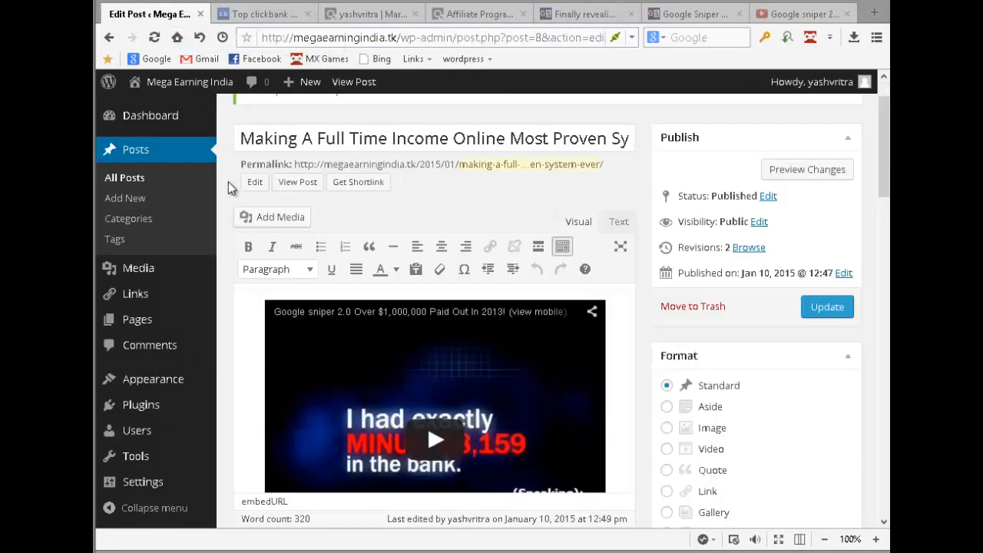
pyautogui.moveTo(125, 198)
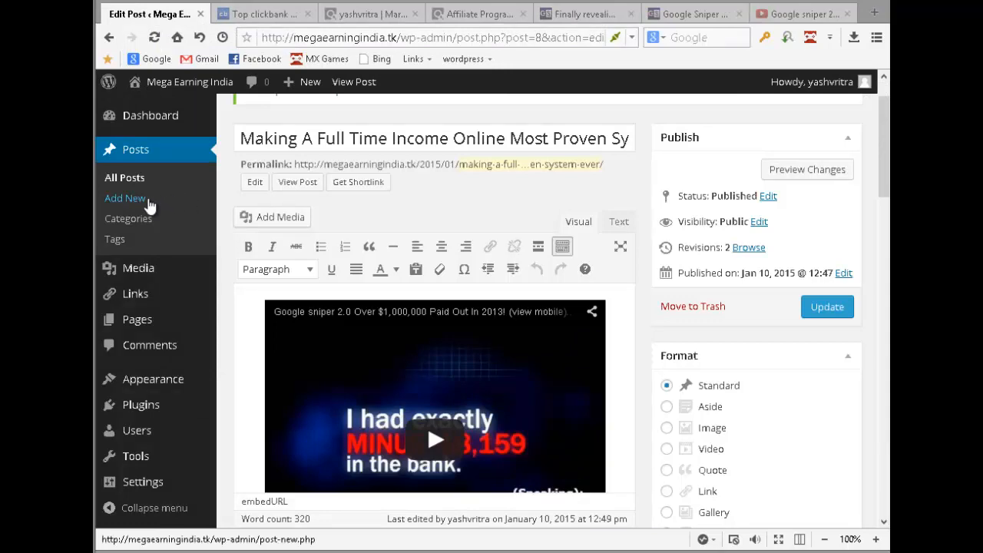